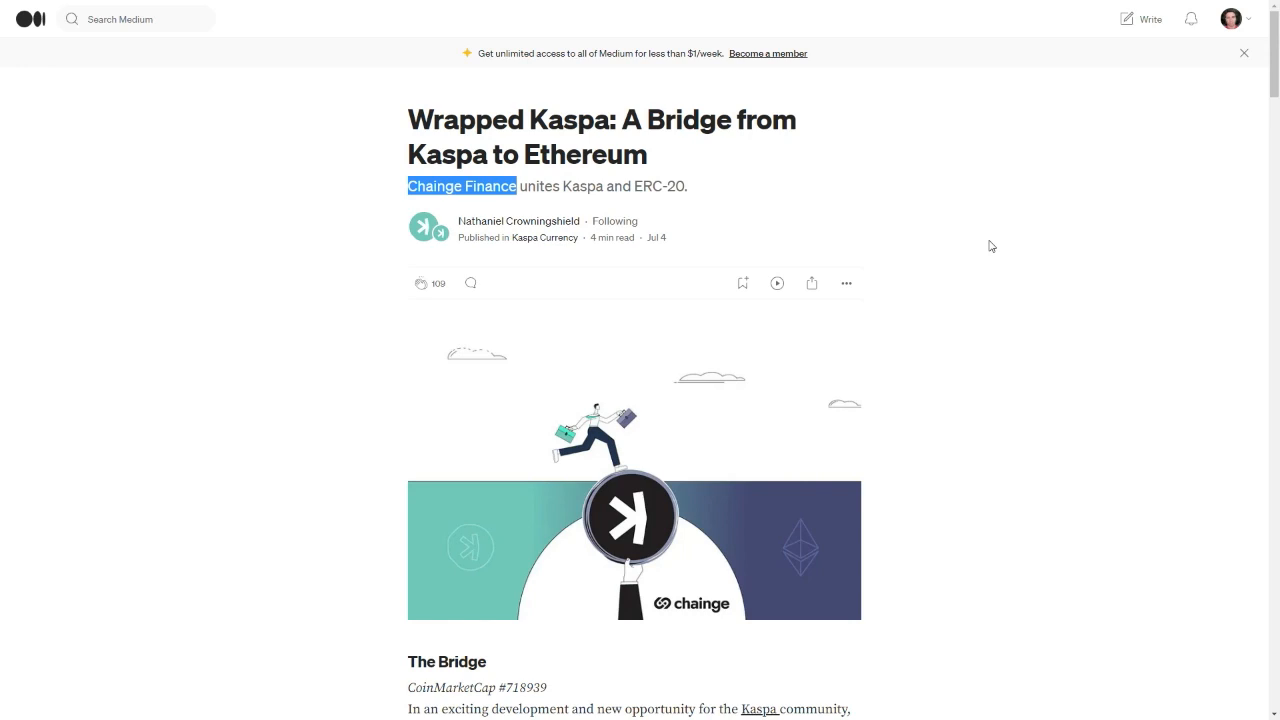
Browse down the CoinMarketCap listings before searching
scroll("down", 3)
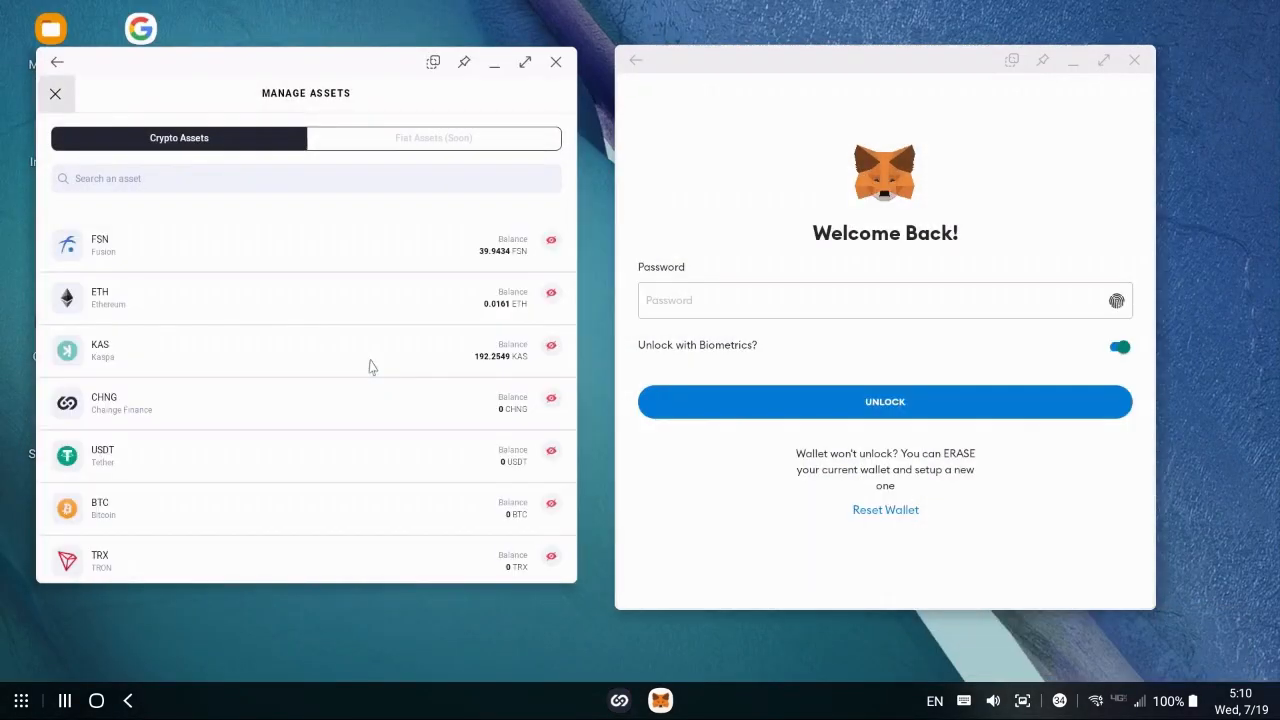
left_click(100, 350)
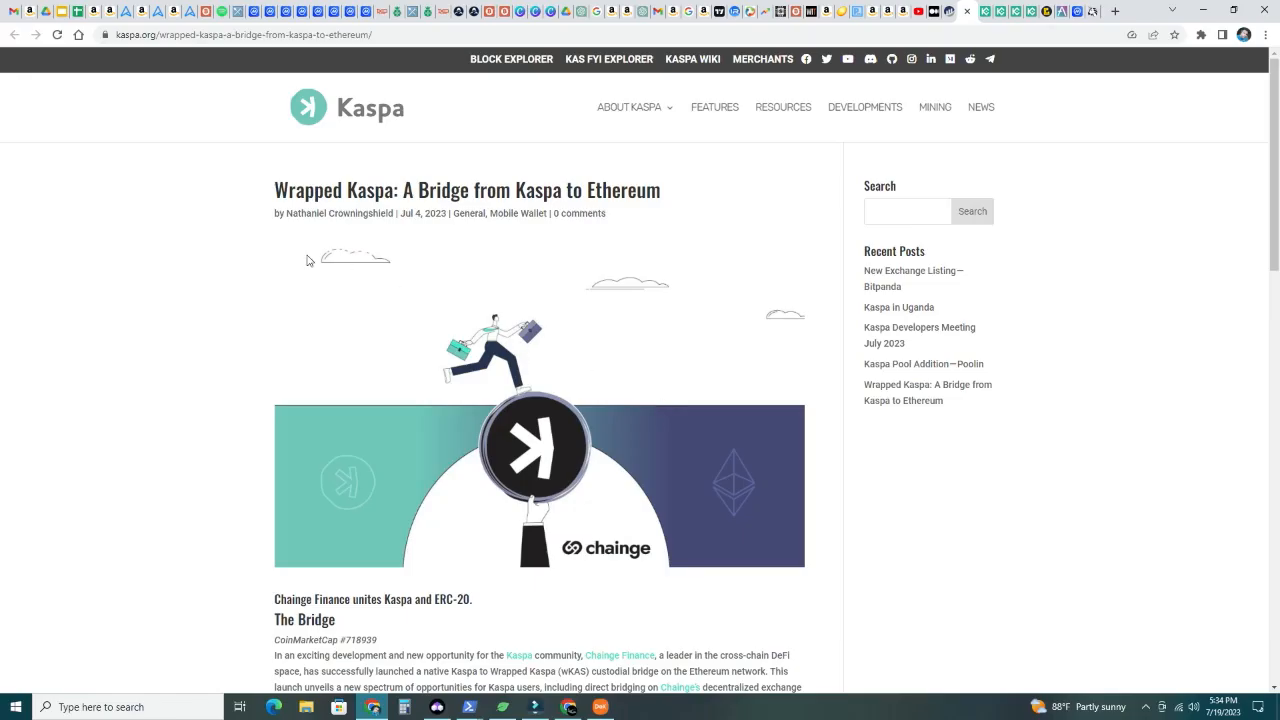
mouse_move(456, 200)
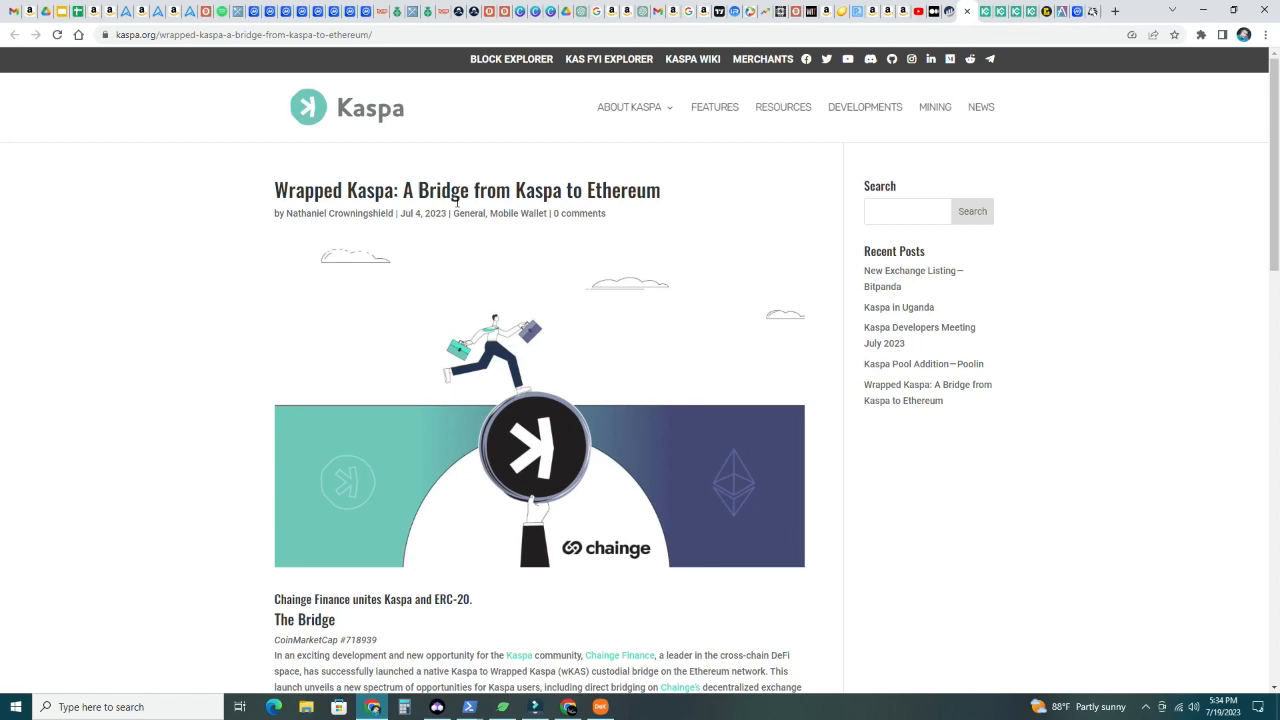
mouse_move(289, 473)
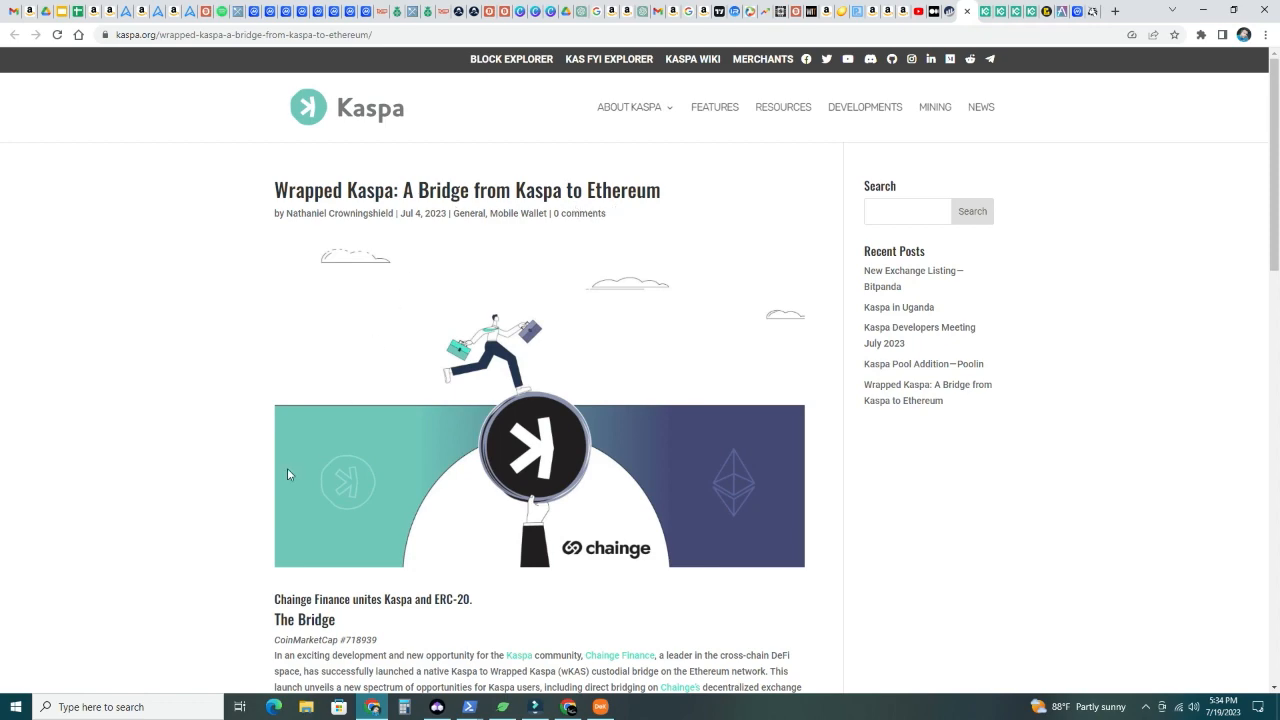
scroll("down", 3)
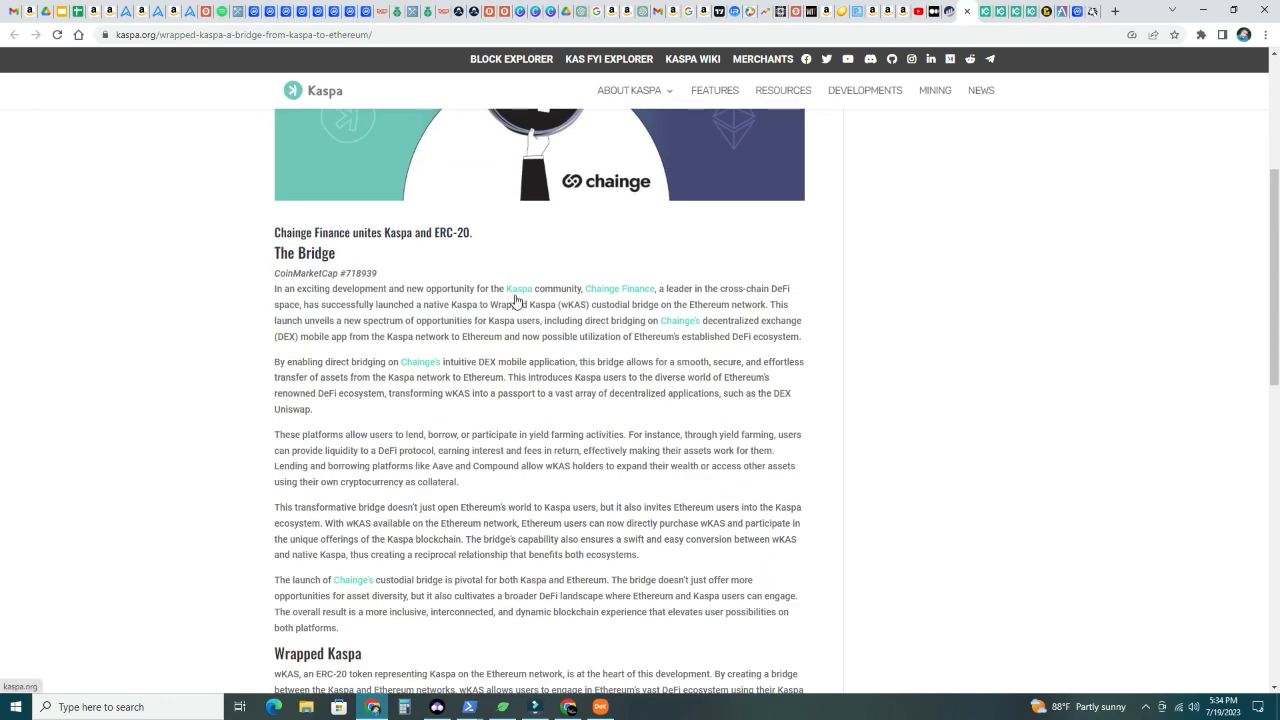
mouse_move(620, 288)
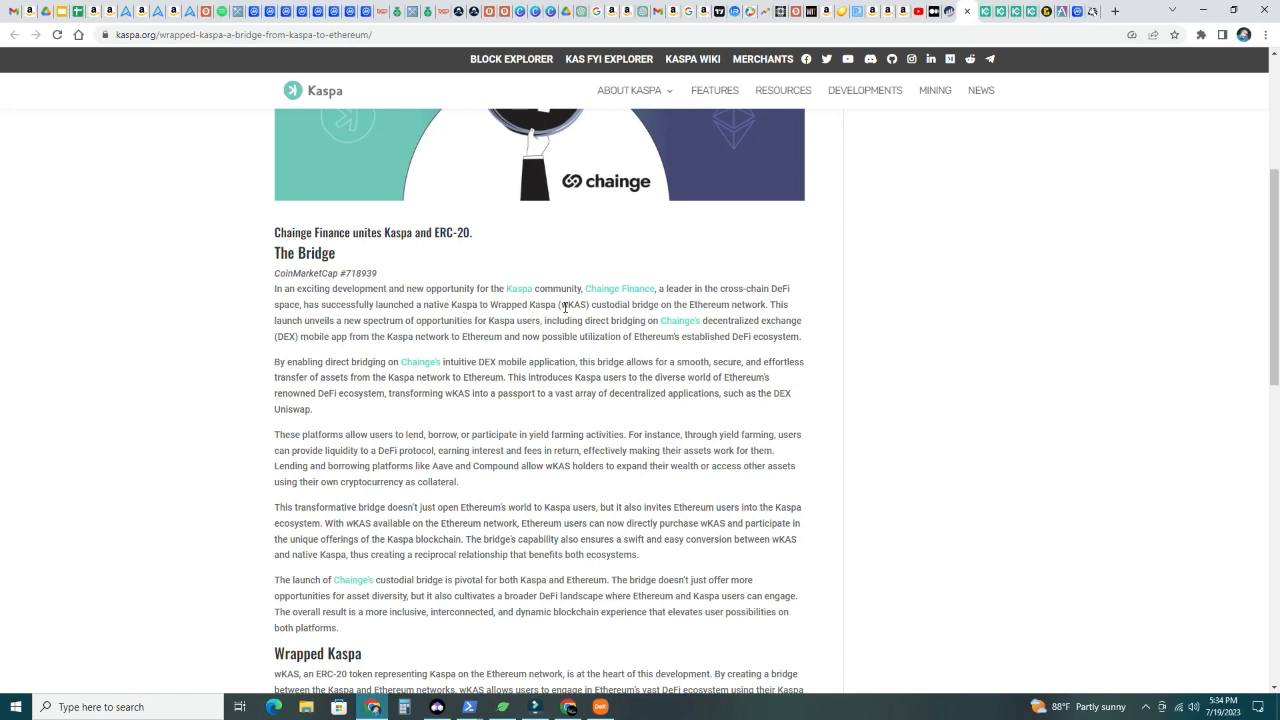
mouse_move(748, 301)
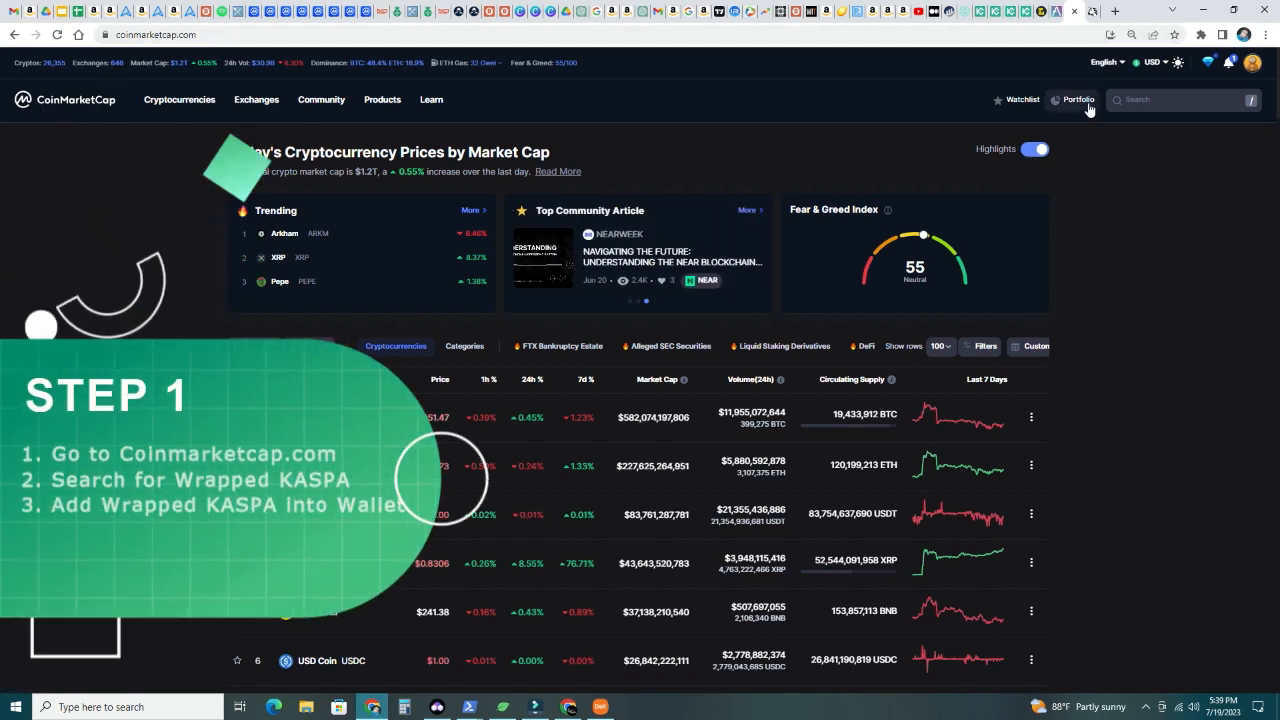
Search CoinMarketCap for 'wrapped' to reach the Wrapped Kaspa page
left_click(1183, 99)
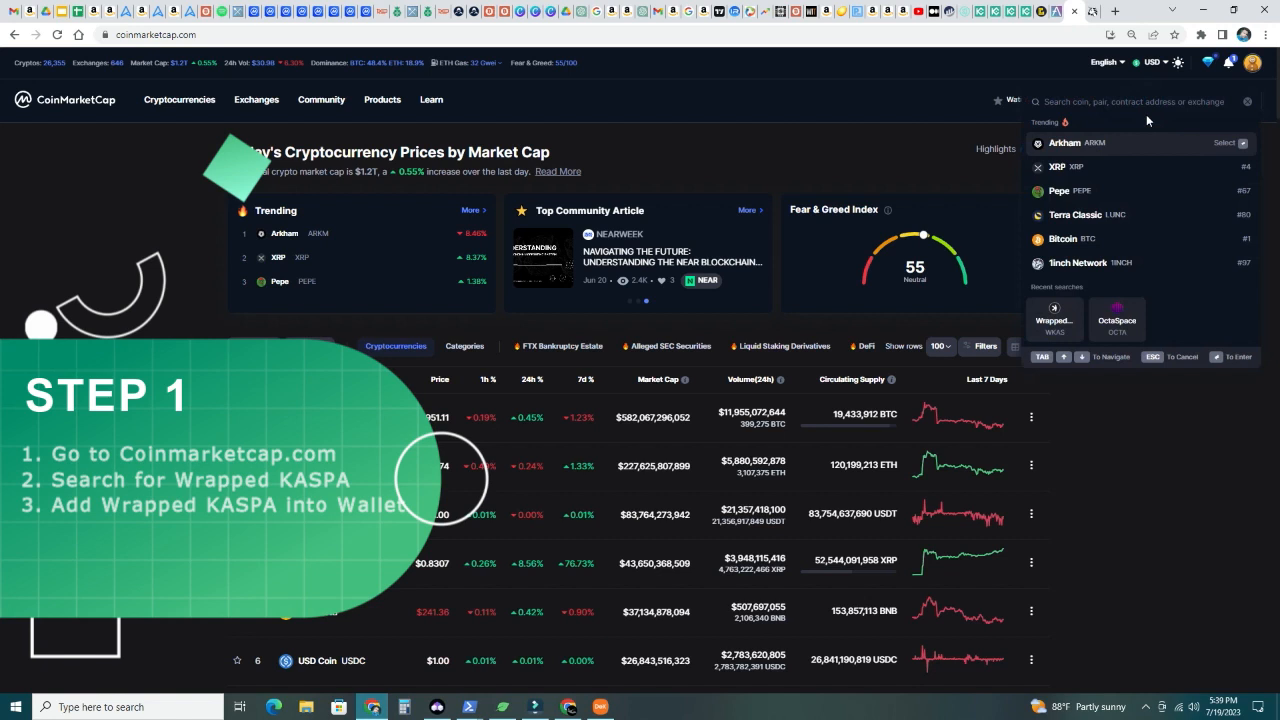
type("wrapped")
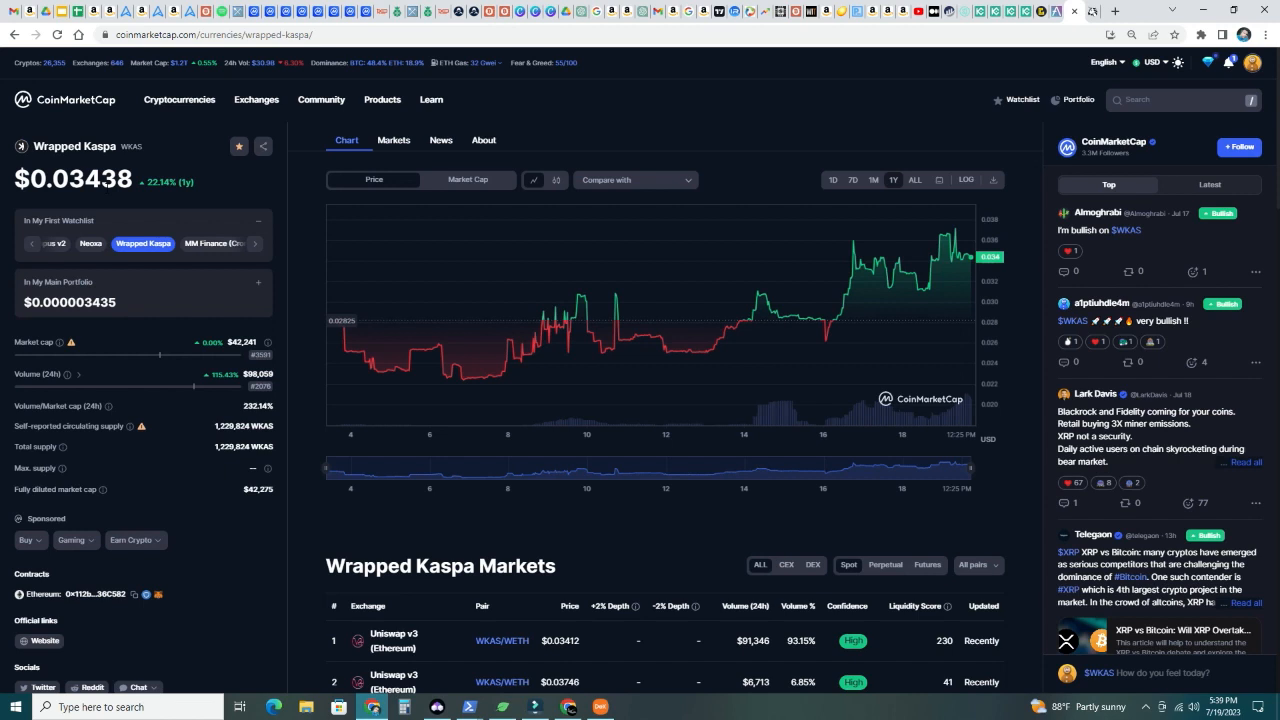
mouse_move(63, 420)
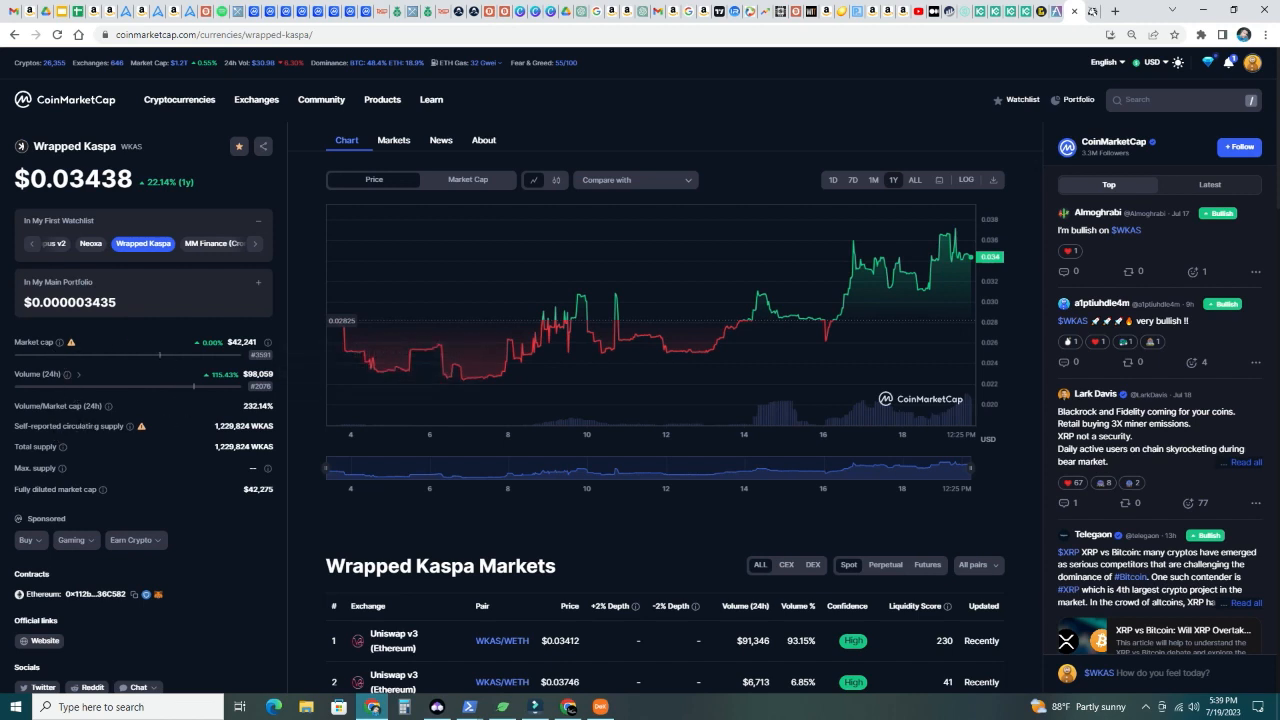
mouse_move(142, 525)
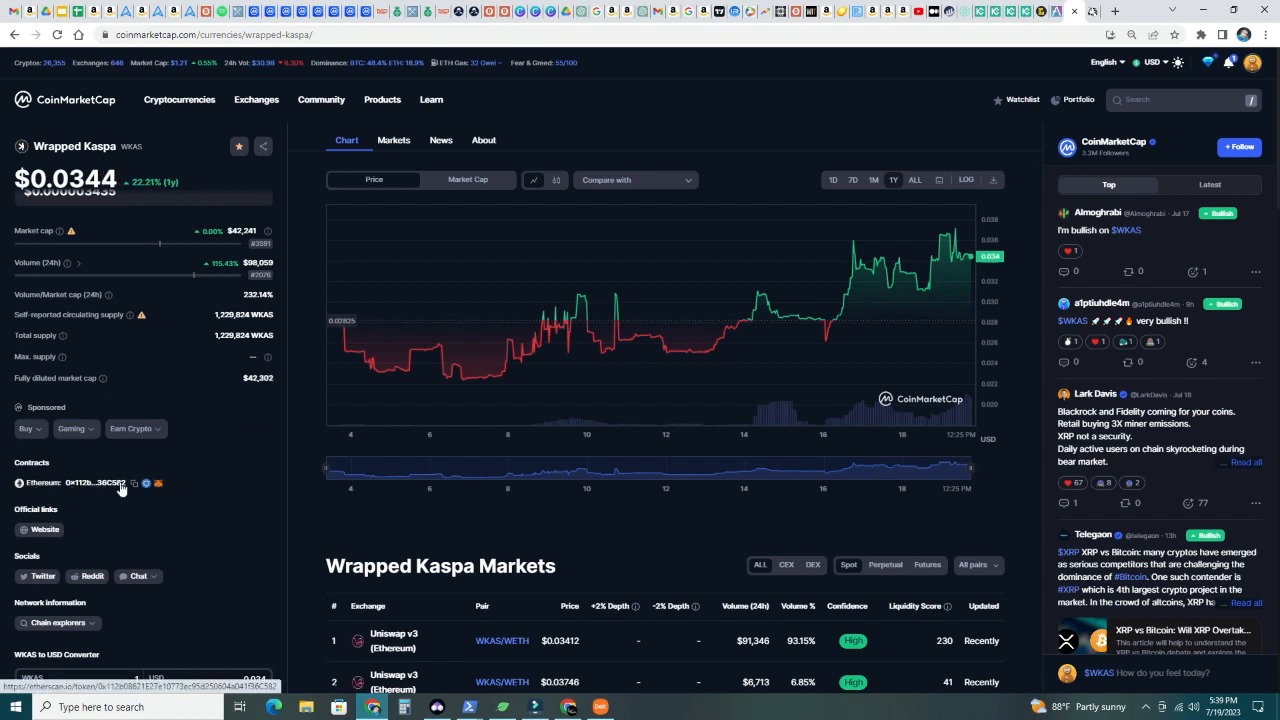
mouse_move(134, 483)
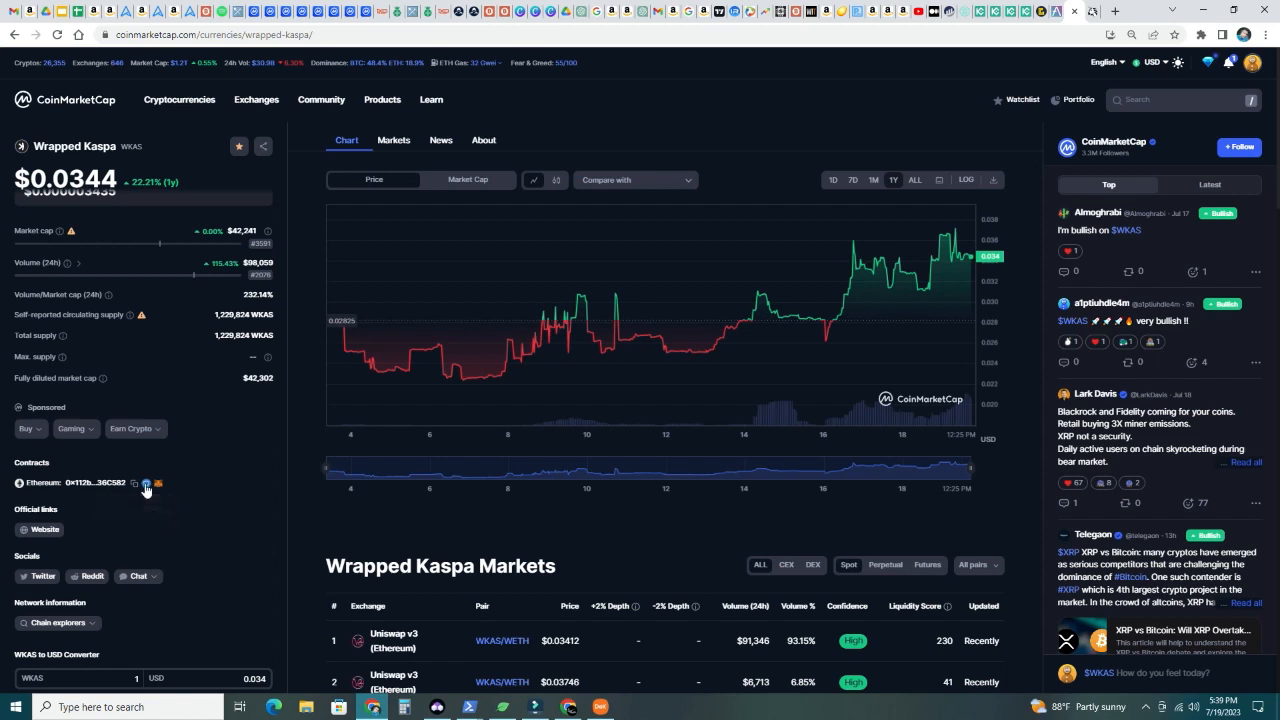
mouse_move(146, 483)
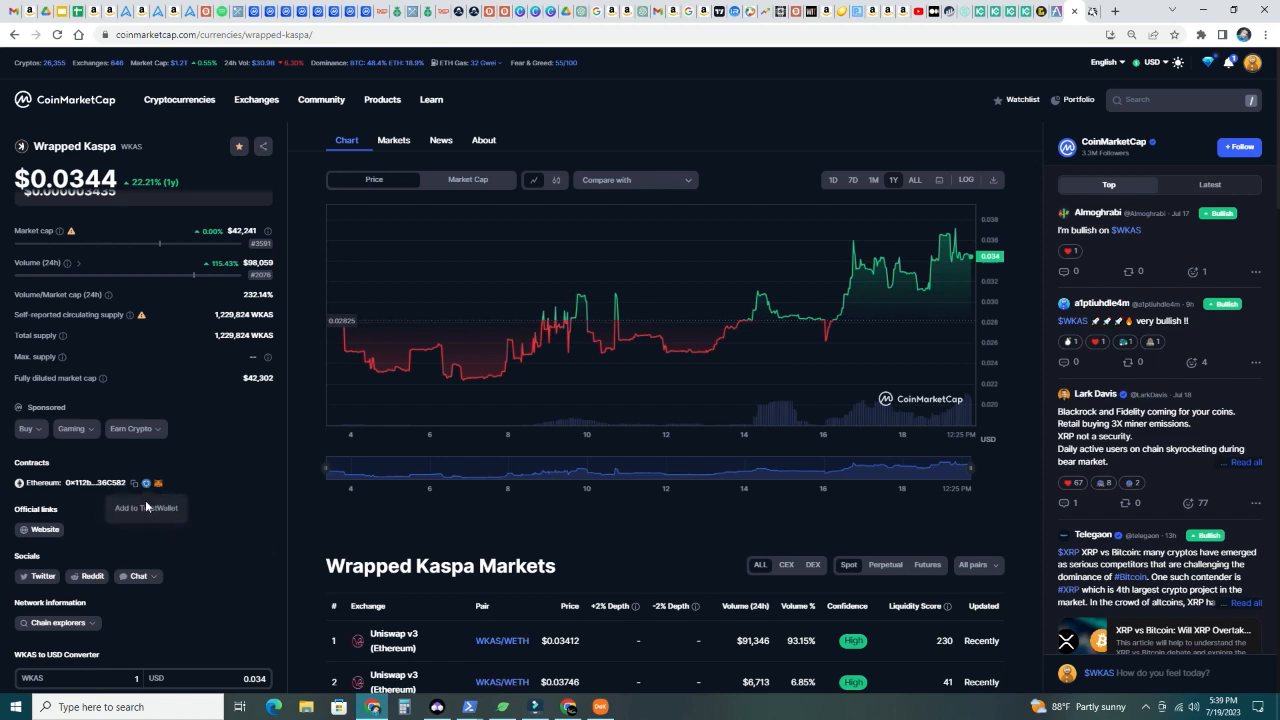
mouse_move(158, 484)
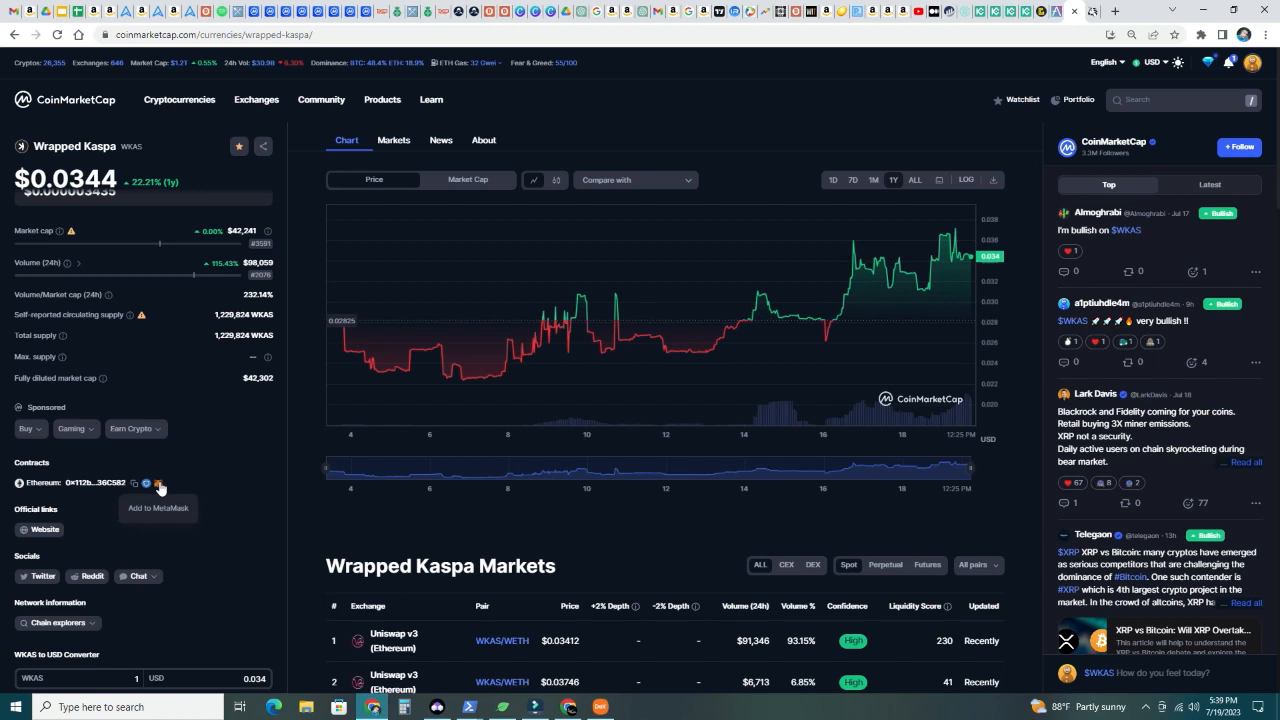
mouse_move(85, 502)
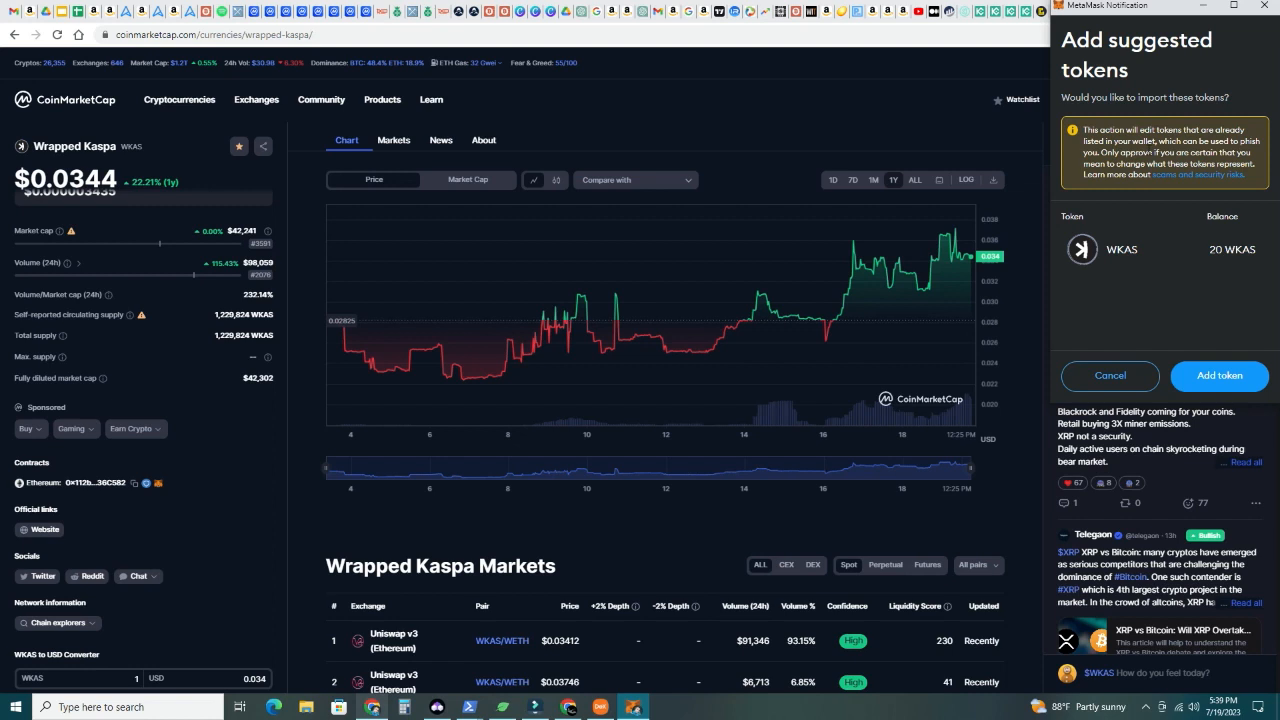
mouse_move(1143, 117)
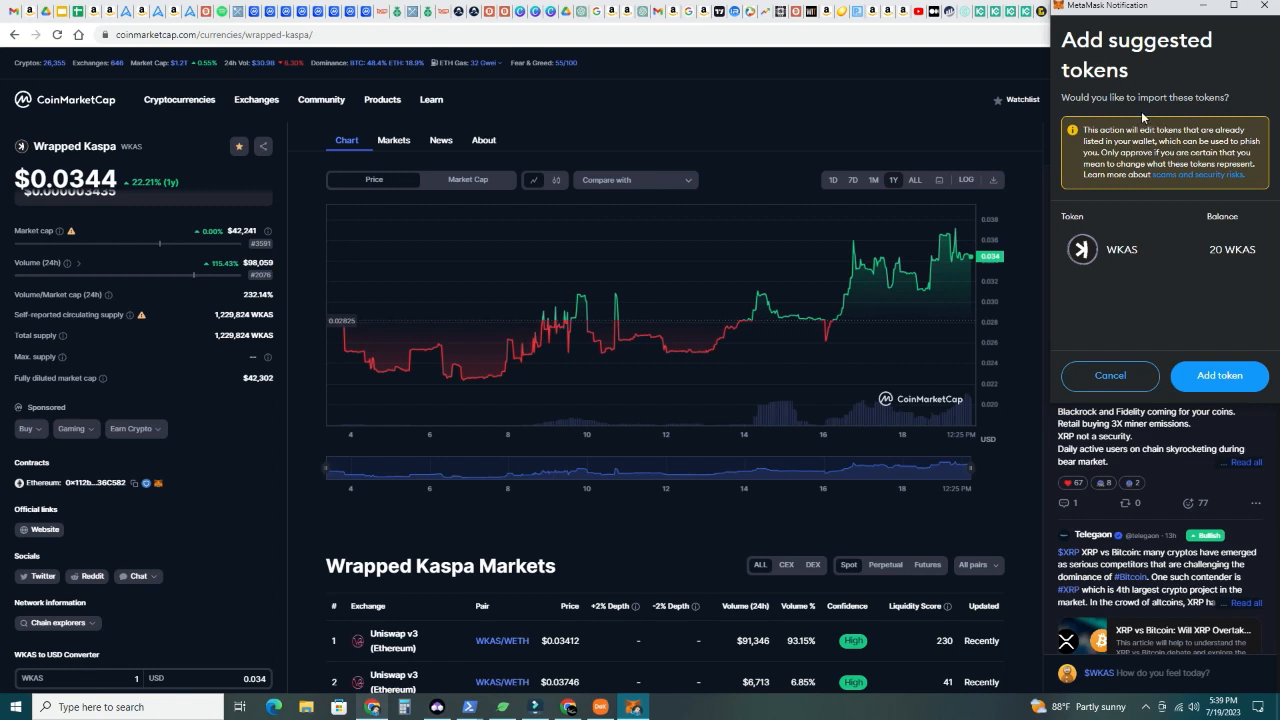
mouse_move(1143, 118)
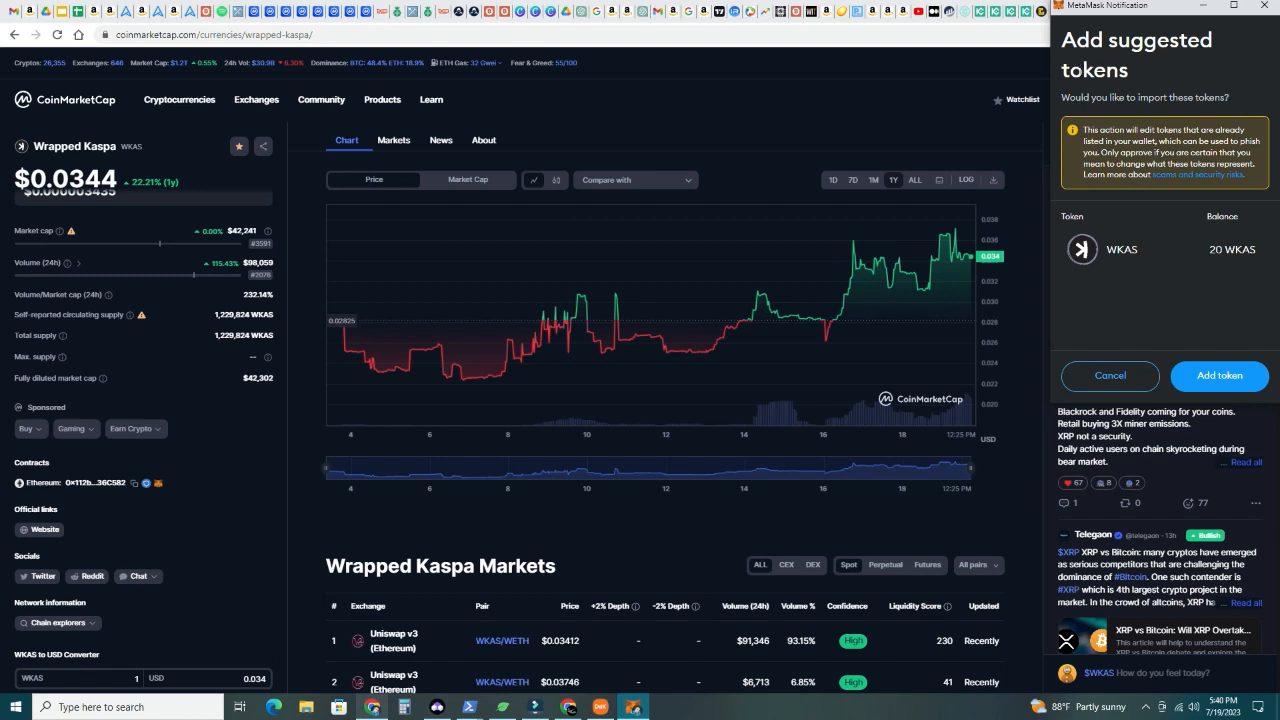
mouse_move(168, 340)
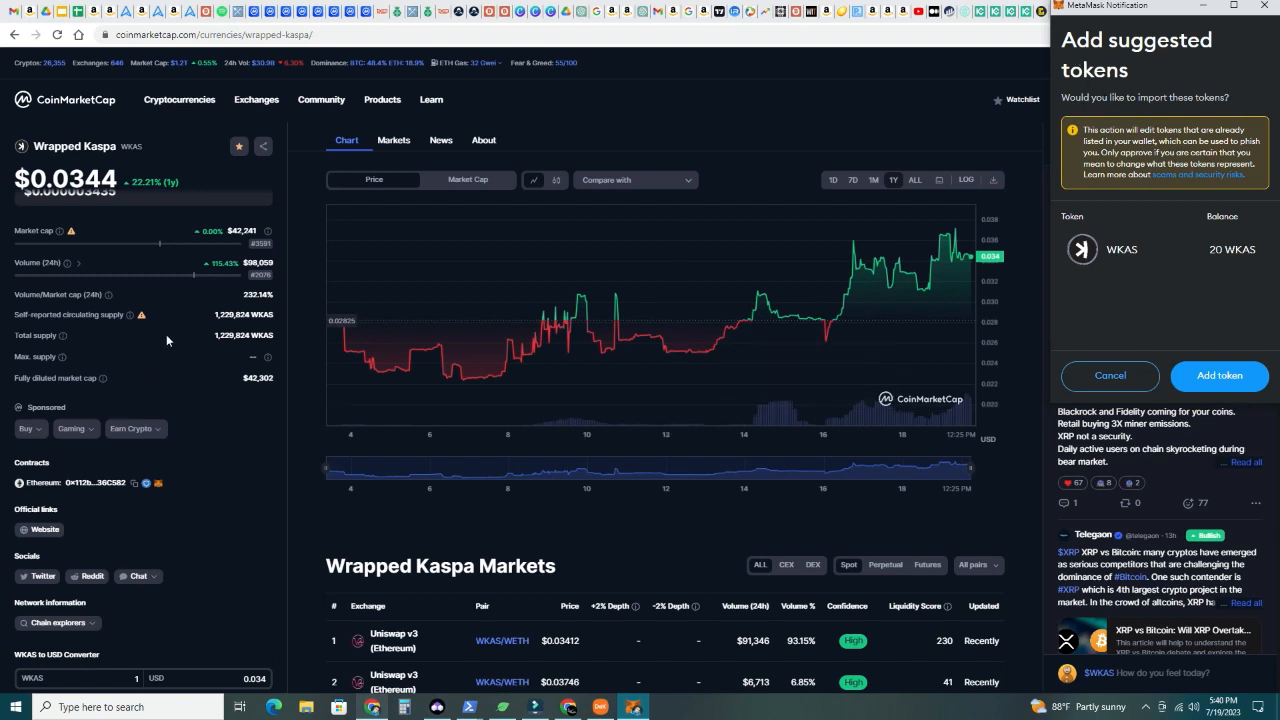
mouse_move(147, 484)
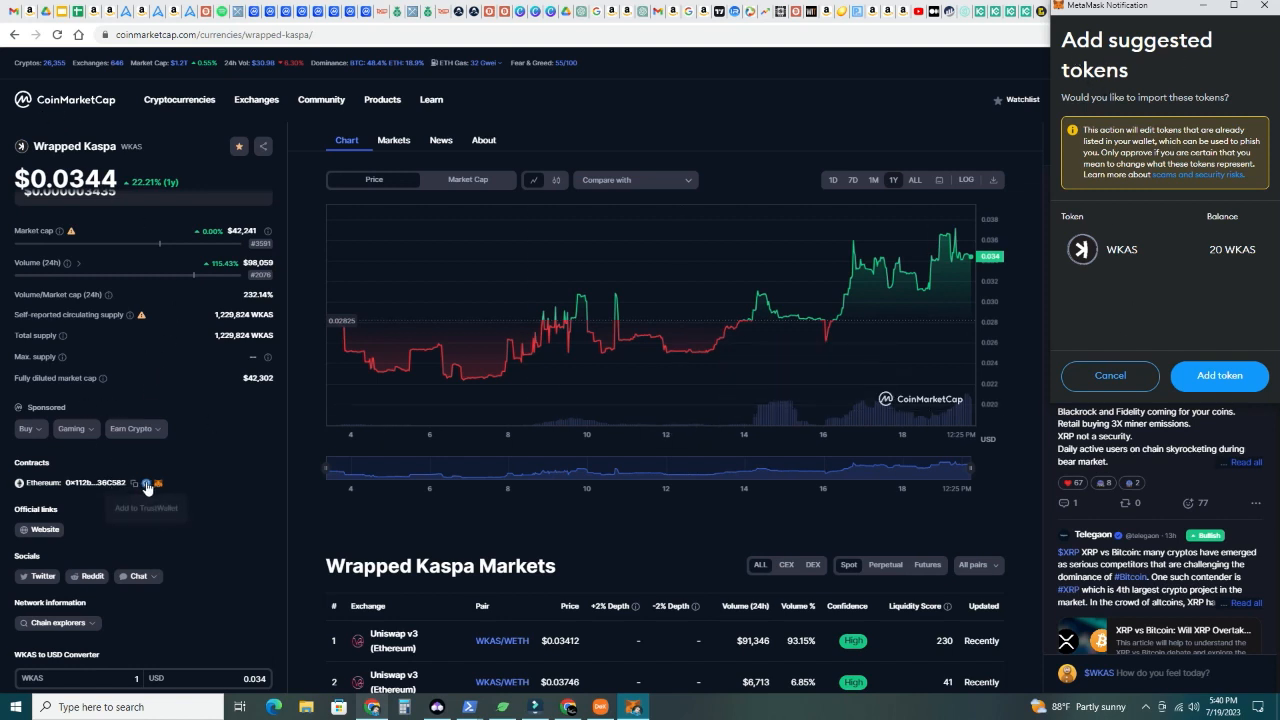
mouse_move(98, 219)
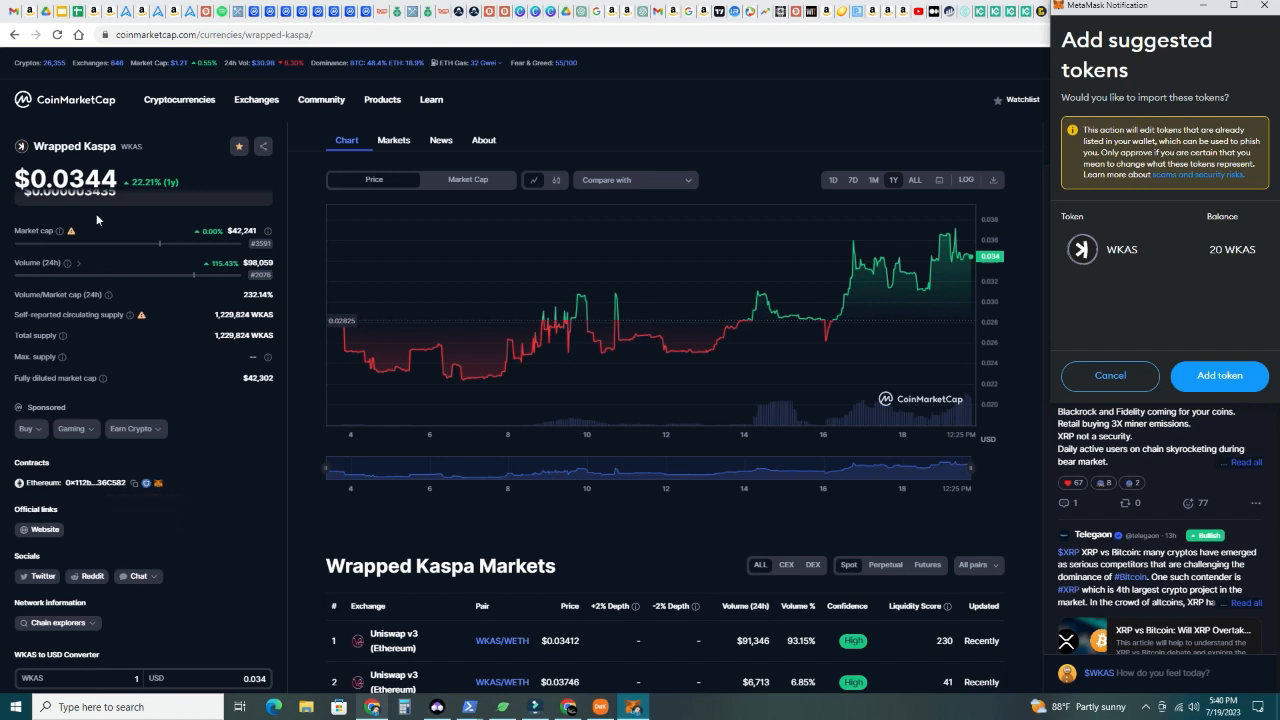
mouse_move(966, 283)
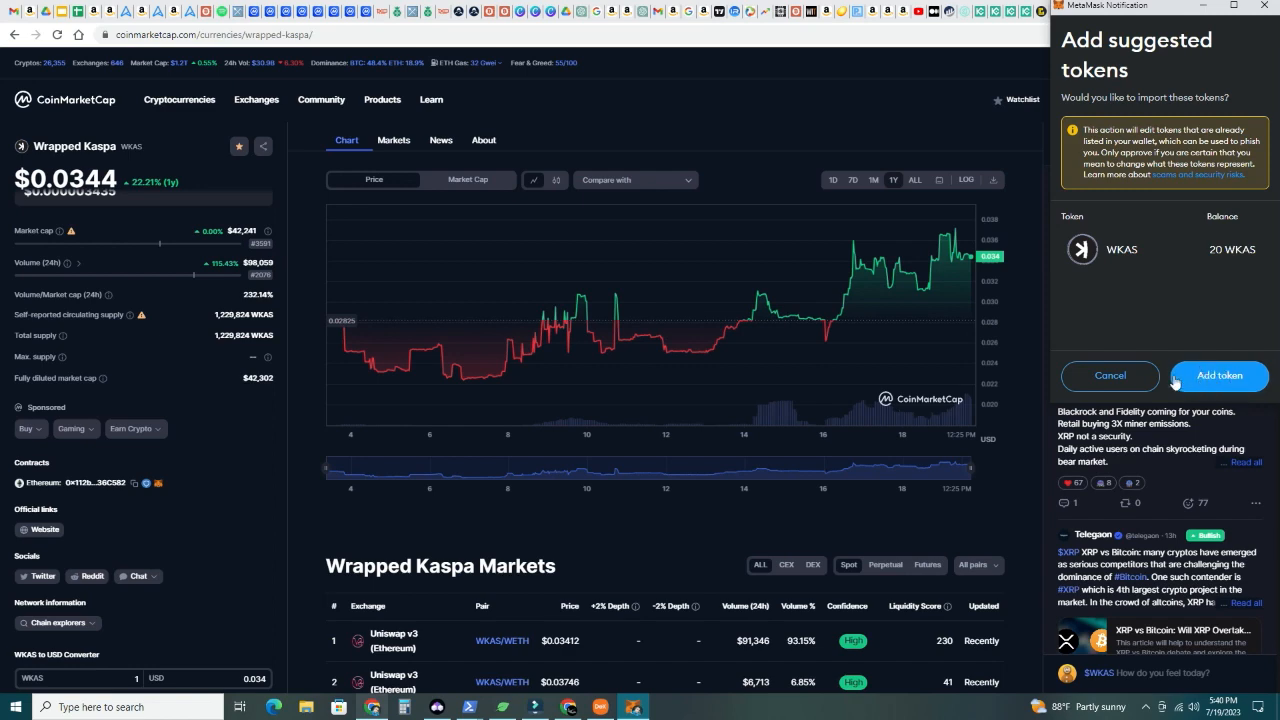
Approve adding the suggested WKAS token to the MetaMask wallet
left_click(1109, 375)
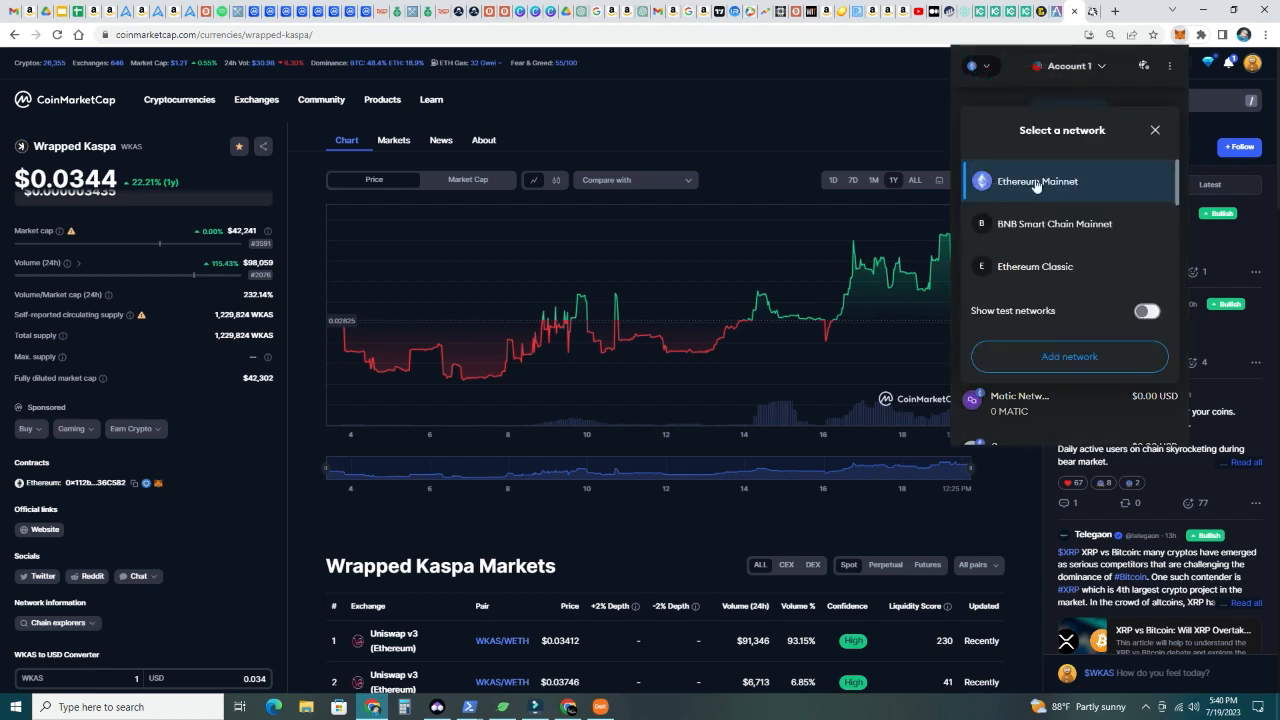
Select Ethereum Mainnet and find WKAS with its 20 WKAS balance in Tokens
left_click(1037, 181)
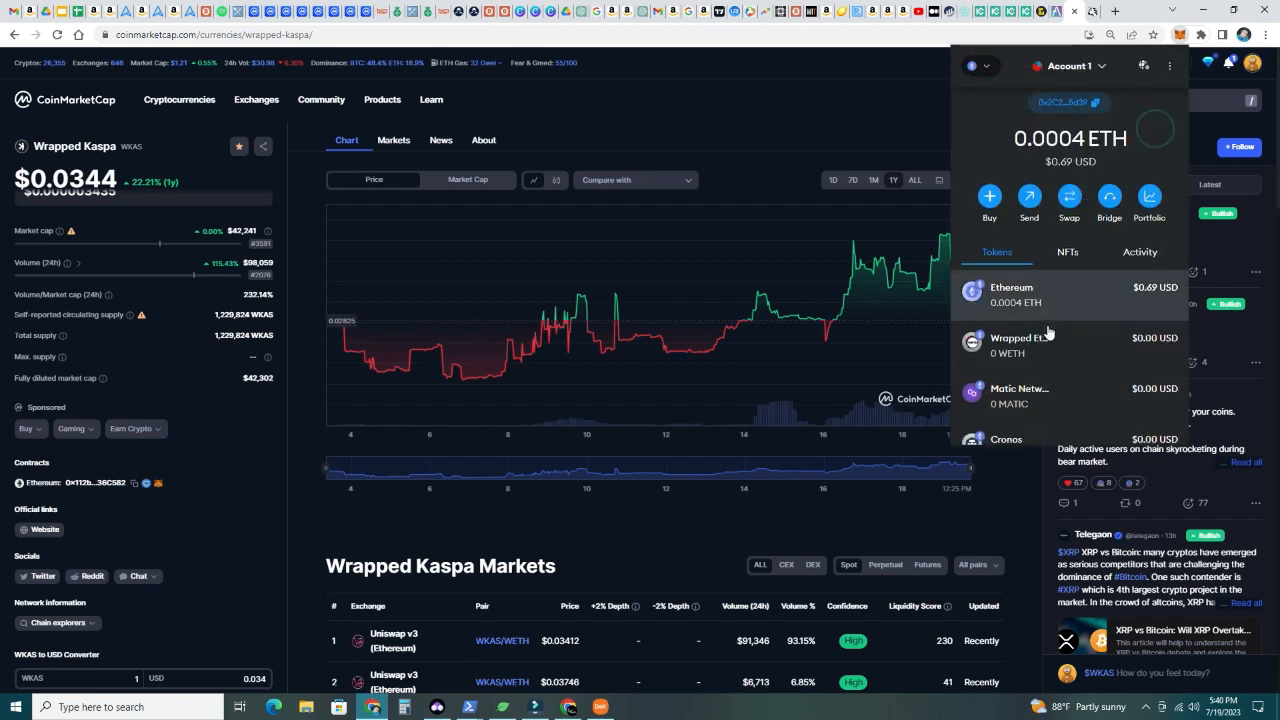
scroll("down", 3)
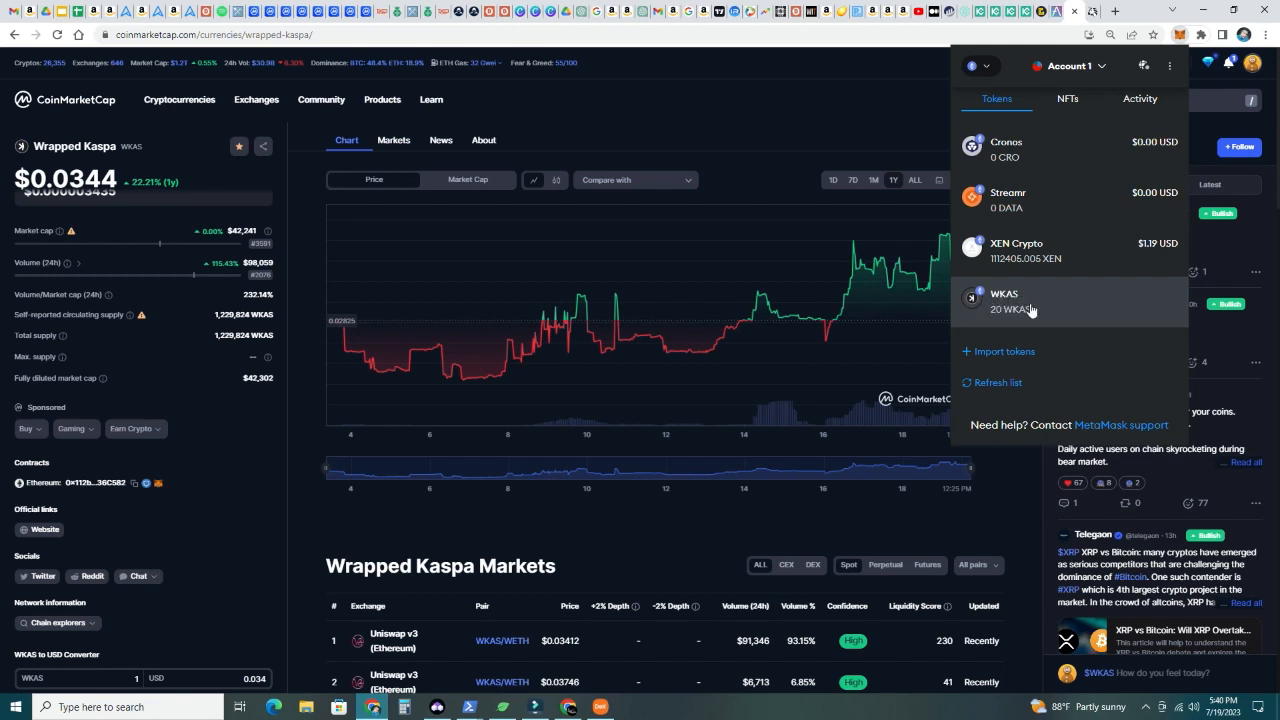
mouse_move(1043, 311)
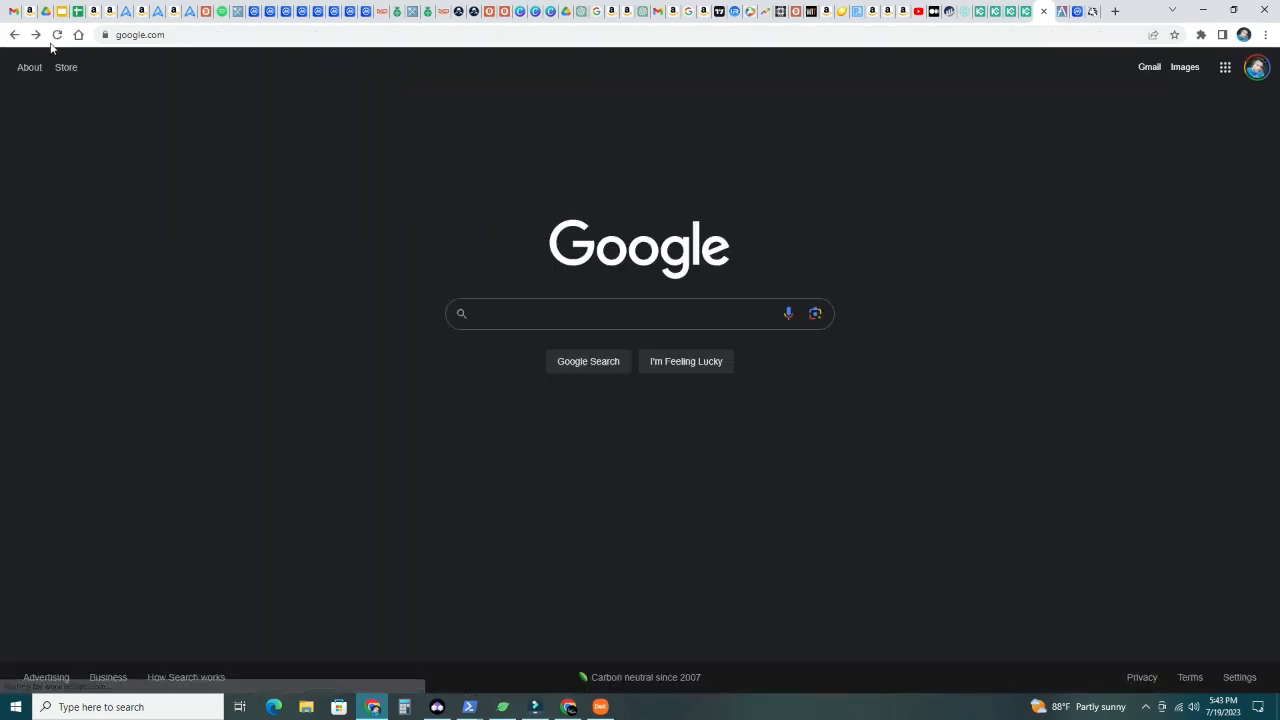
Google 'chainge finance' and open the official hub.chainge.finance homepage
type("chainge finance")
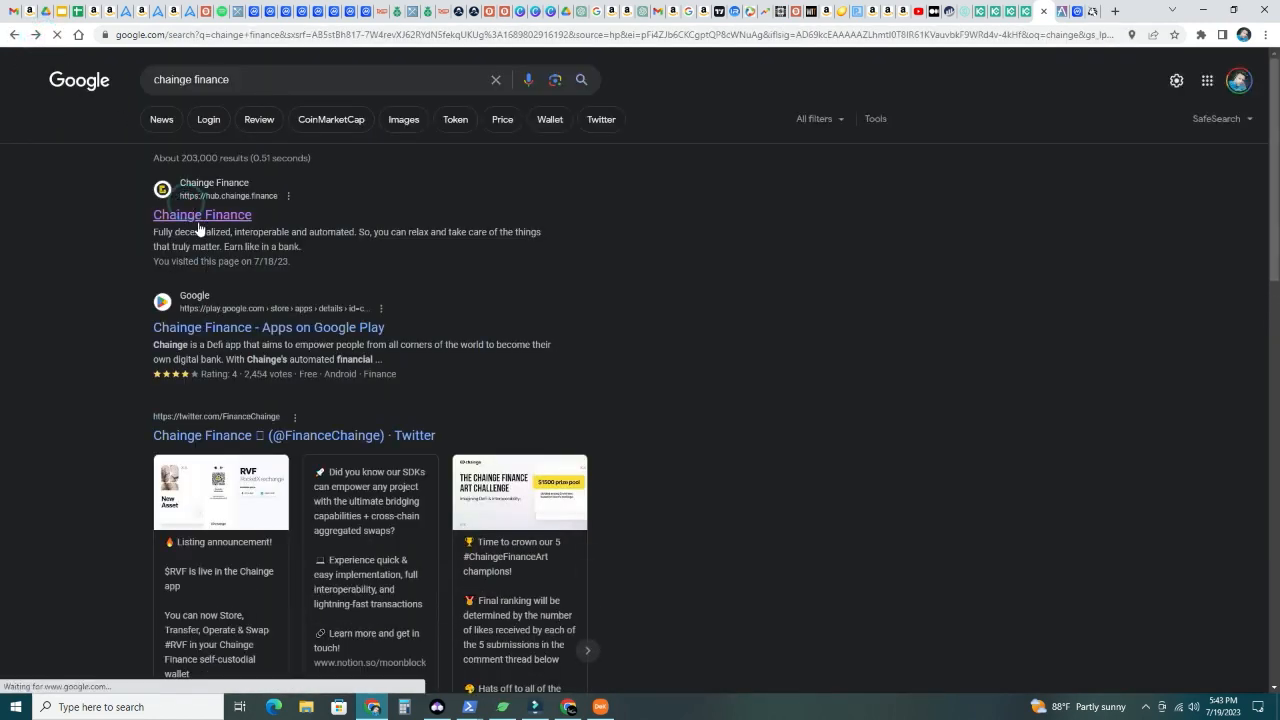
left_click(201, 214)
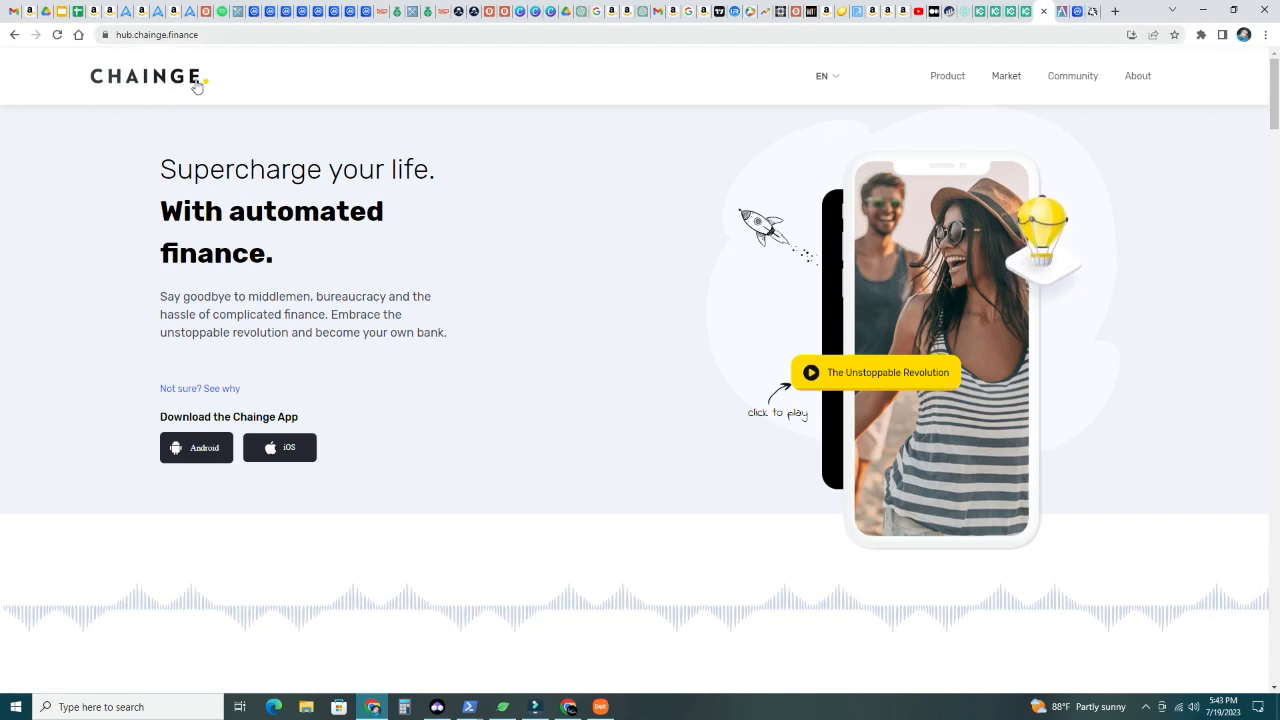
mouse_move(126, 97)
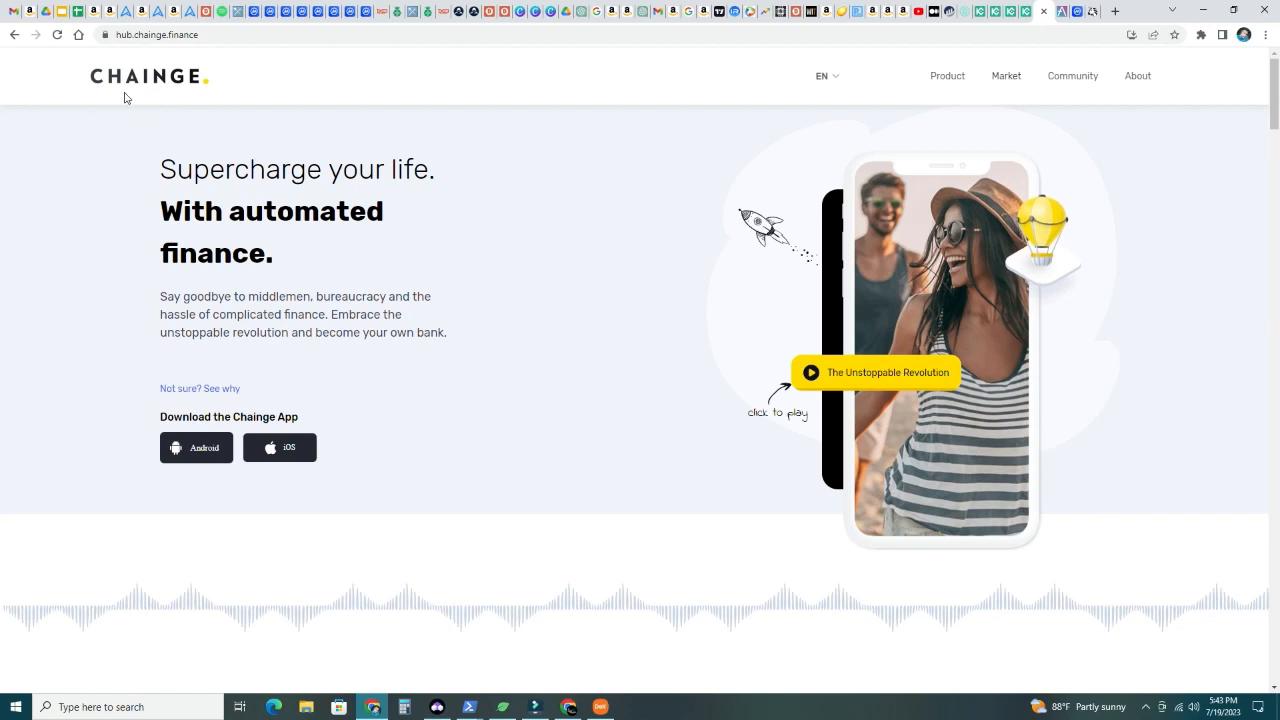
mouse_move(128, 400)
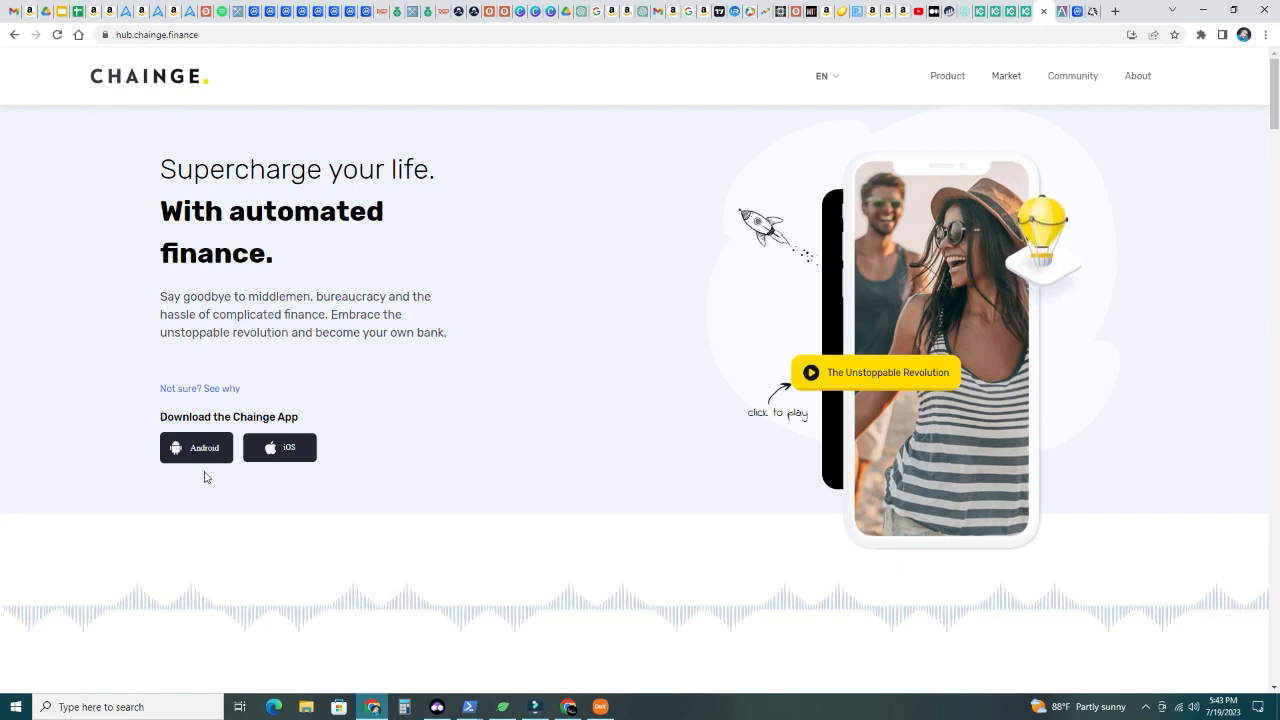
mouse_move(196, 461)
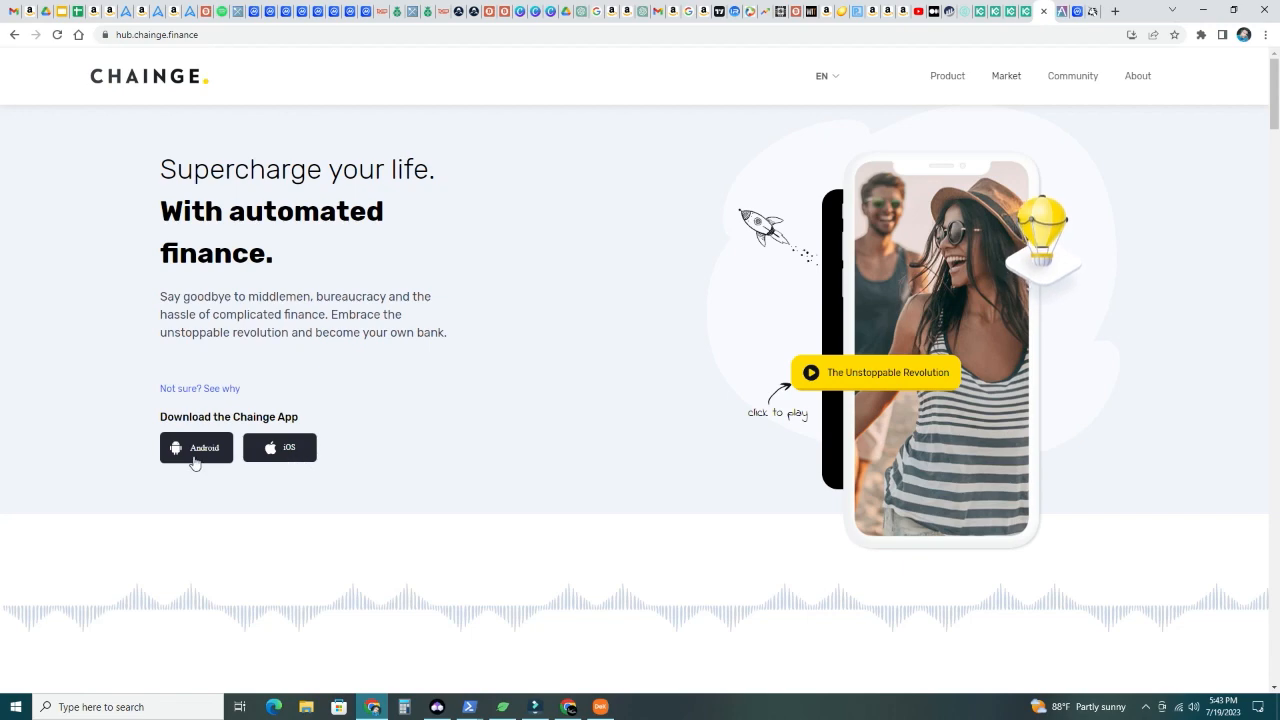
mouse_move(297, 470)
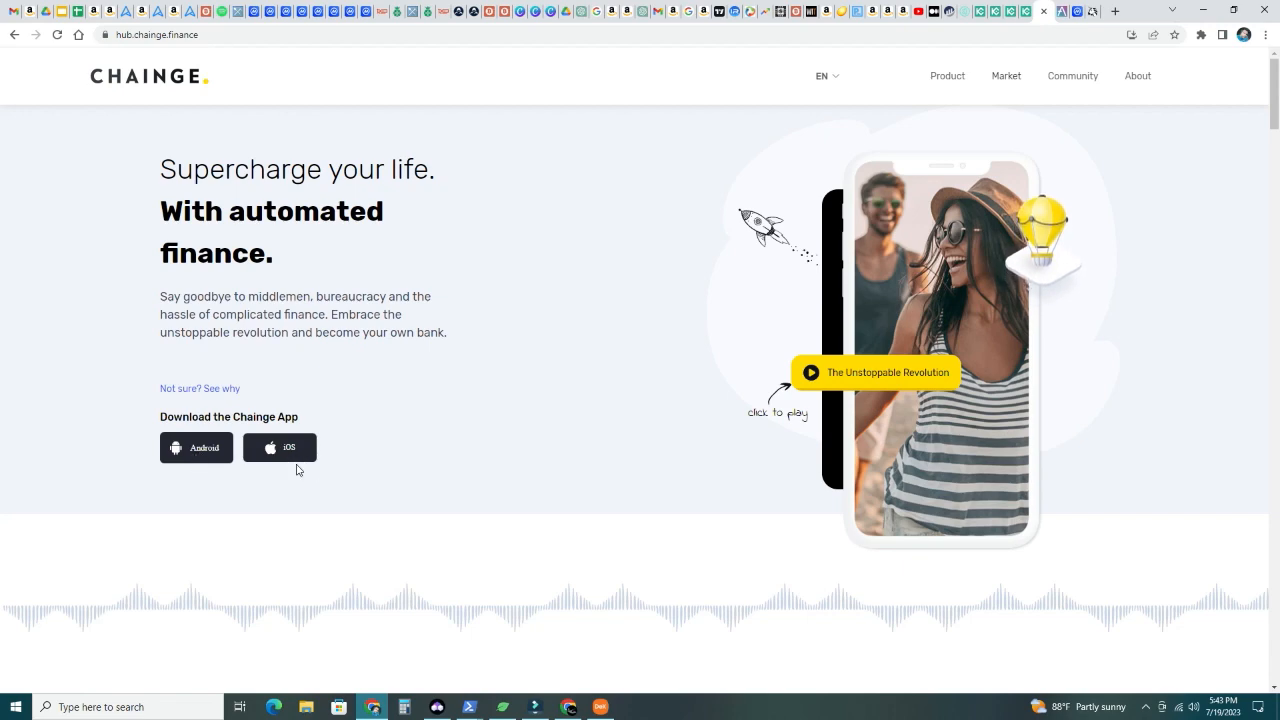
left_click(196, 447)
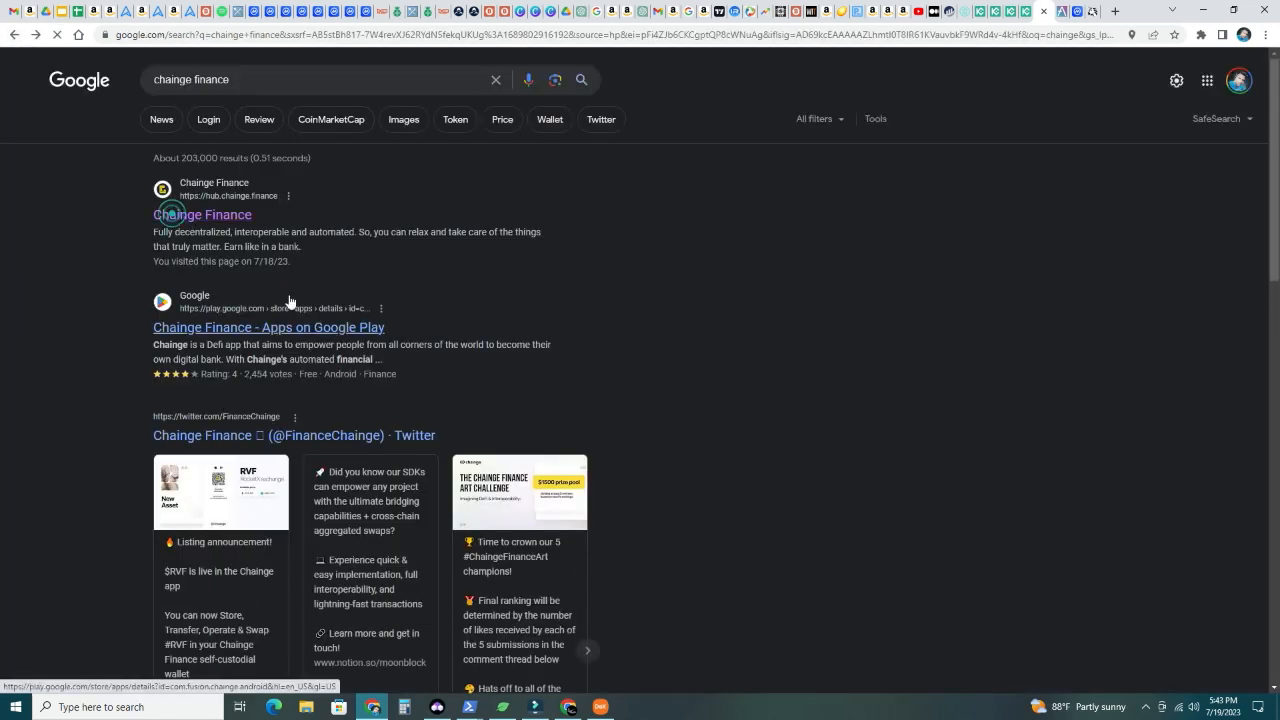
left_click(202, 215)
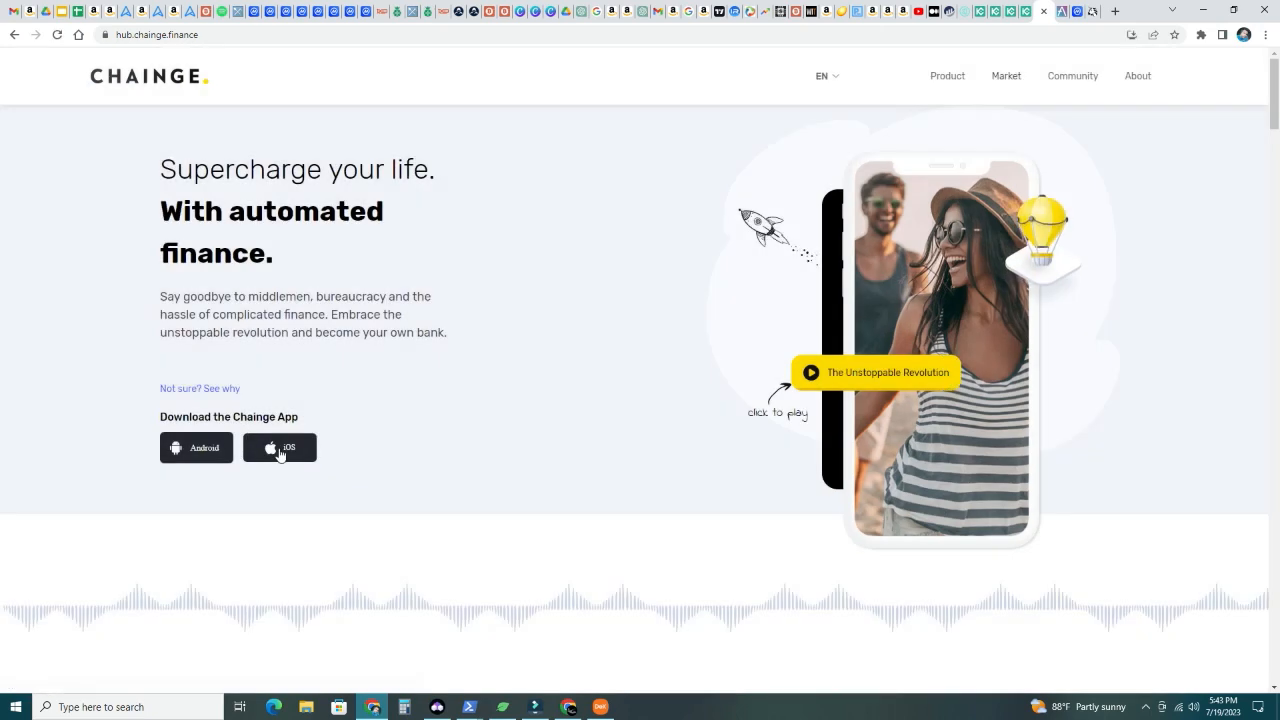
mouse_move(451, 448)
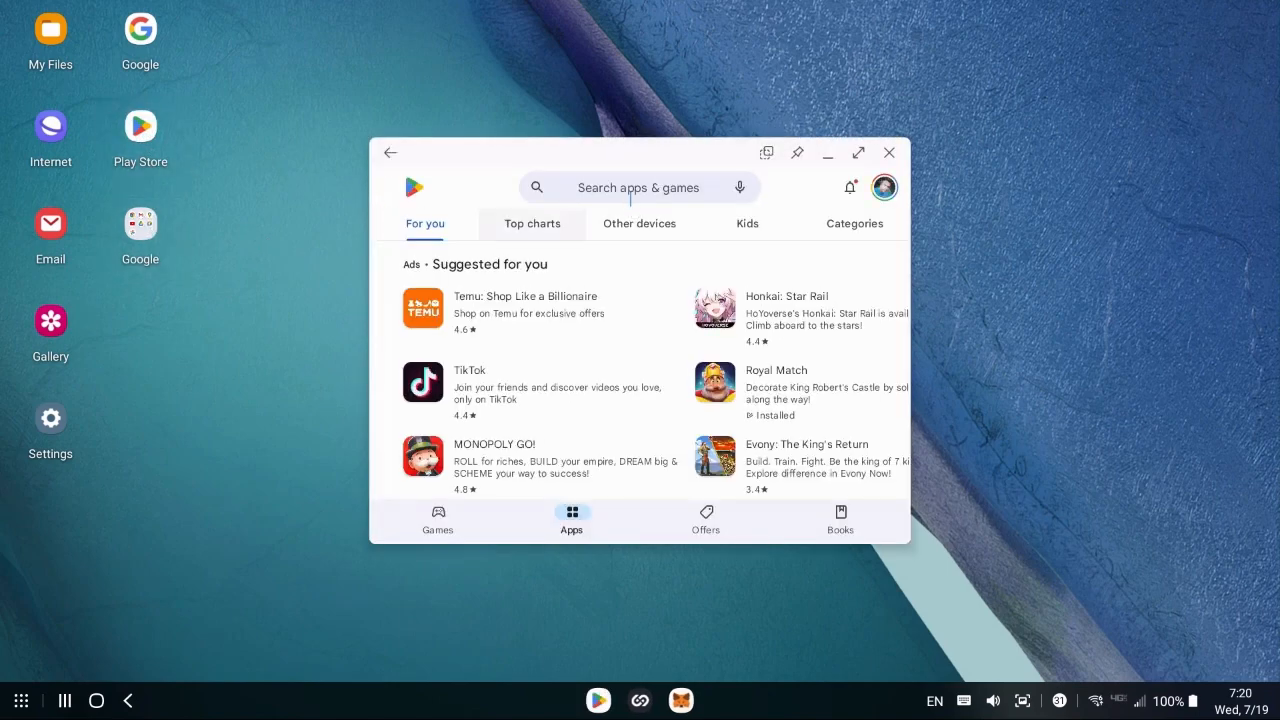
Search Play Store for 'chainge finance app' and launch the installed Chainge Finance app
left_click(638, 187)
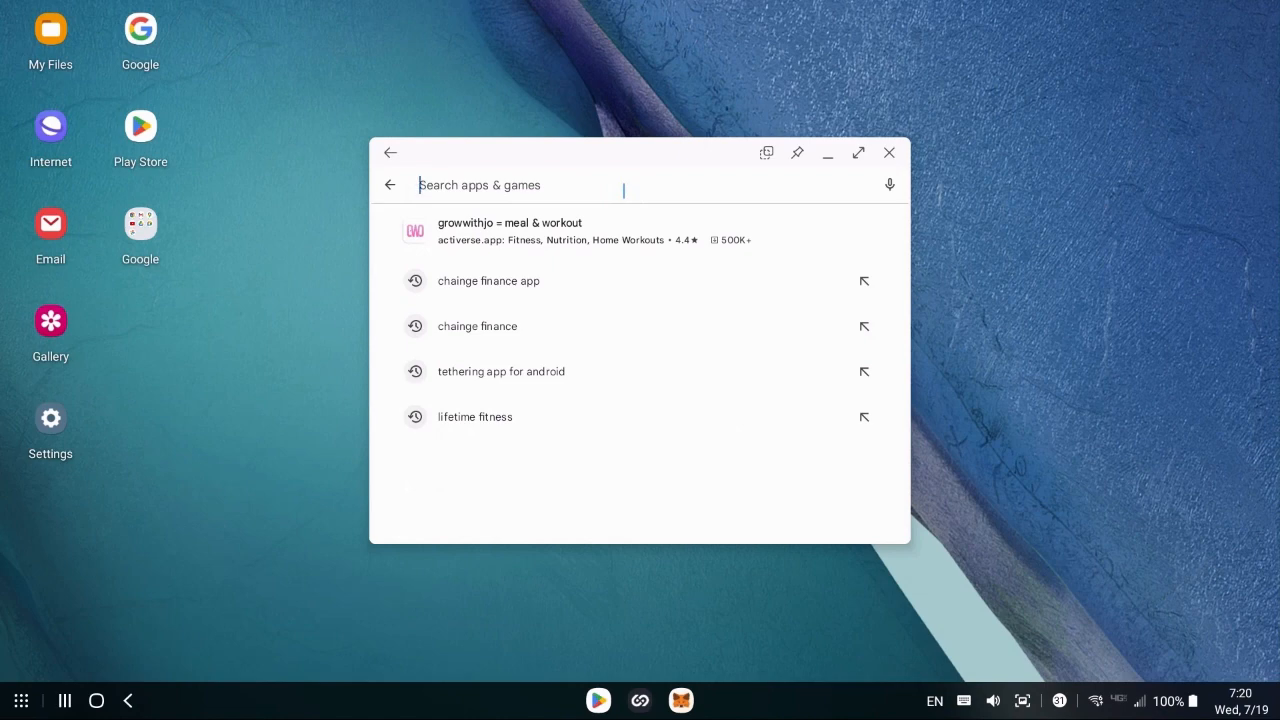
type("chan")
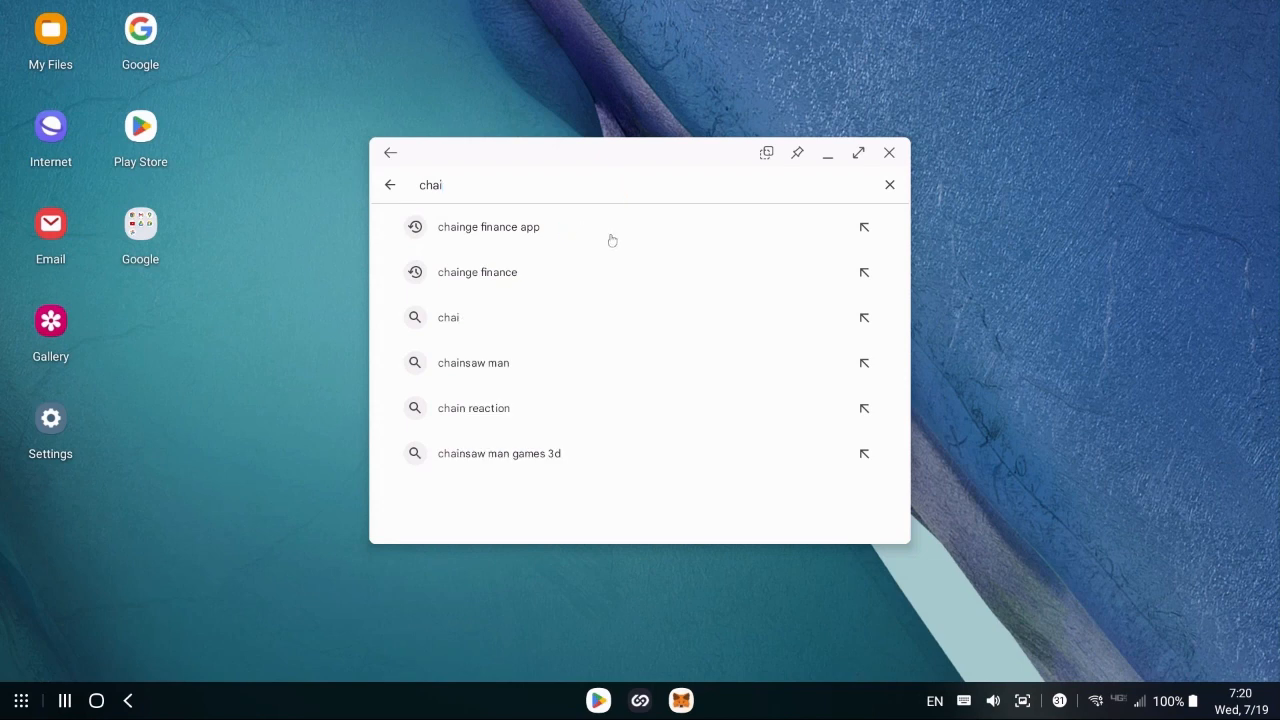
left_click(488, 226)
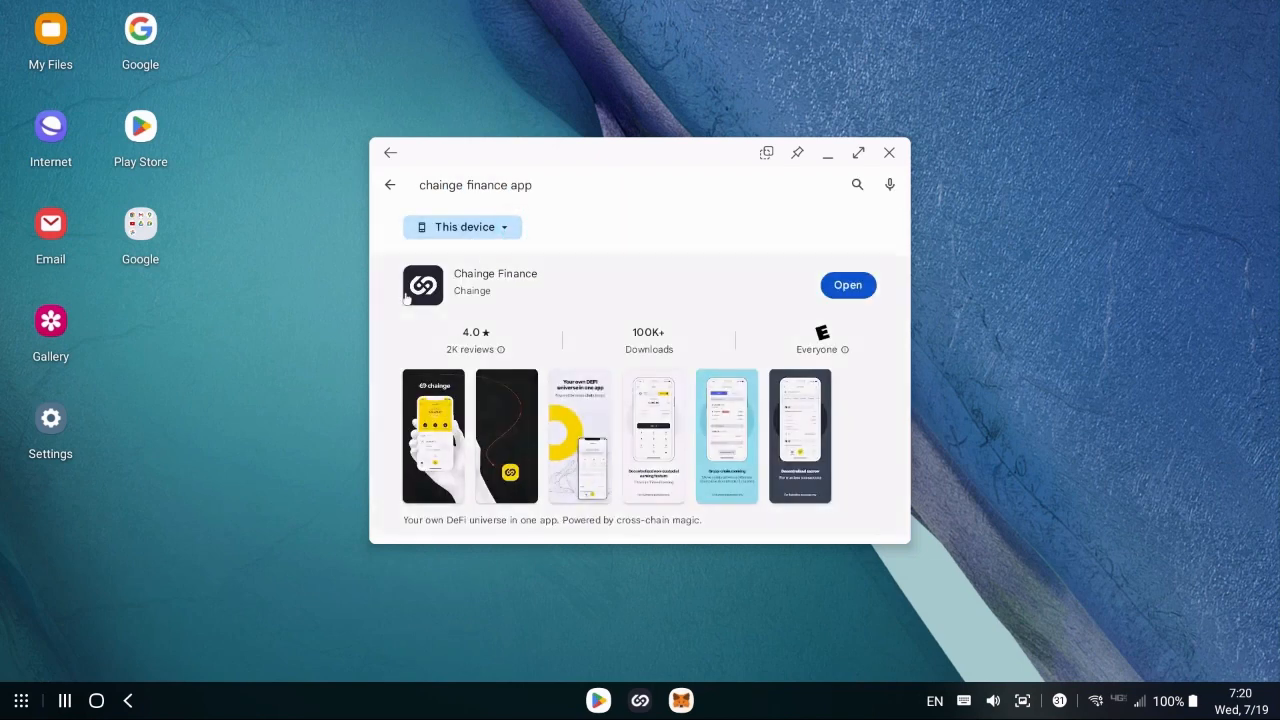
mouse_move(791, 312)
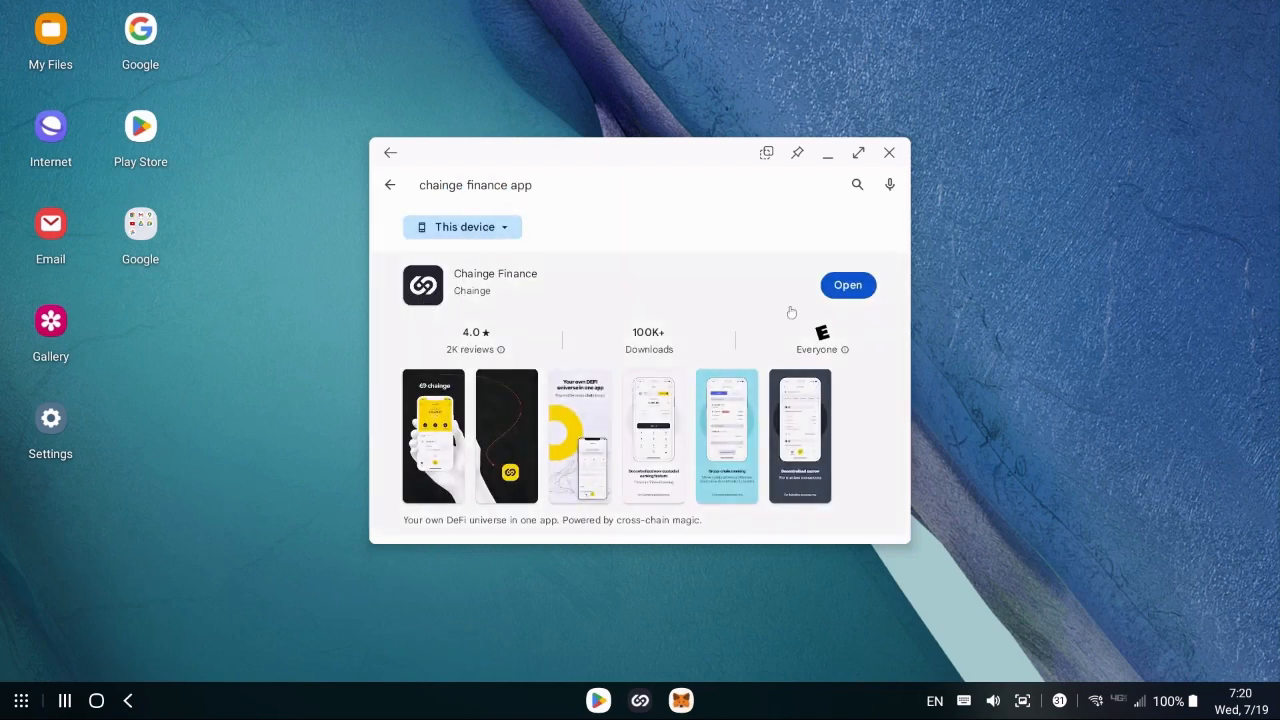
mouse_move(826, 294)
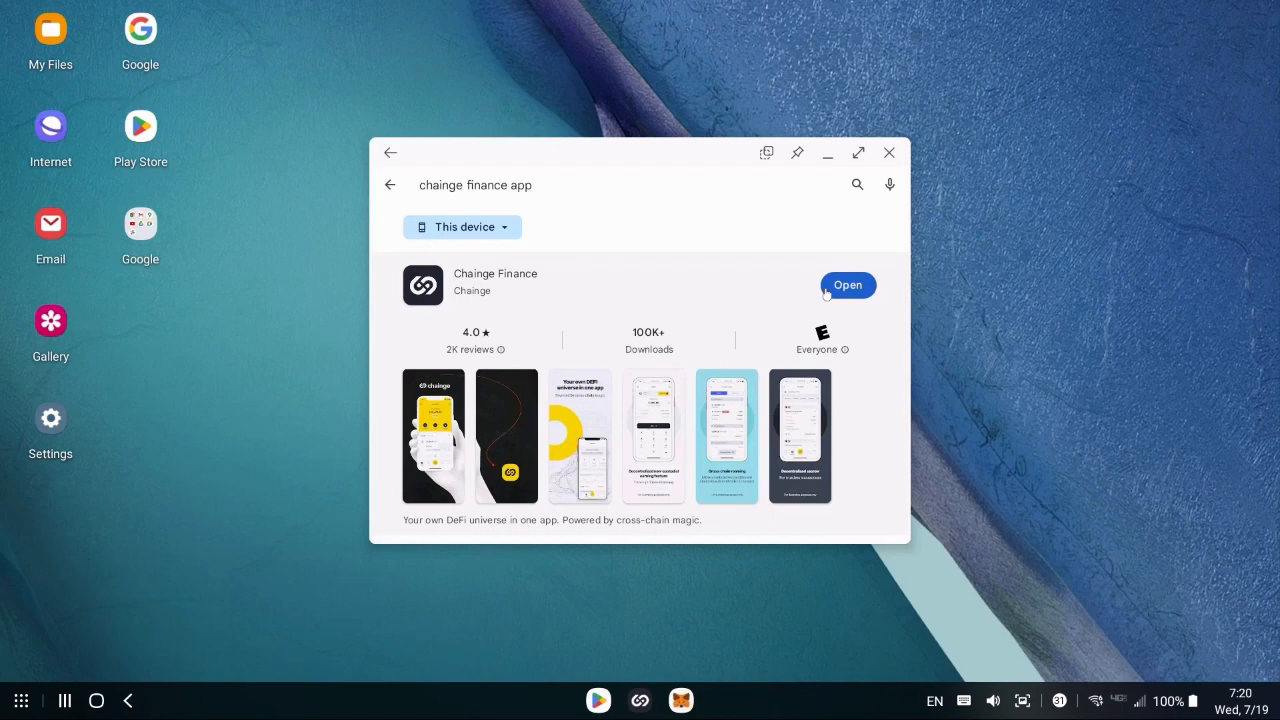
left_click(847, 285)
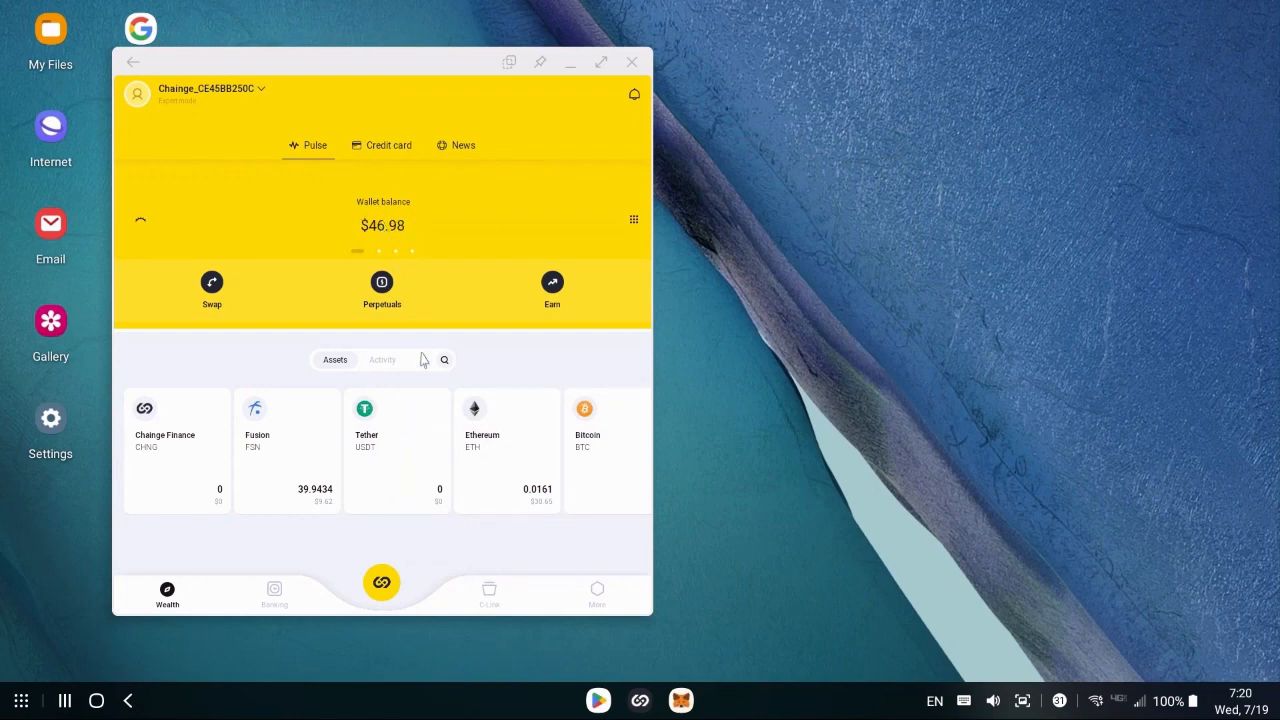
mouse_move(328, 462)
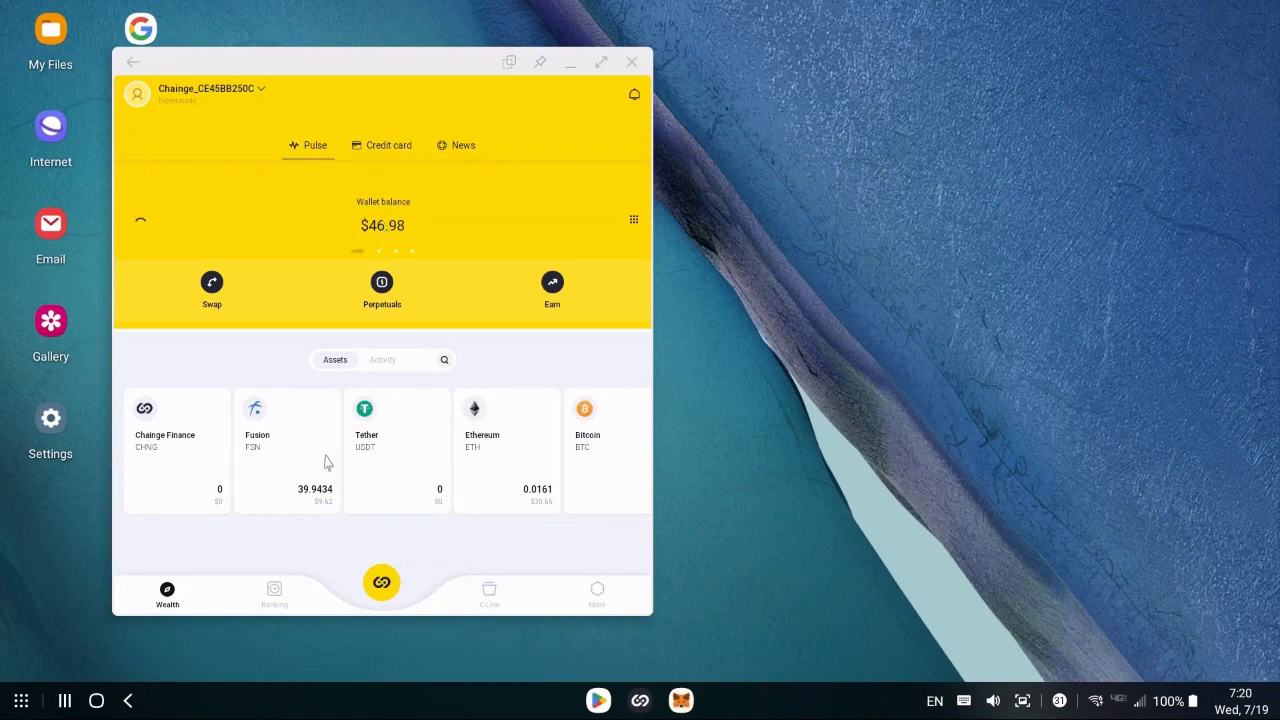
mouse_move(290, 478)
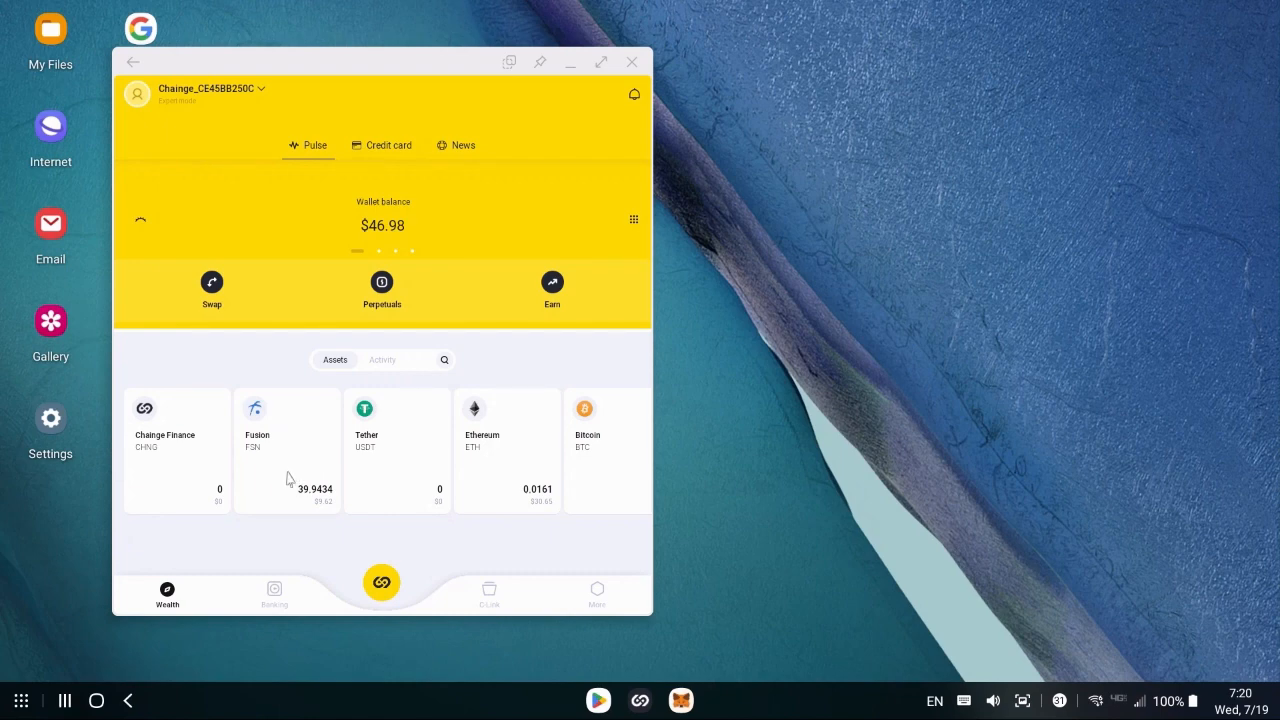
mouse_move(288, 465)
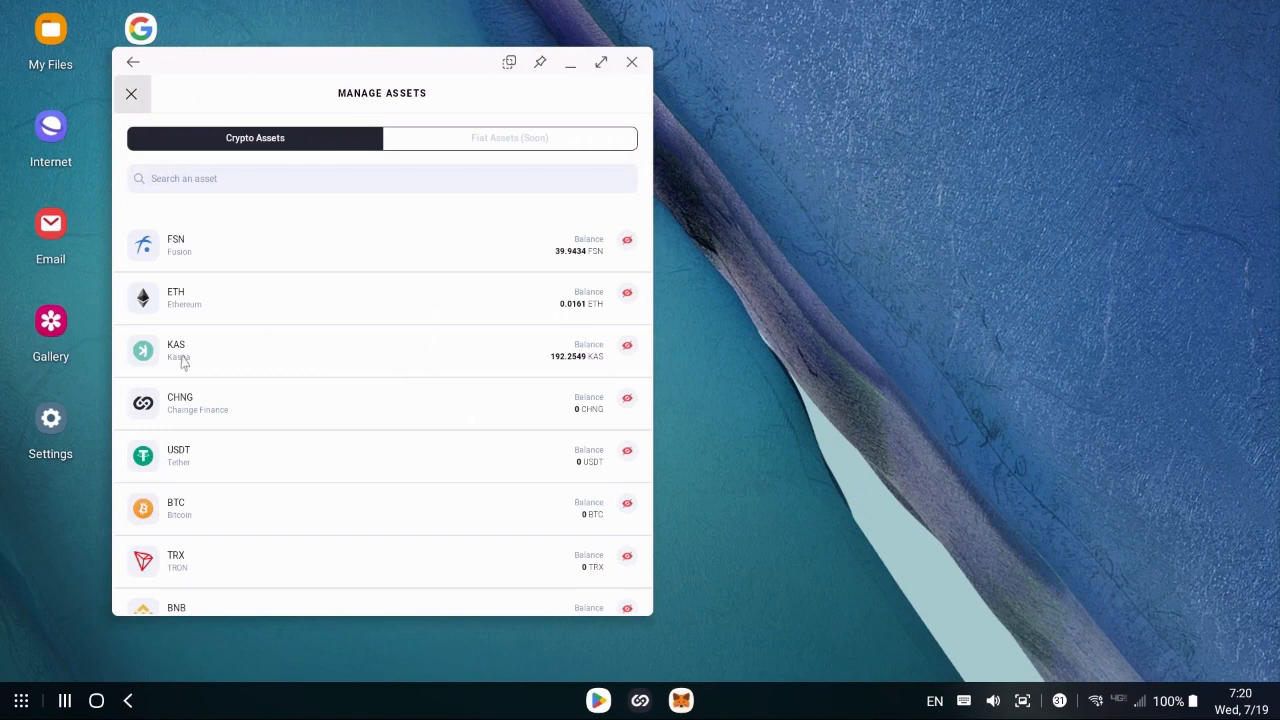
Leave Manage Assets, view Kaspa's 192.2549 KAS details and go to Receive KAS
left_click(131, 93)
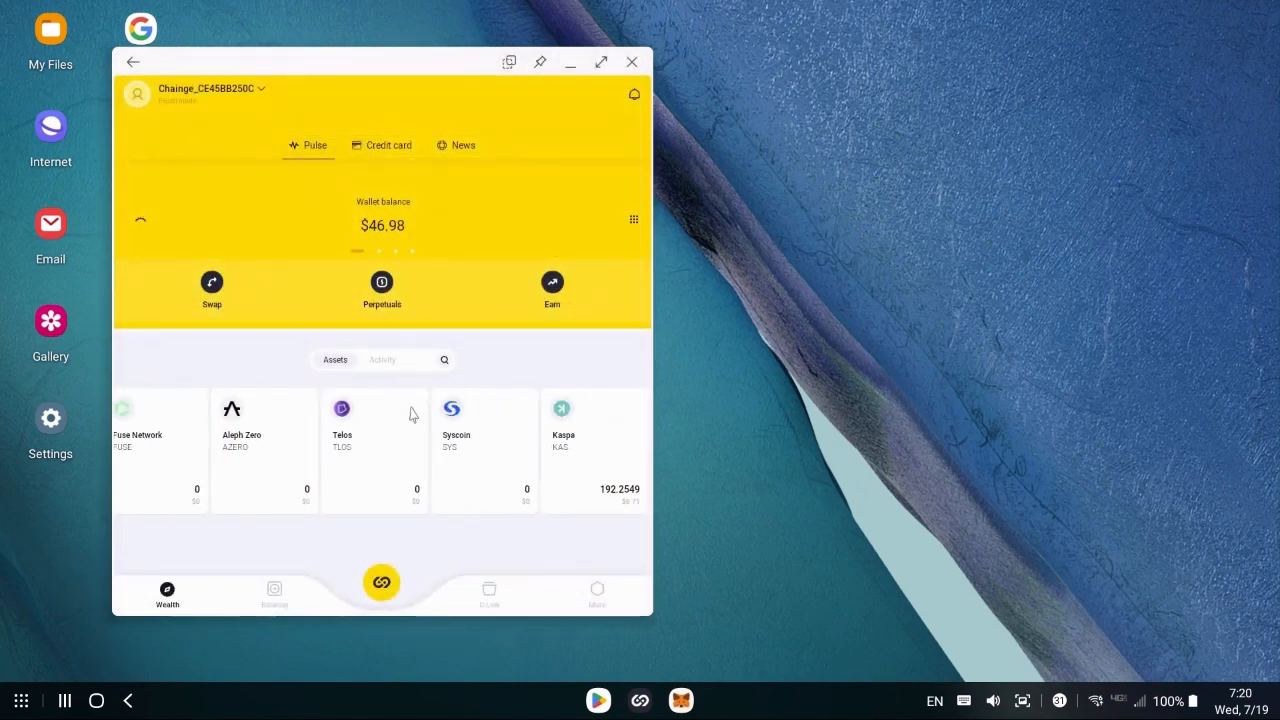
left_click(594, 450)
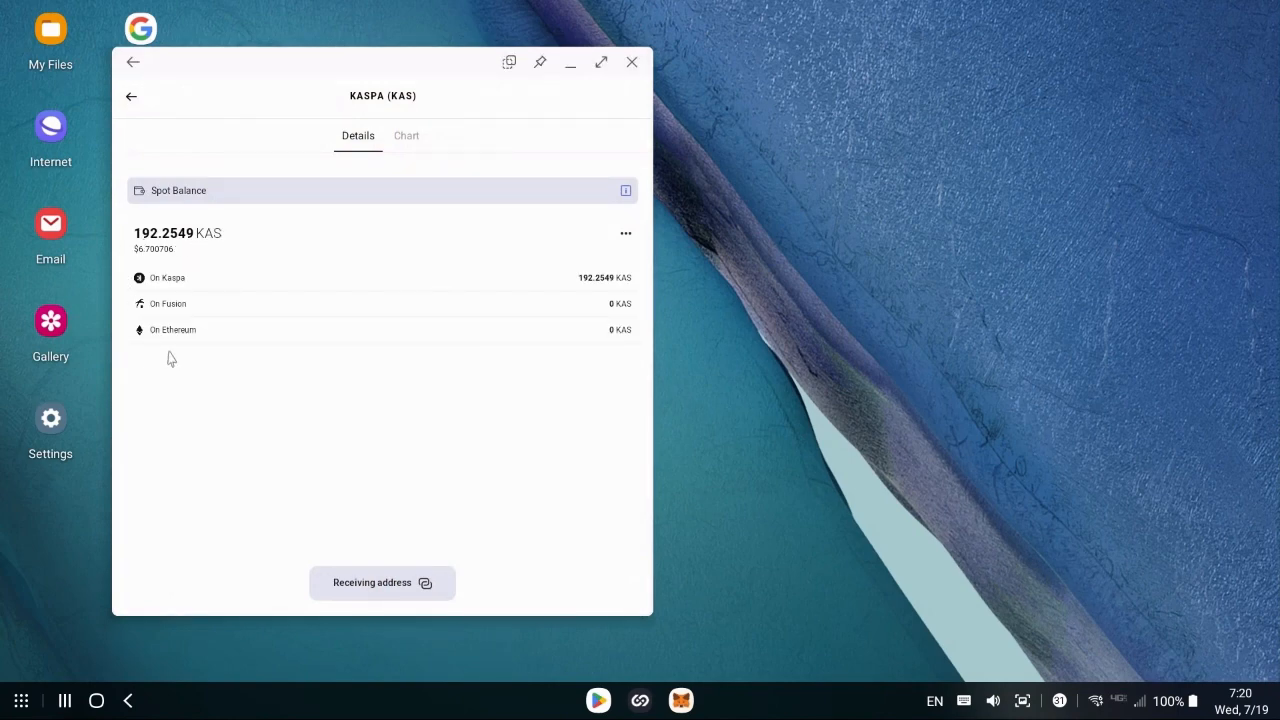
mouse_move(173, 357)
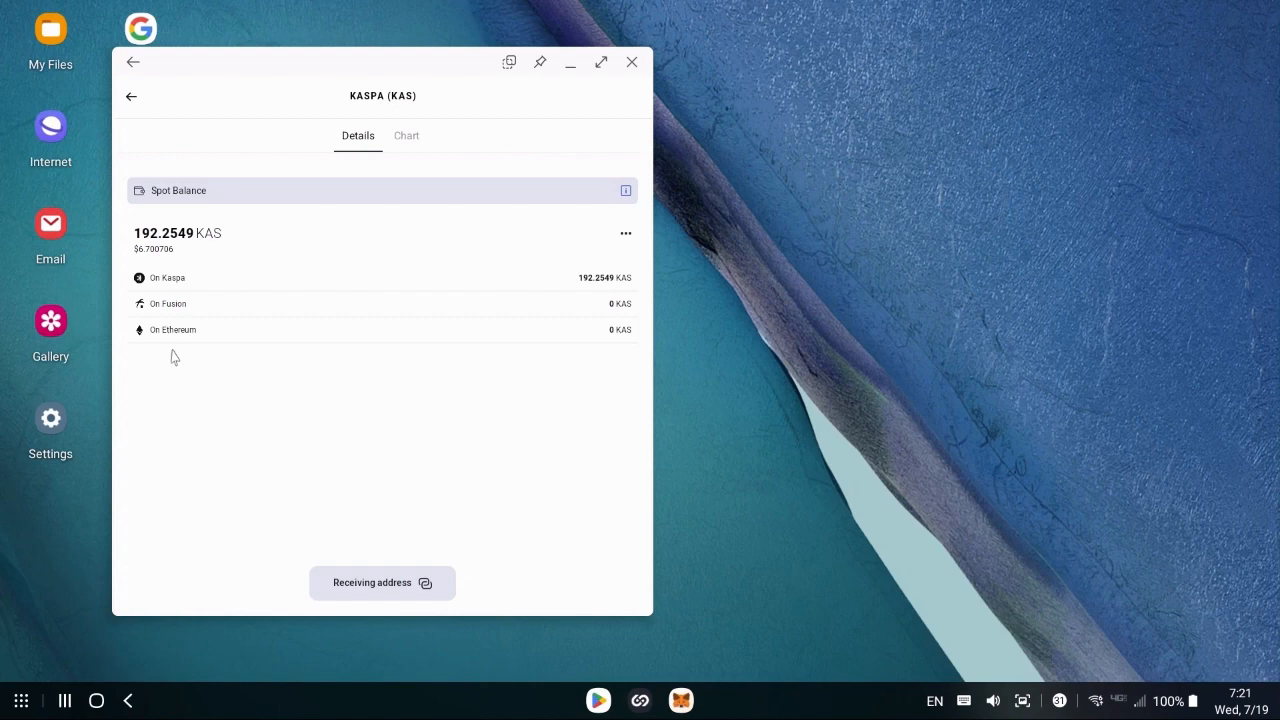
mouse_move(176, 340)
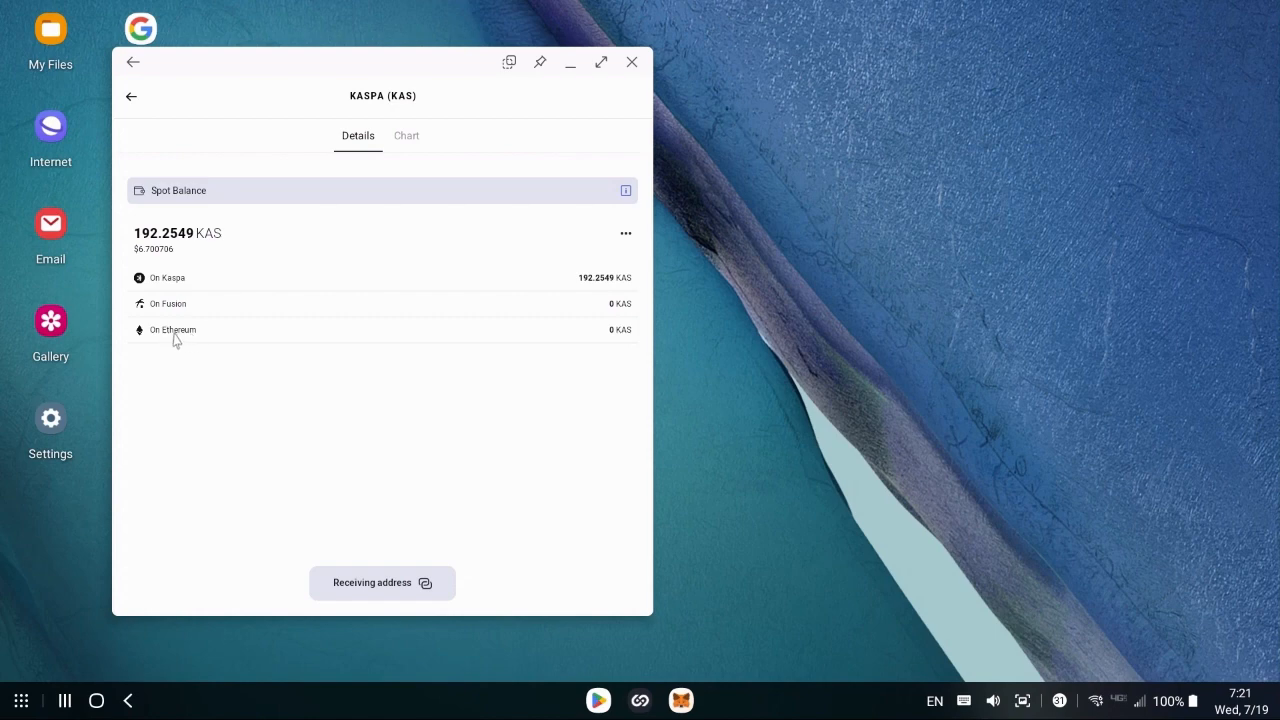
mouse_move(303, 203)
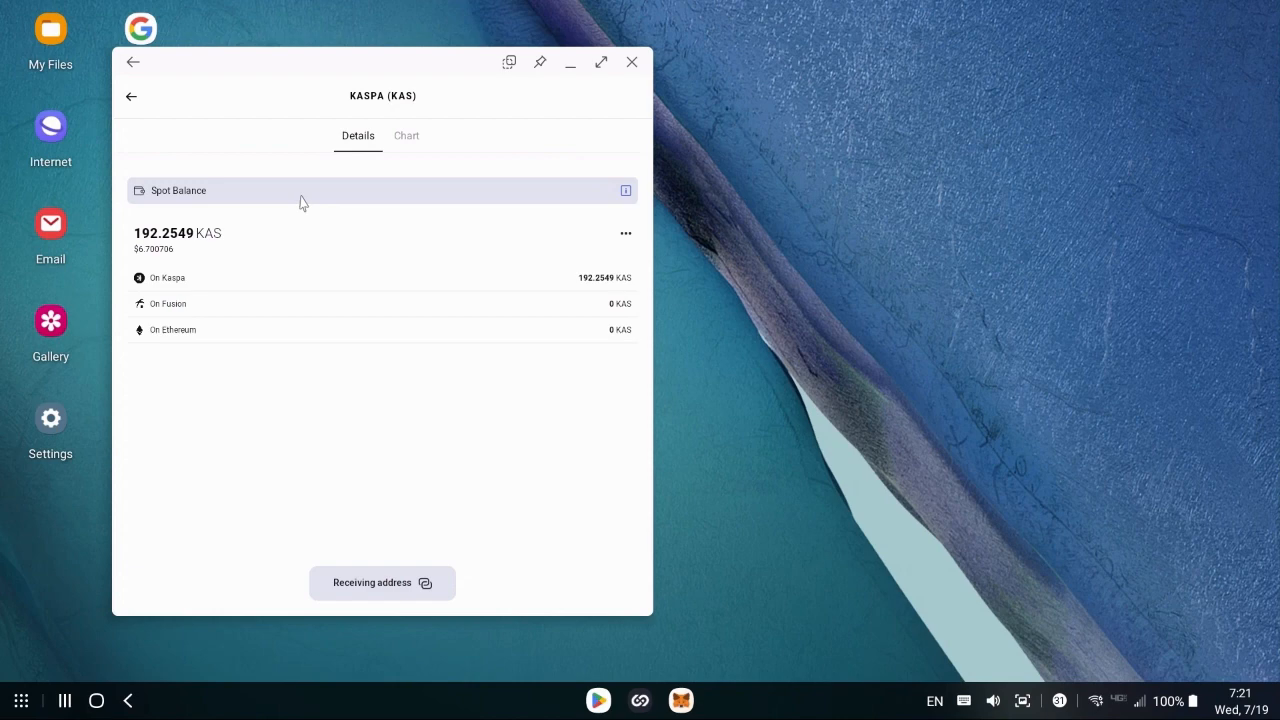
mouse_move(279, 244)
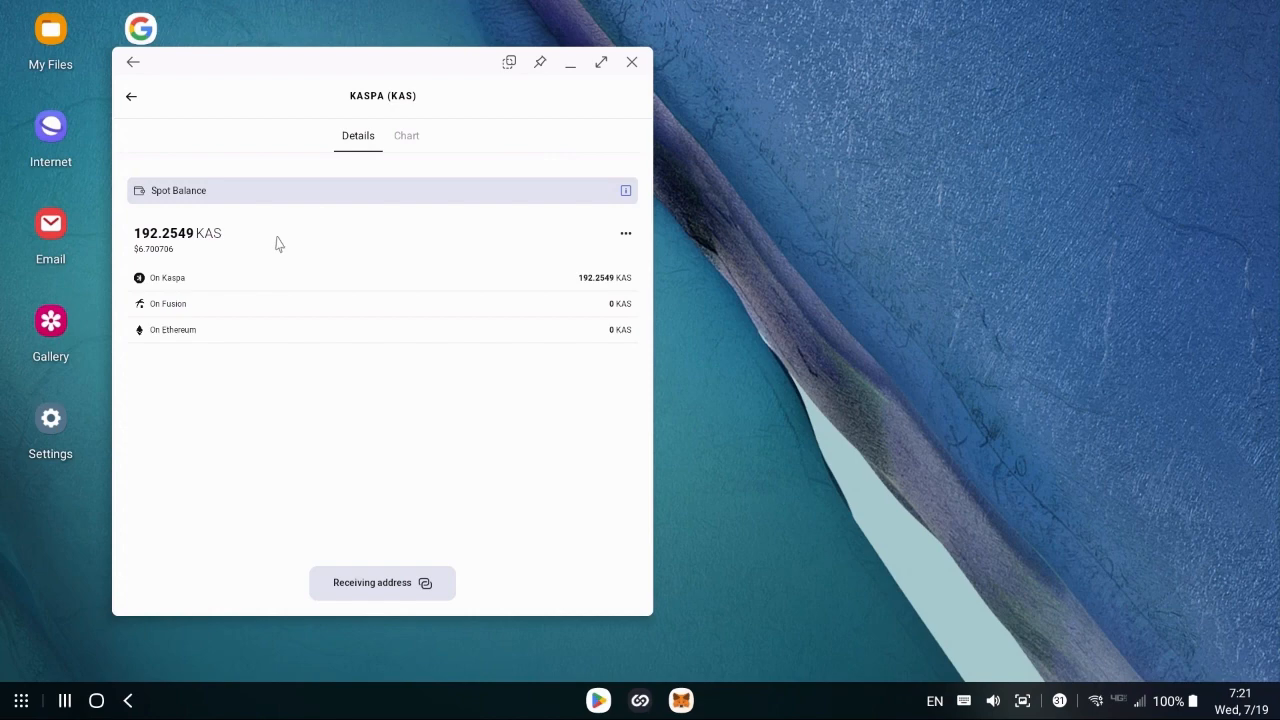
mouse_move(218, 238)
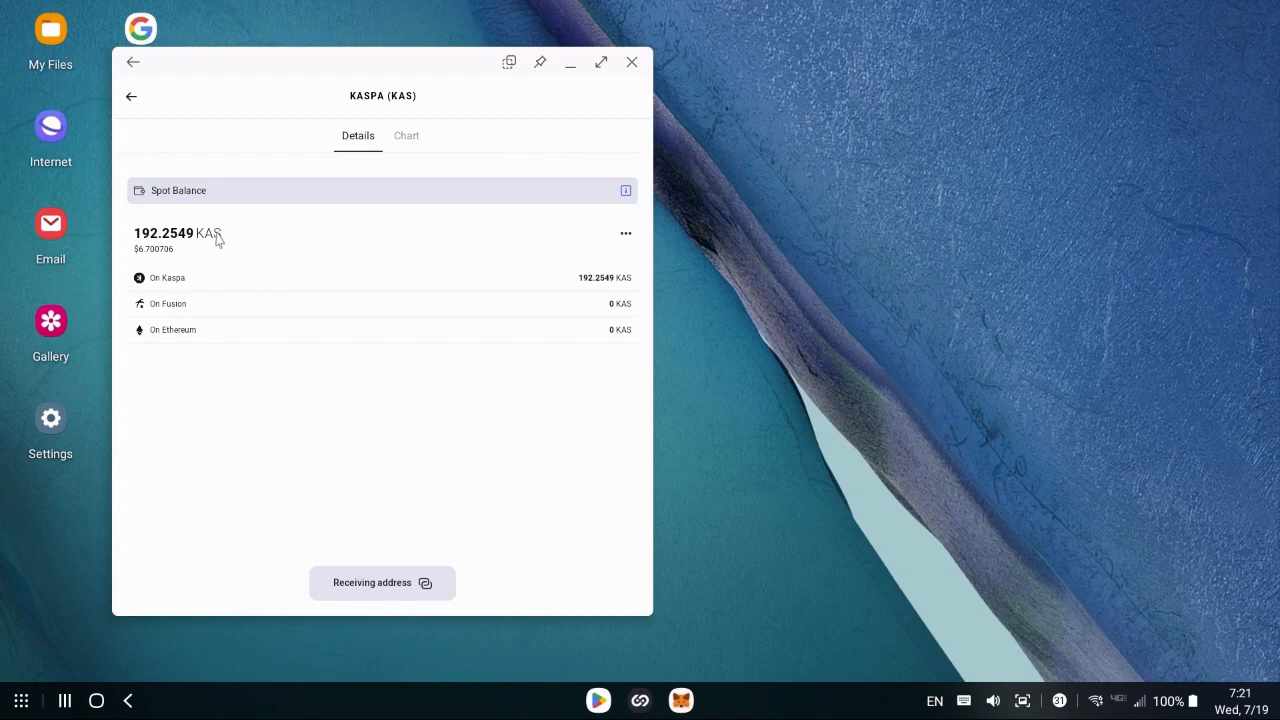
mouse_move(185, 250)
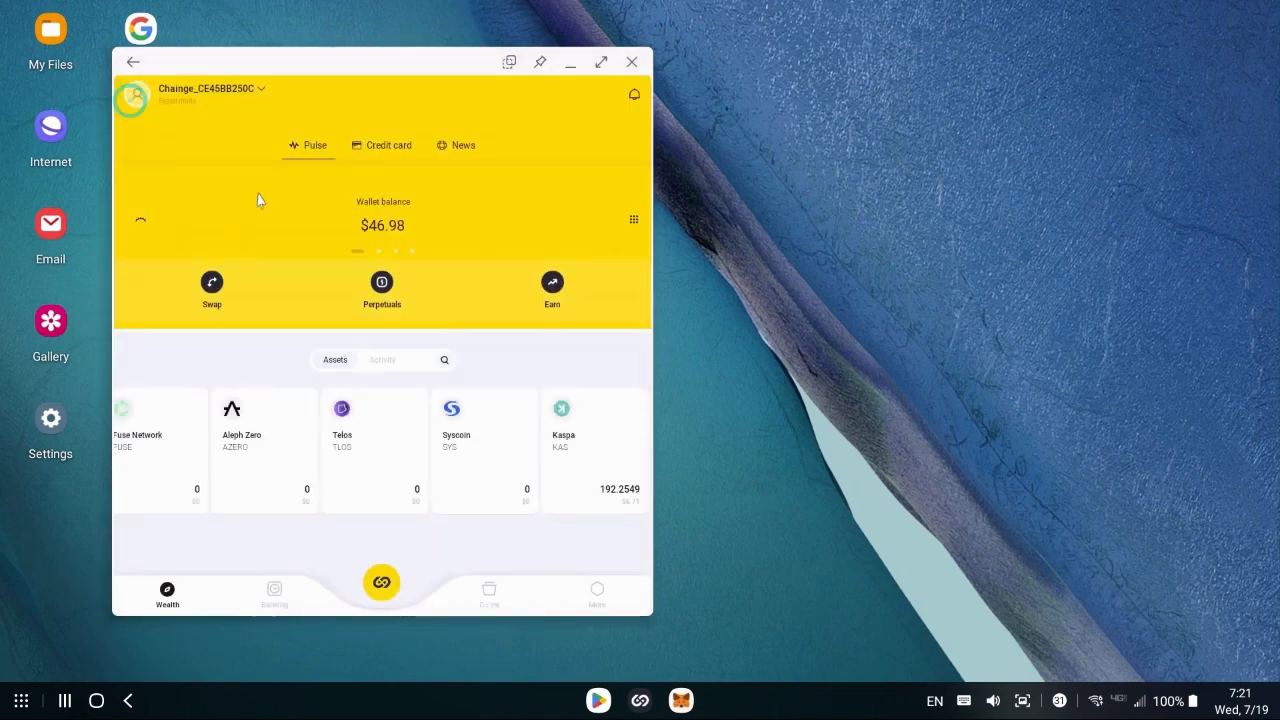
left_click(593, 450)
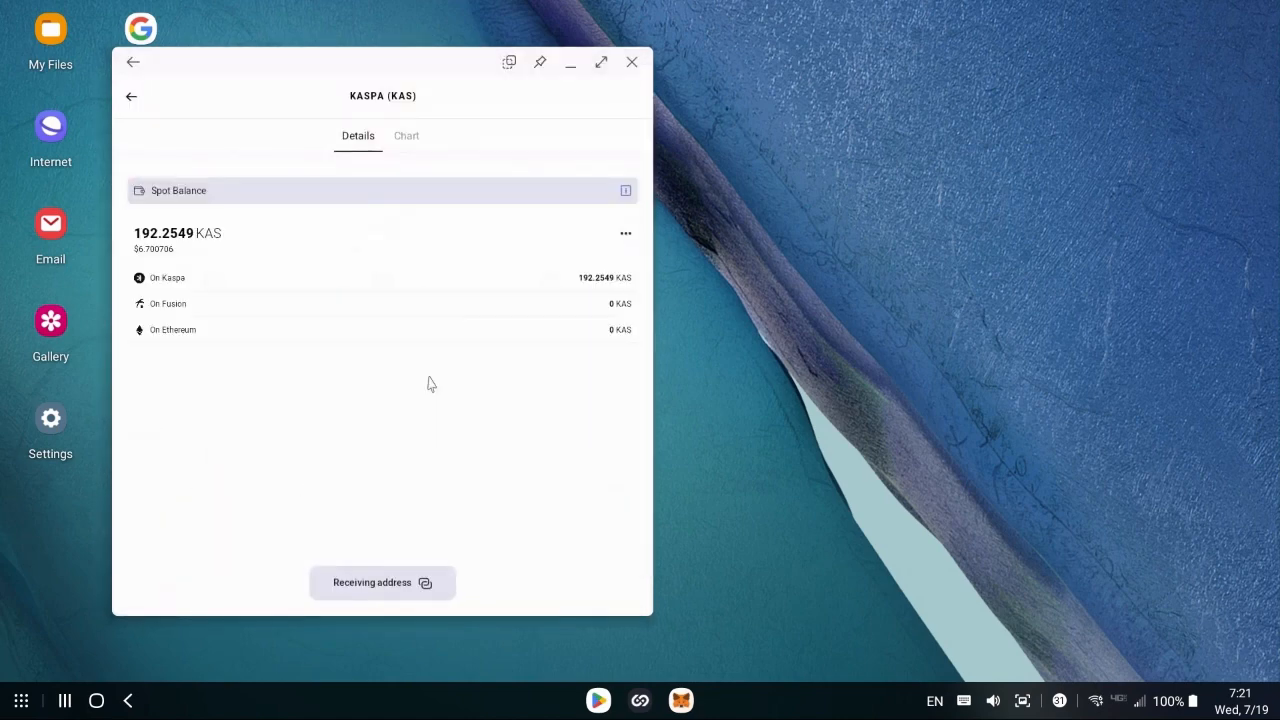
left_click(382, 582)
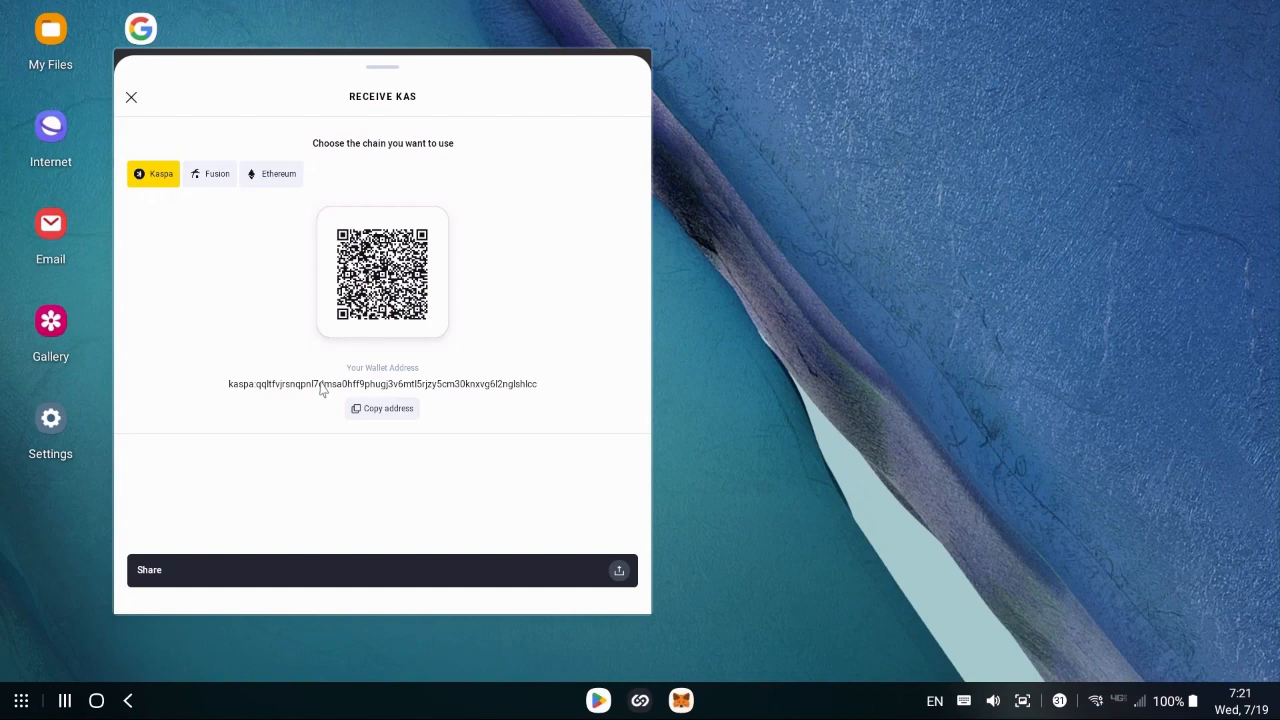
mouse_move(938, 556)
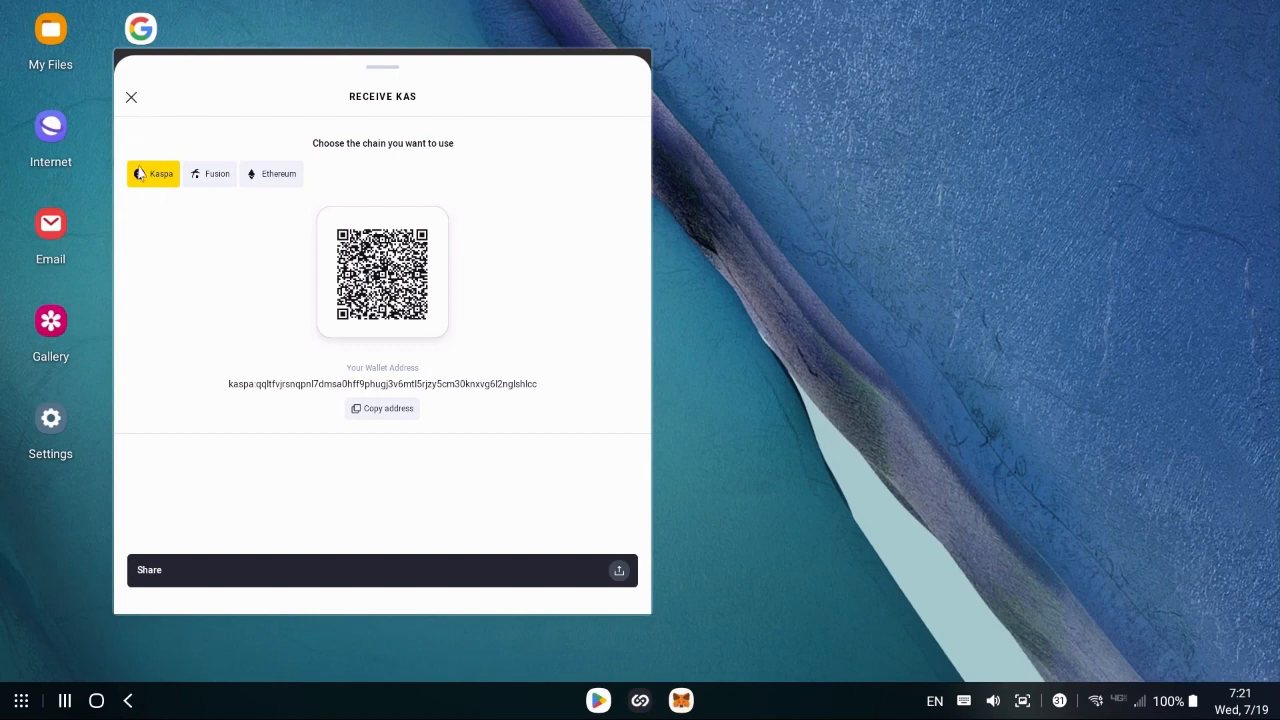
Keep the Kaspa chain selected to show the KAS receiving address and QR code
left_click(131, 96)
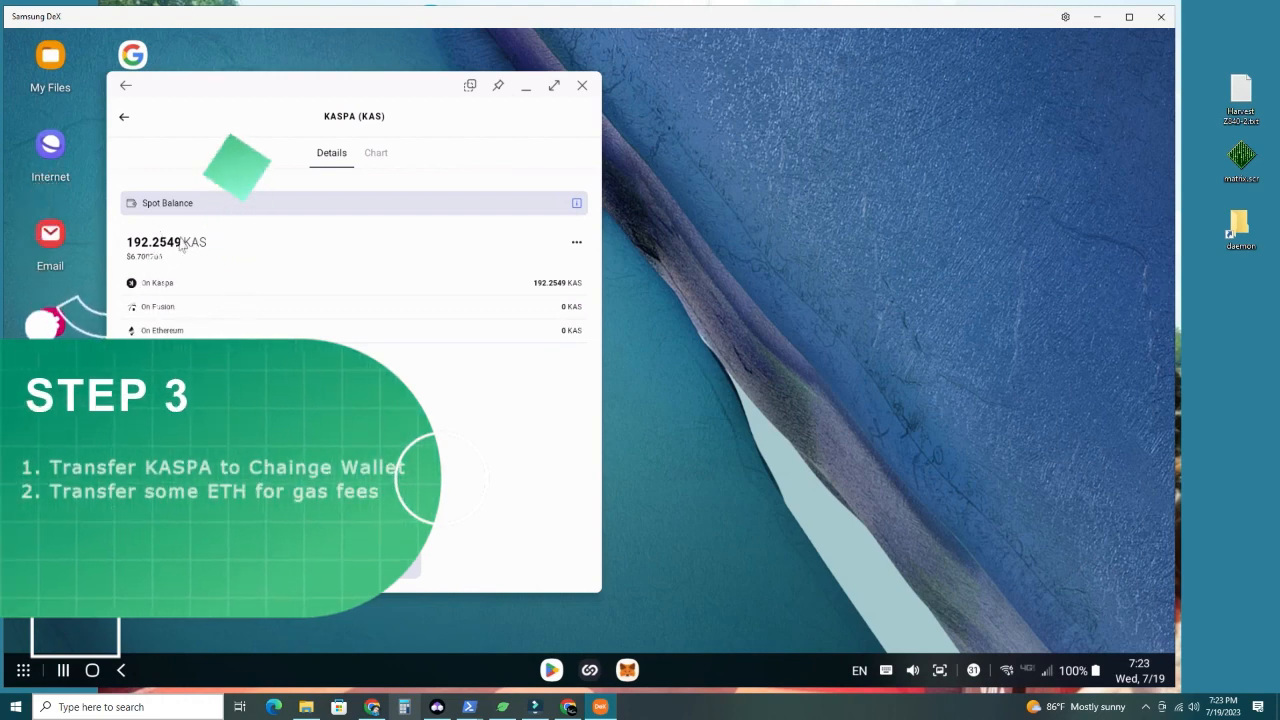
mouse_move(275, 313)
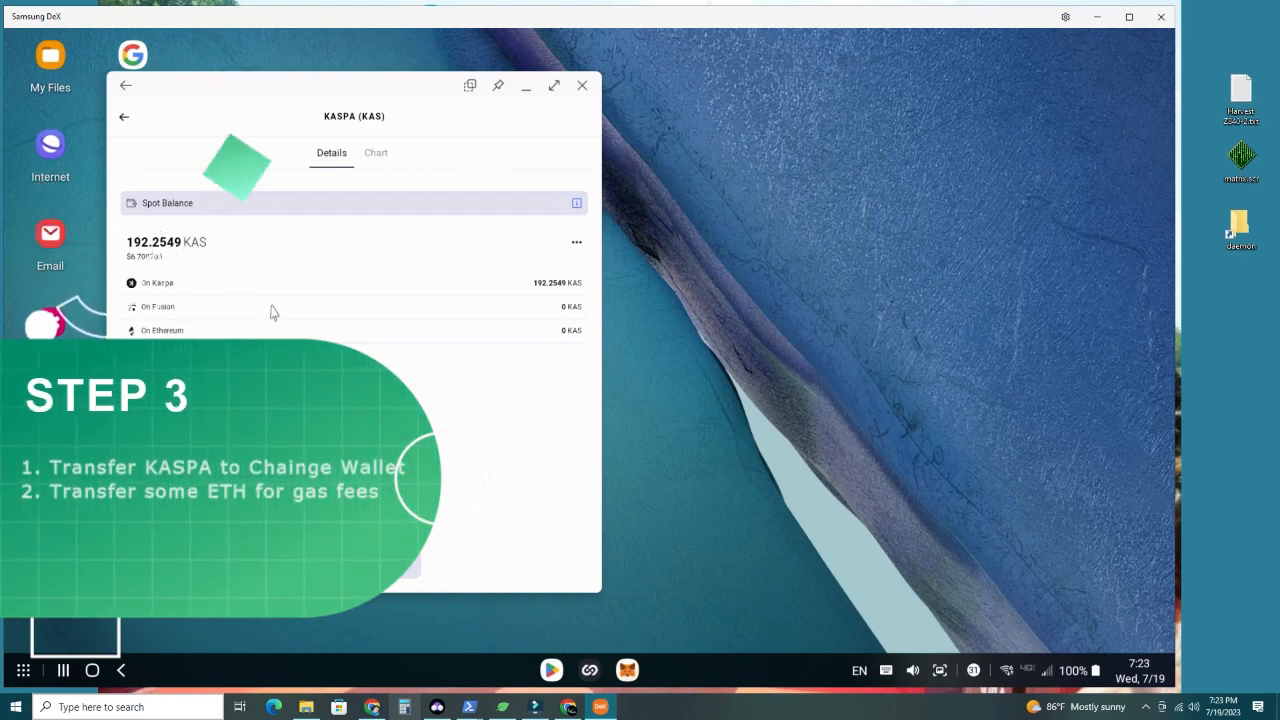
mouse_move(221, 253)
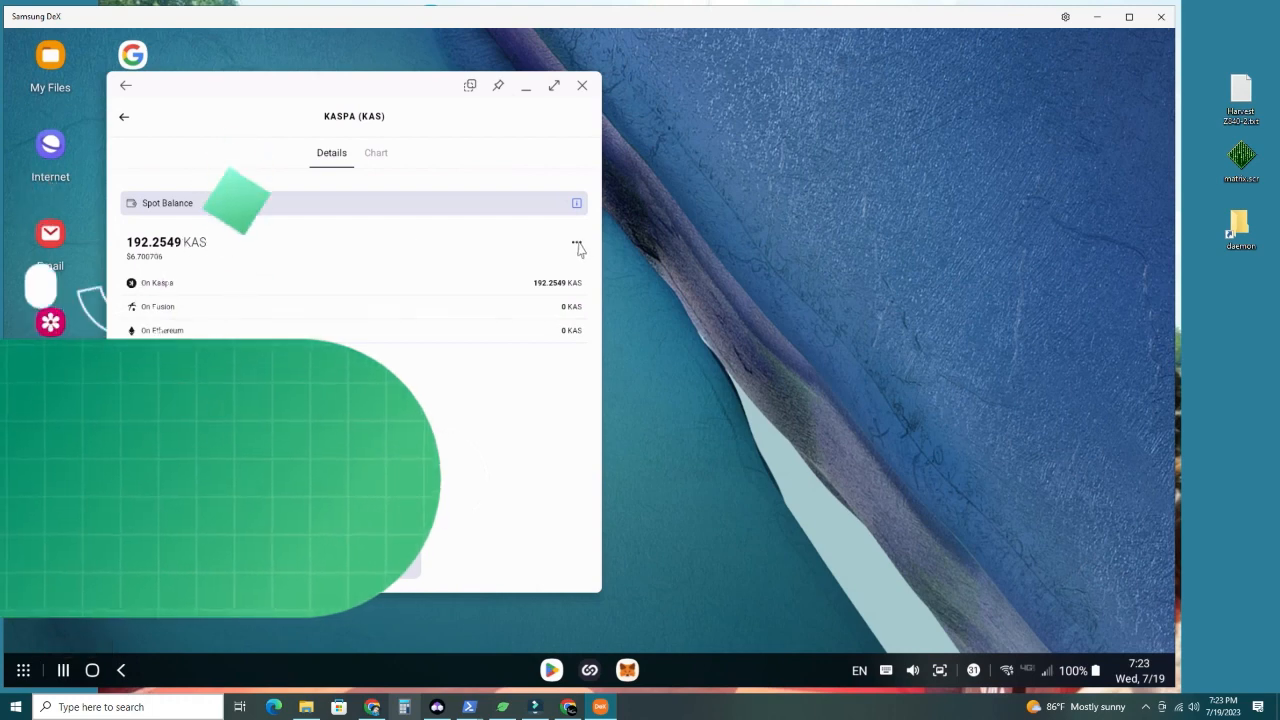
Send 50 KAS from the spot balance and continue to the recipient screen
left_click(577, 242)
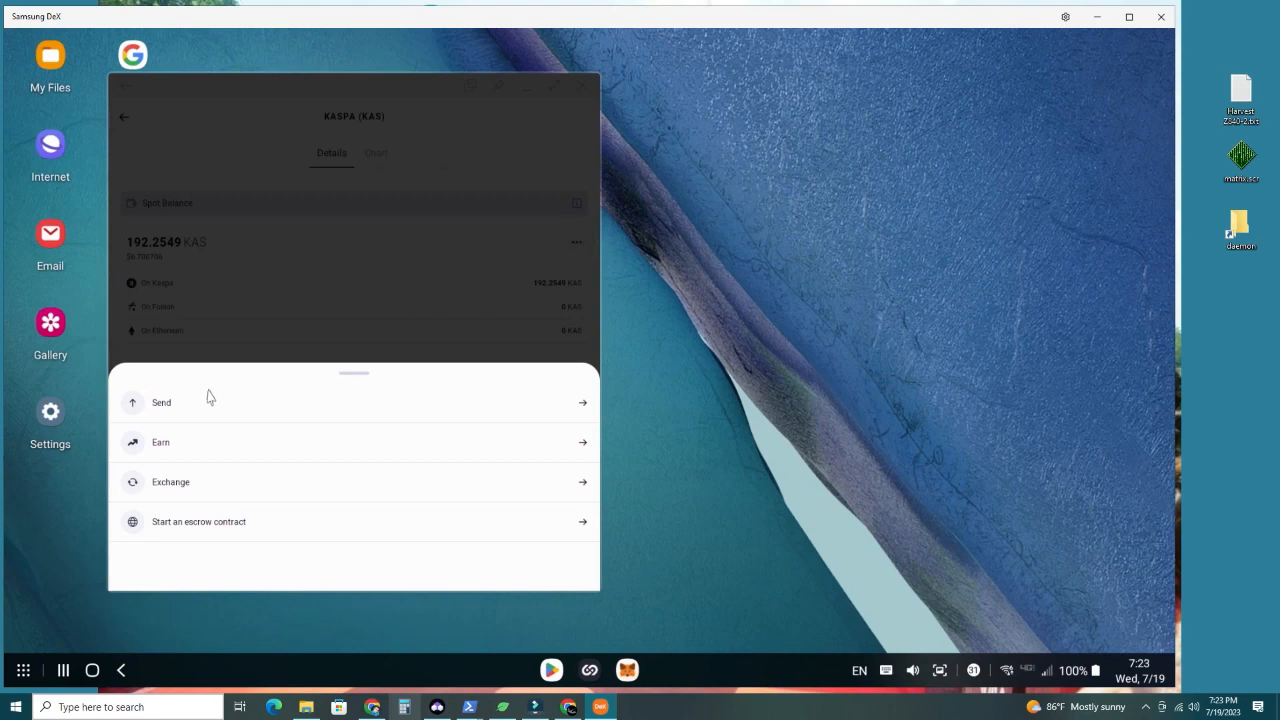
left_click(161, 402)
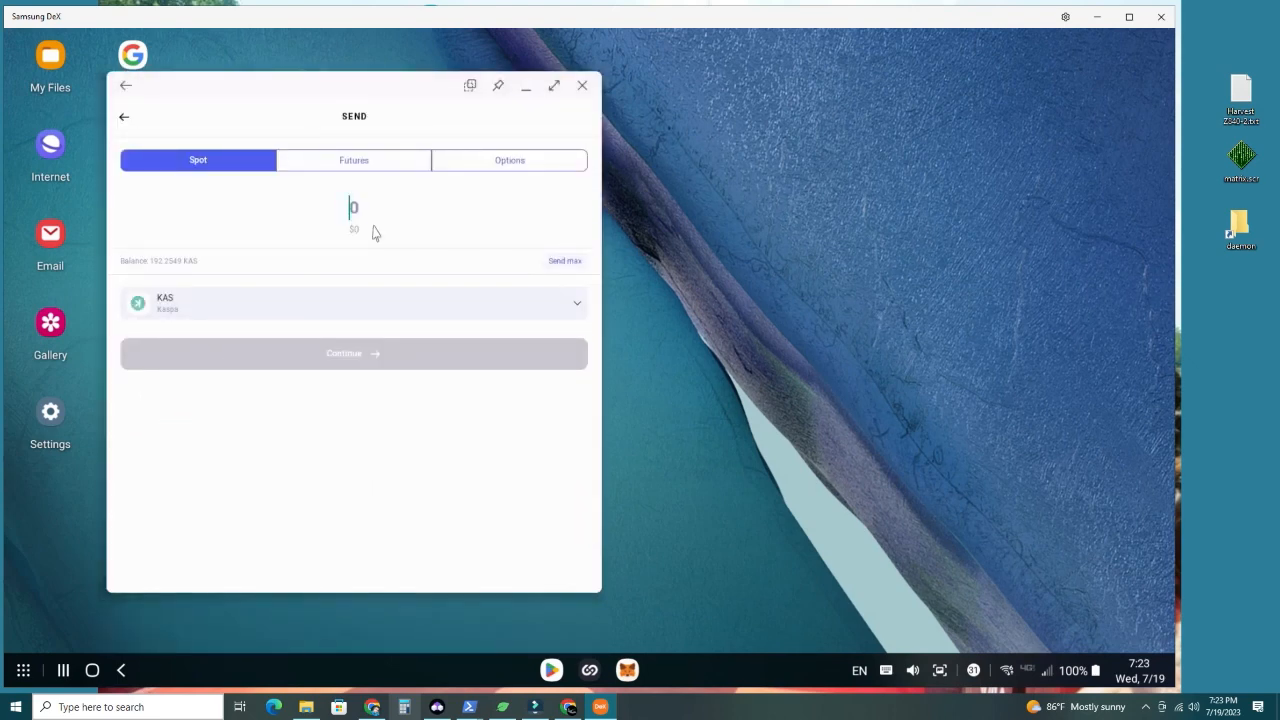
type("50")
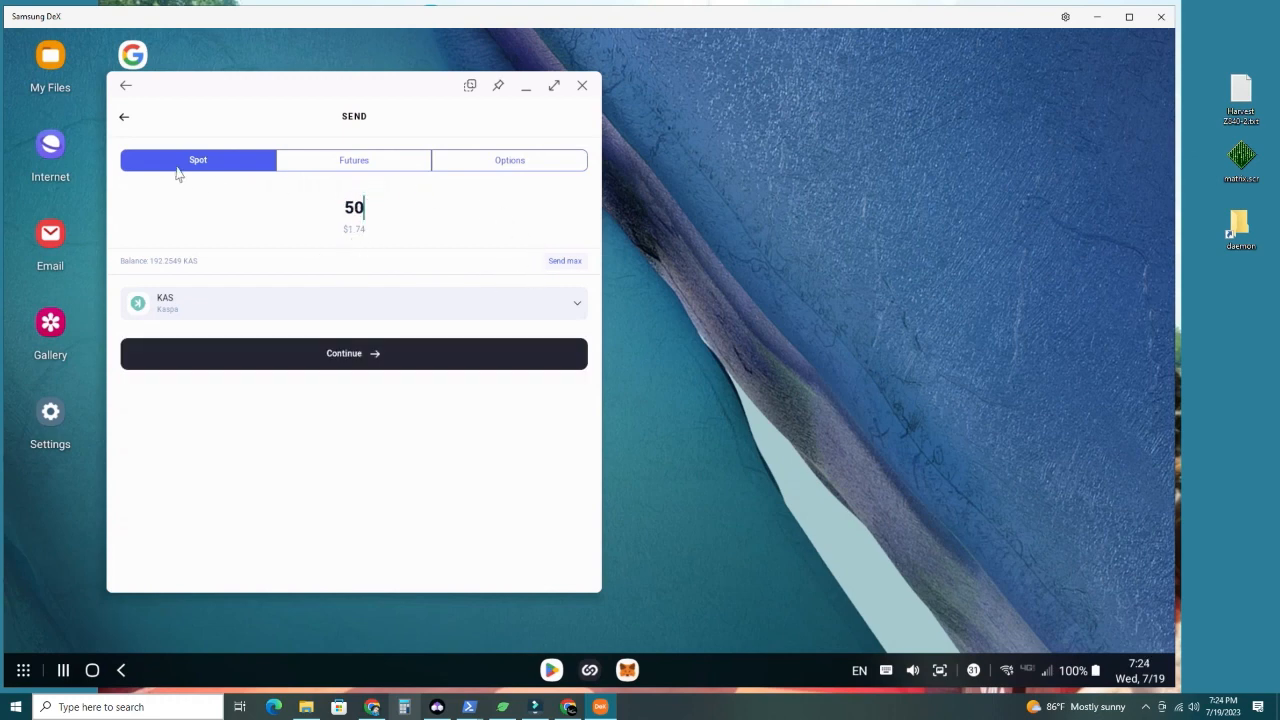
mouse_move(183, 310)
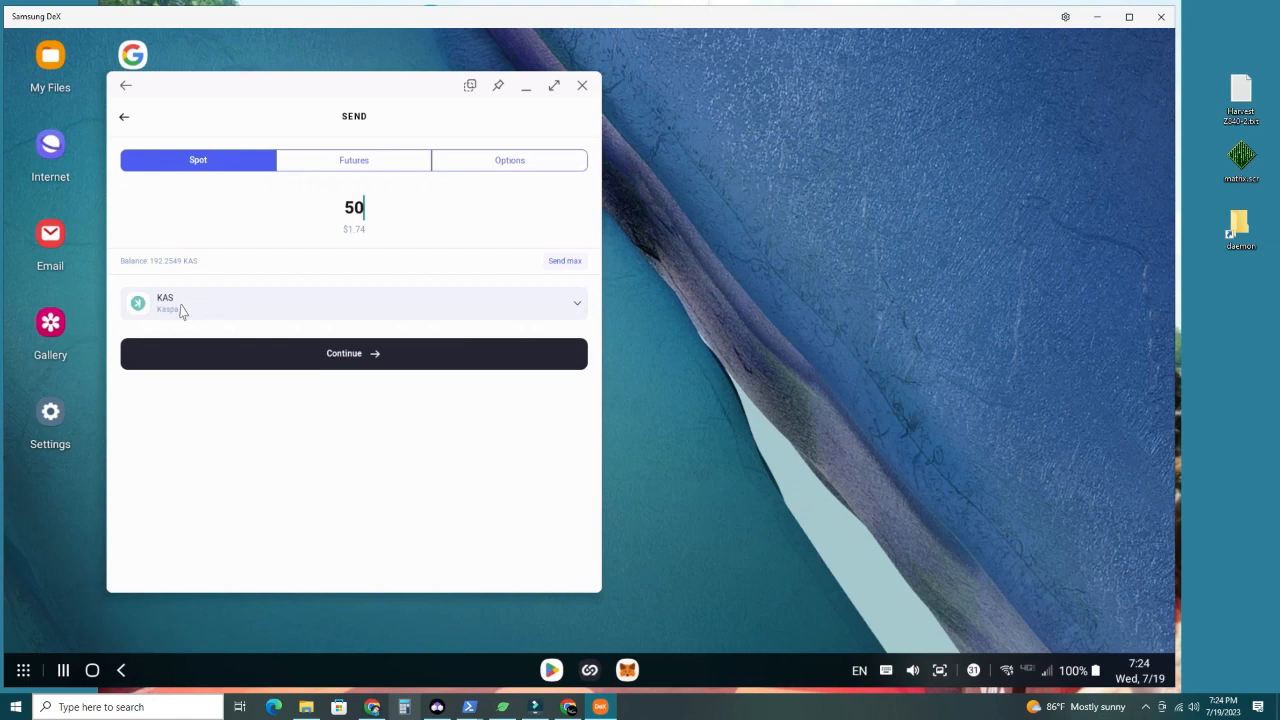
left_click(354, 353)
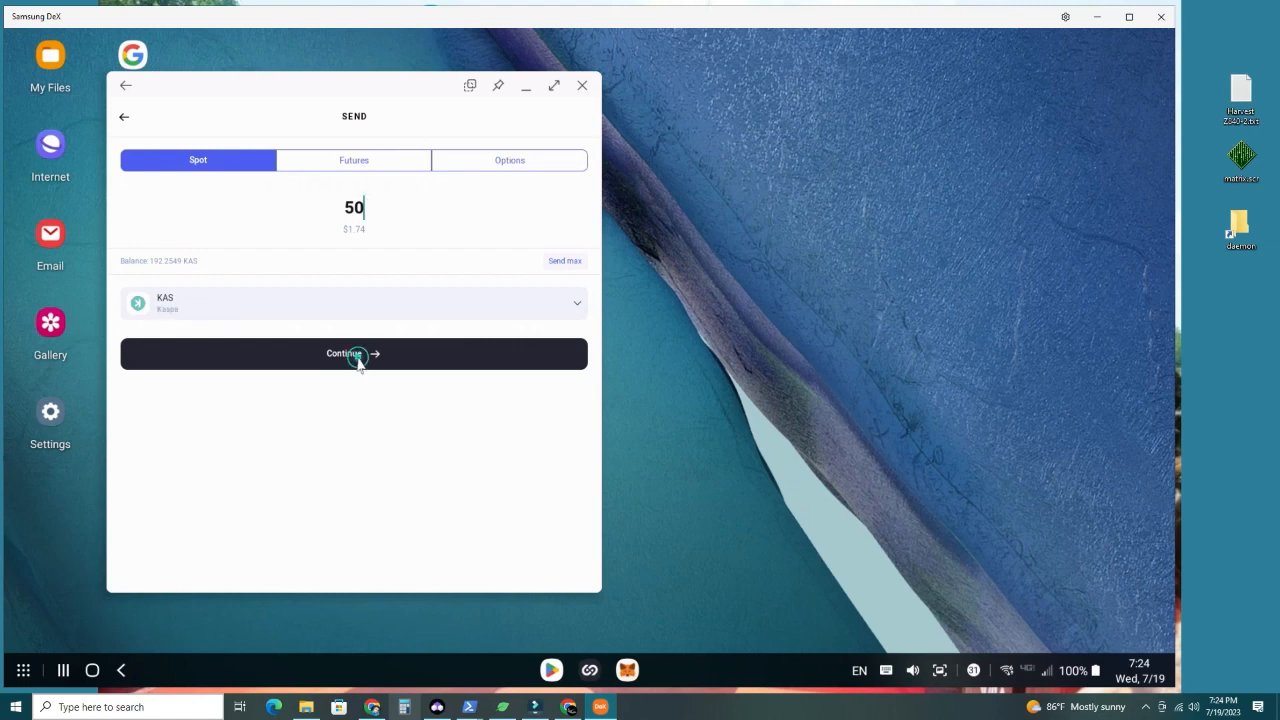
left_click(354, 353)
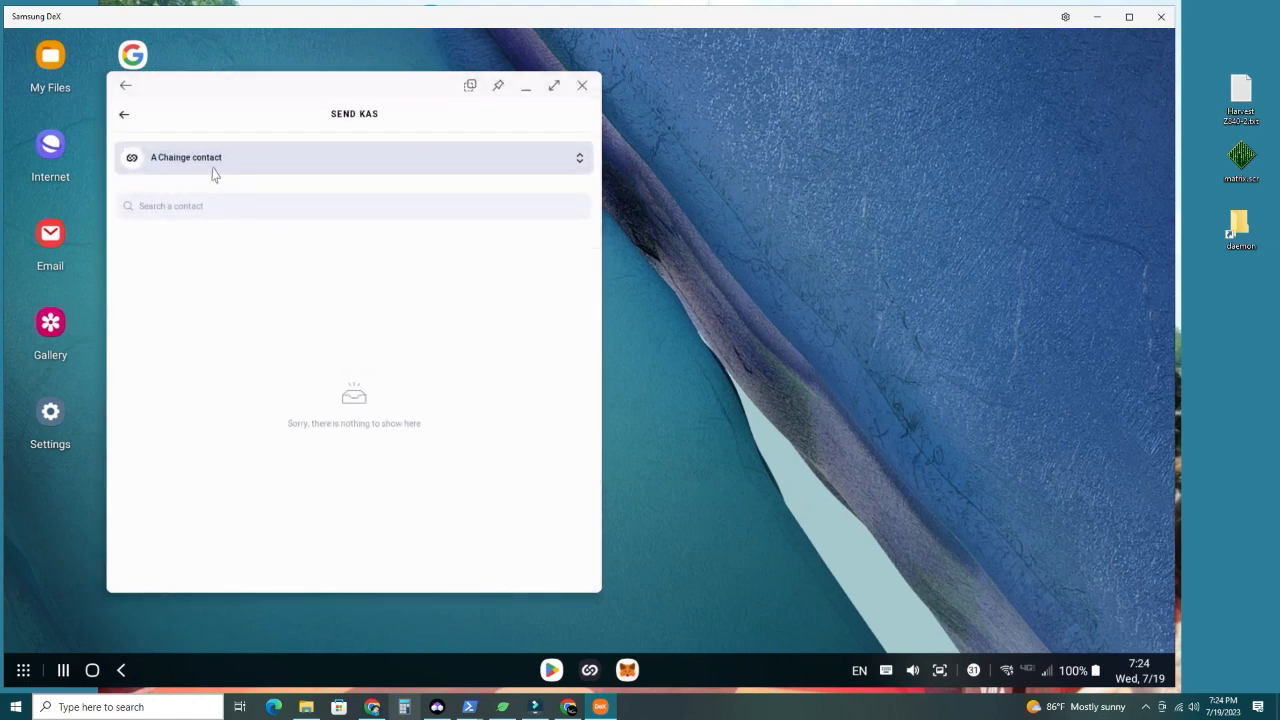
mouse_move(565, 167)
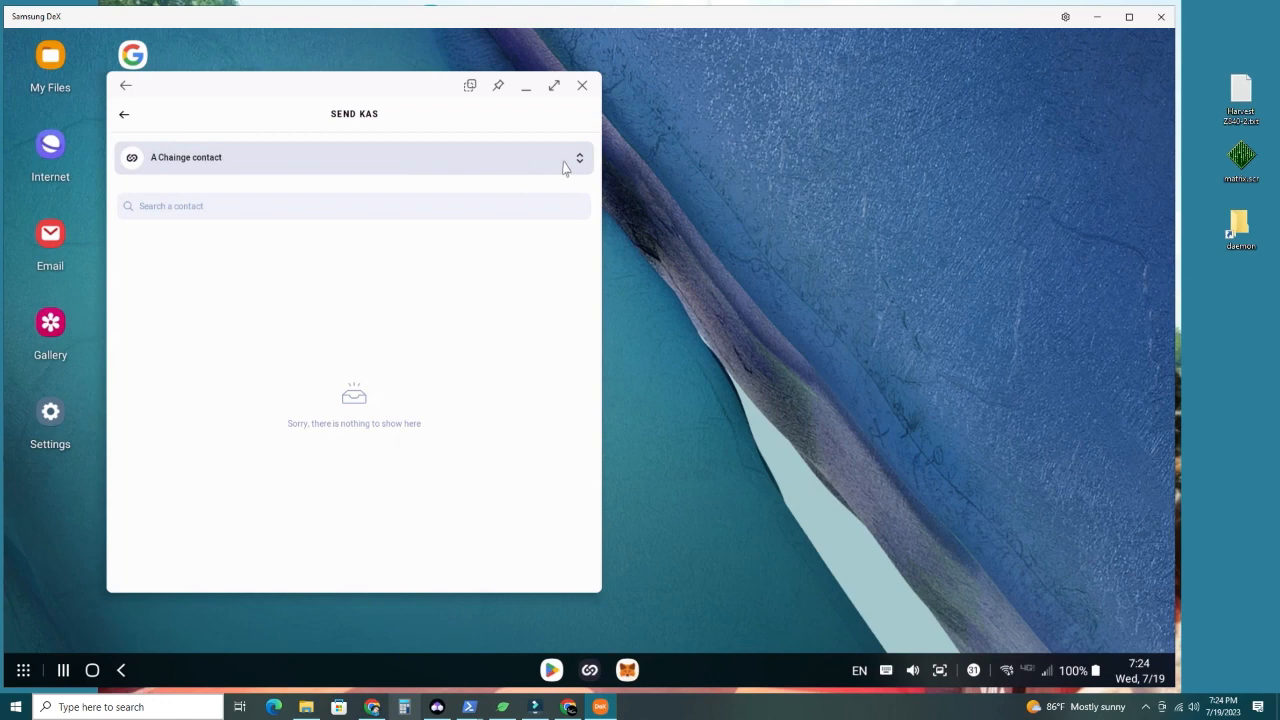
mouse_move(339, 167)
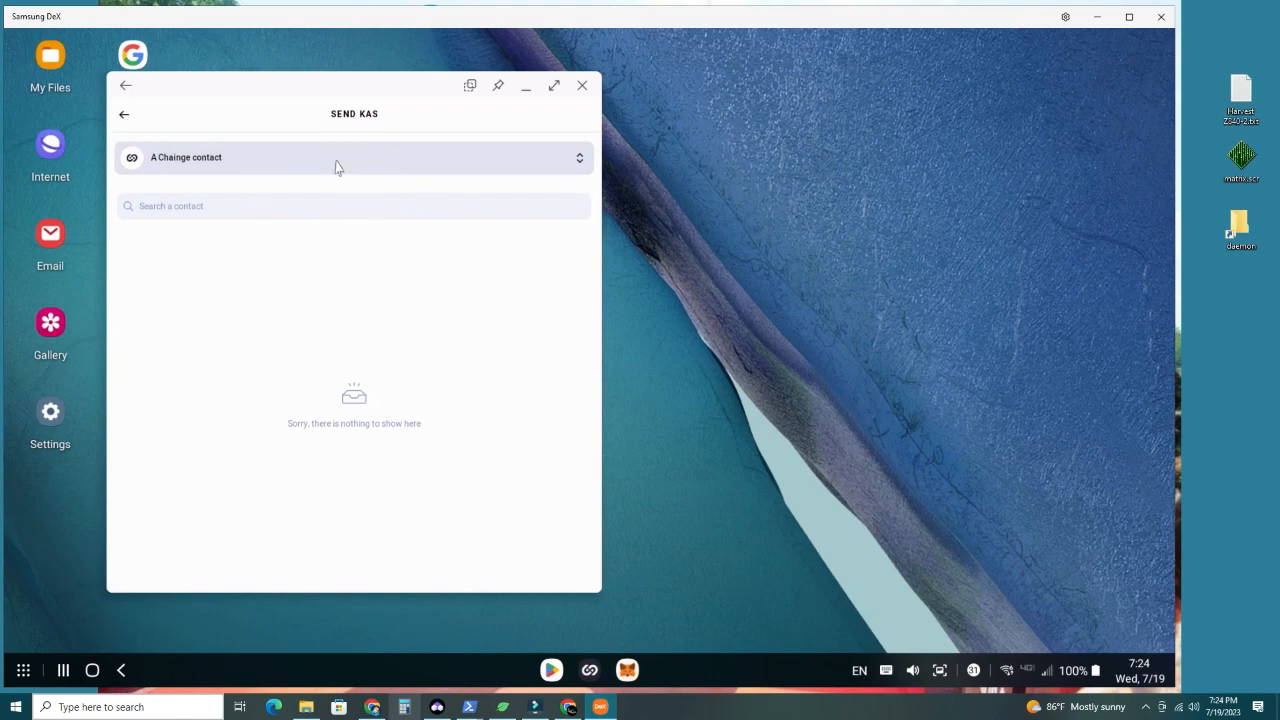
Direct the KAS to a blockchain address with Ethereum as destination chain
left_click(354, 157)
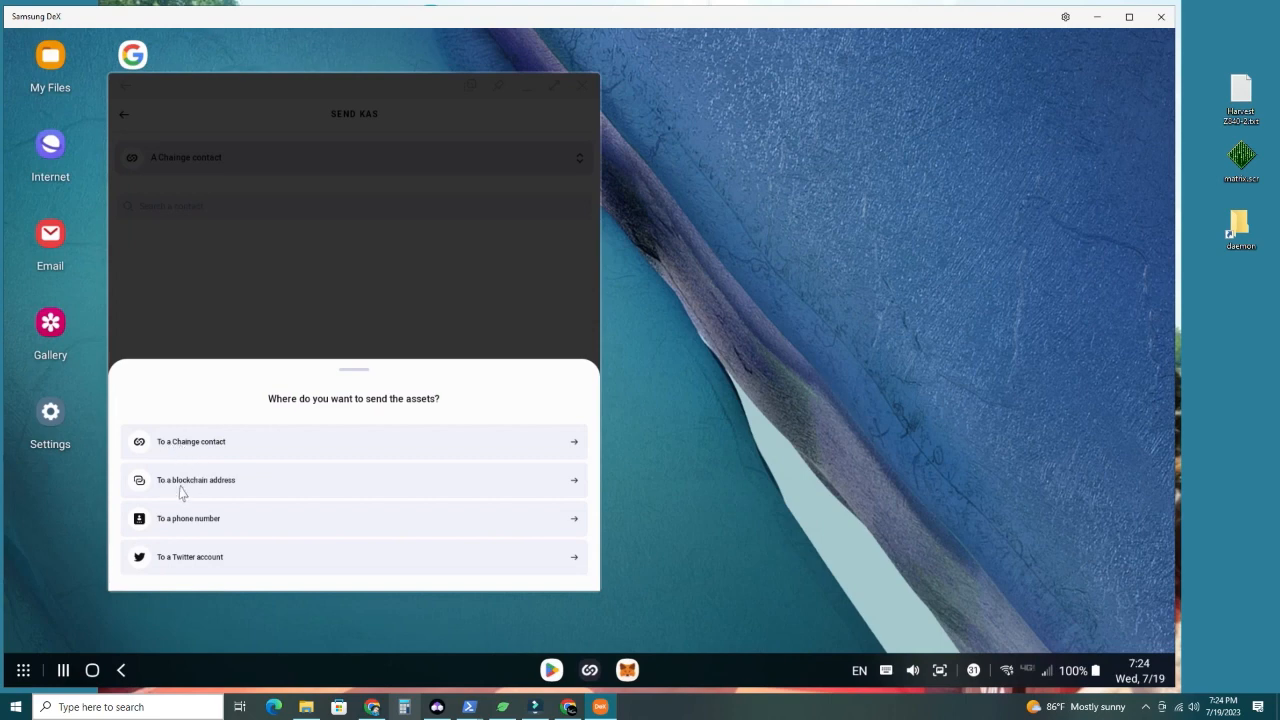
mouse_move(224, 489)
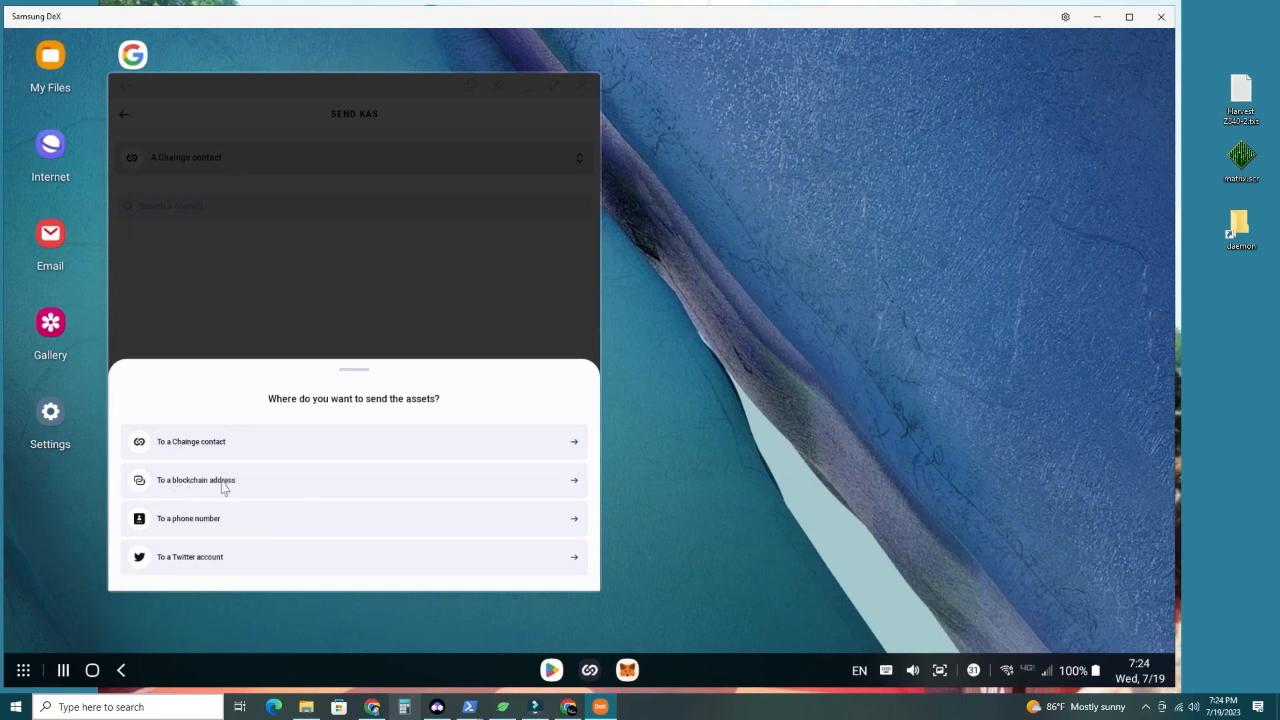
left_click(196, 480)
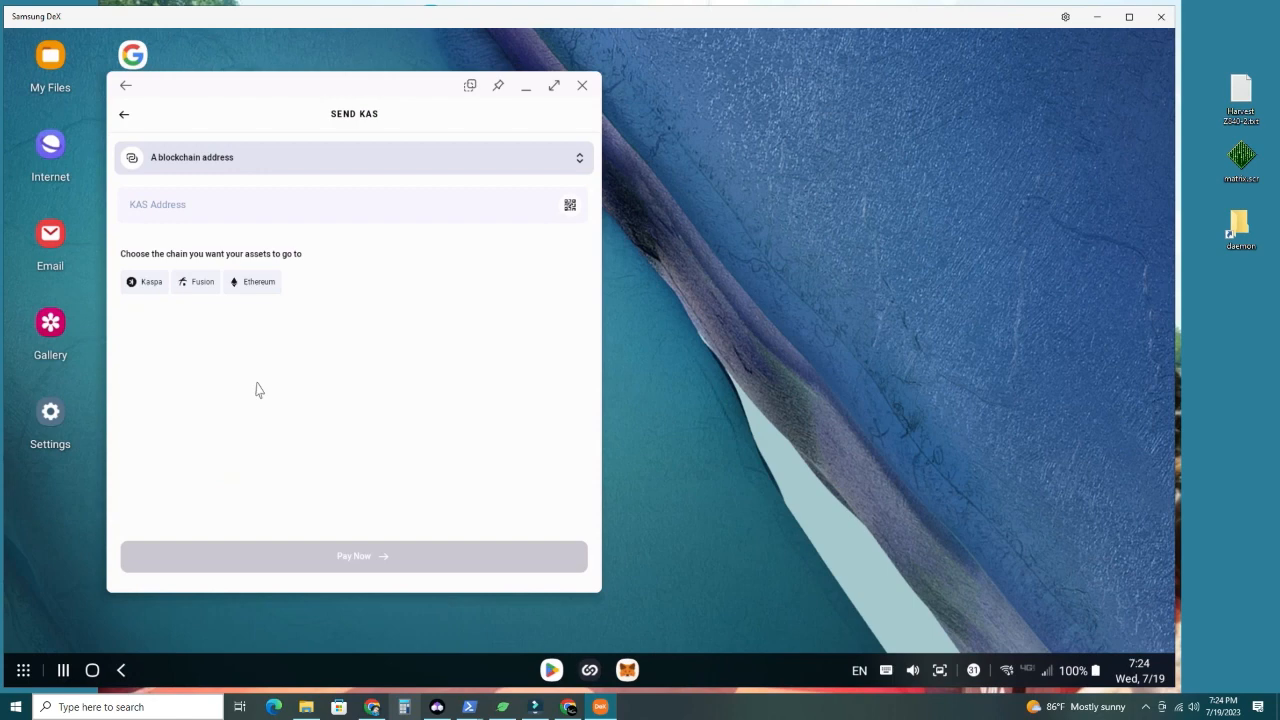
mouse_move(258, 385)
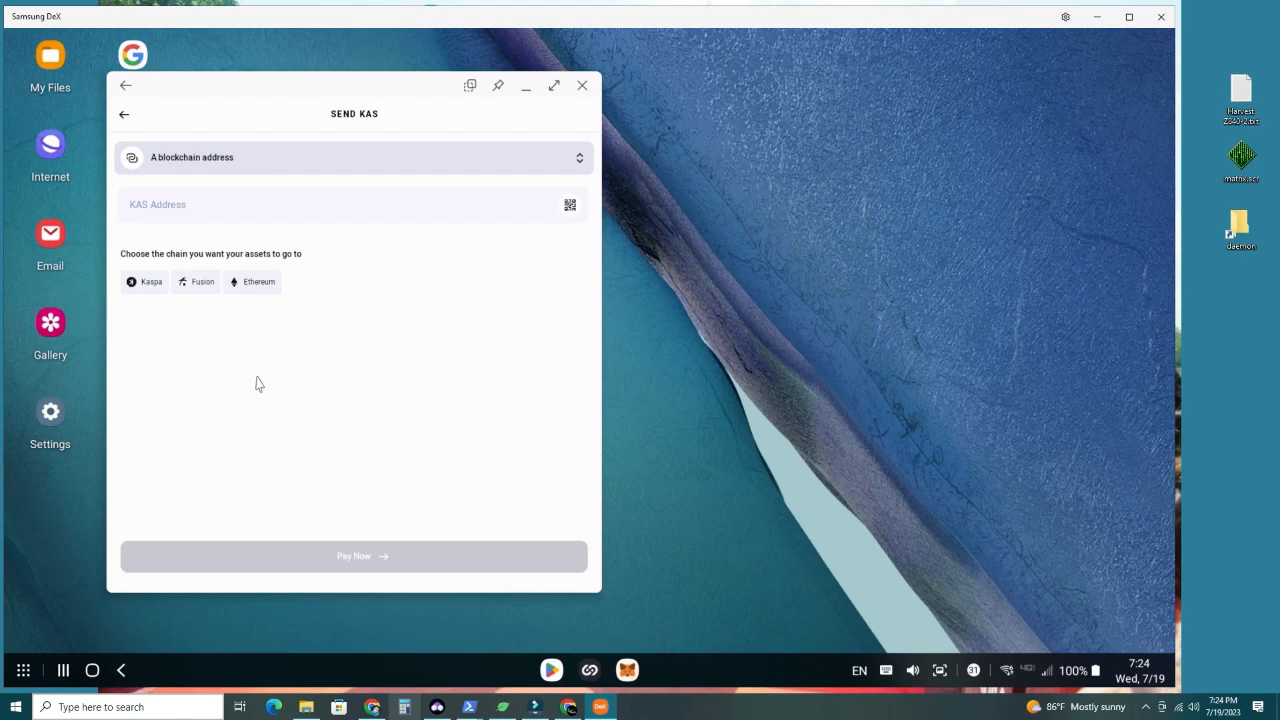
mouse_move(142, 289)
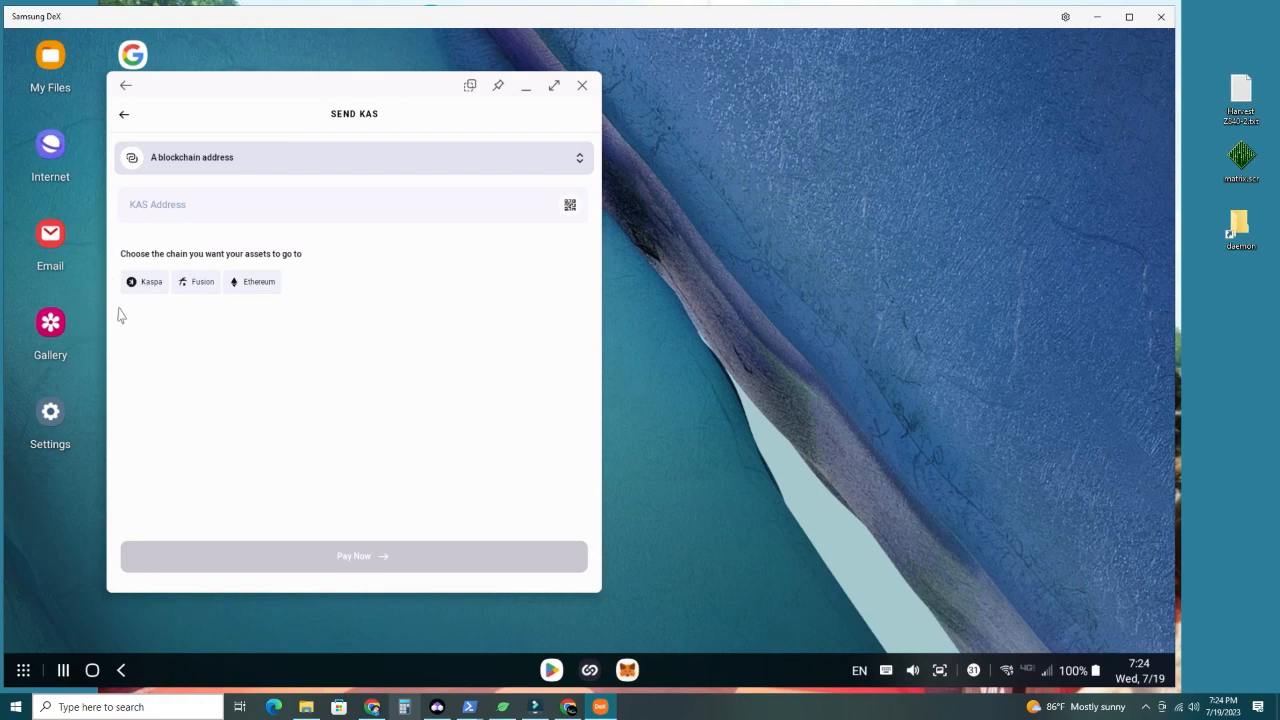
left_click(252, 281)
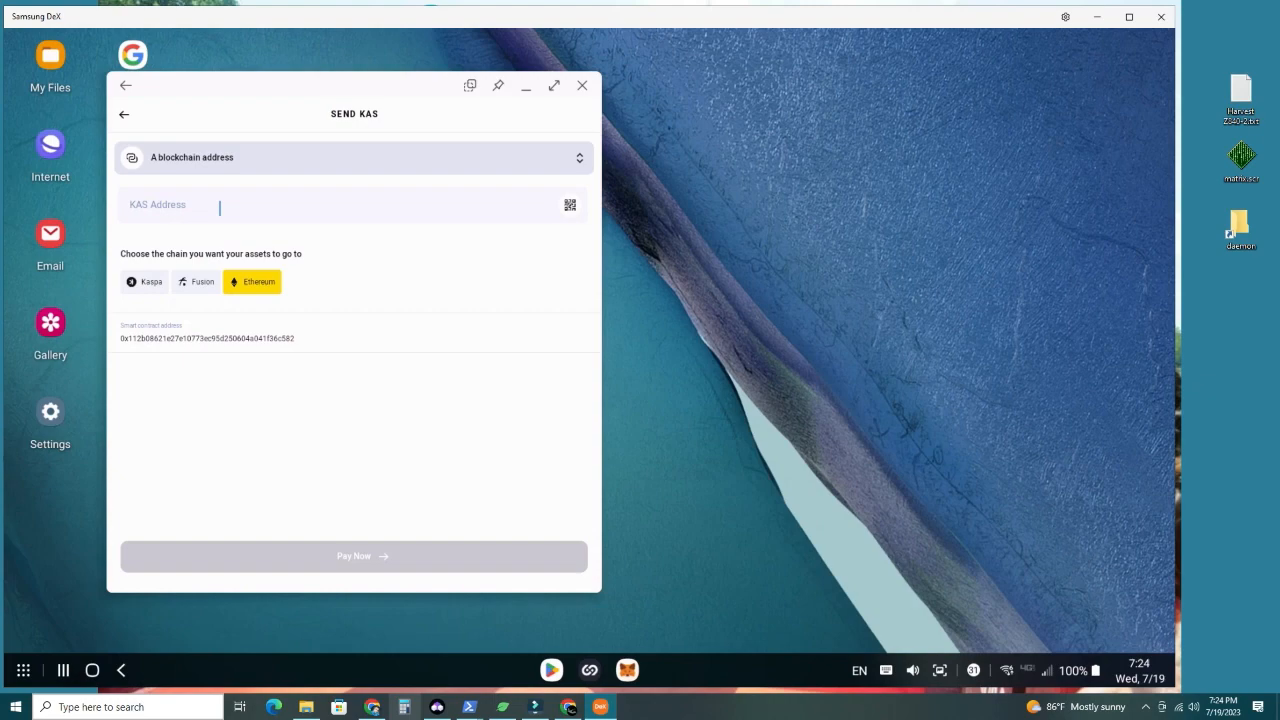
mouse_move(1135, 118)
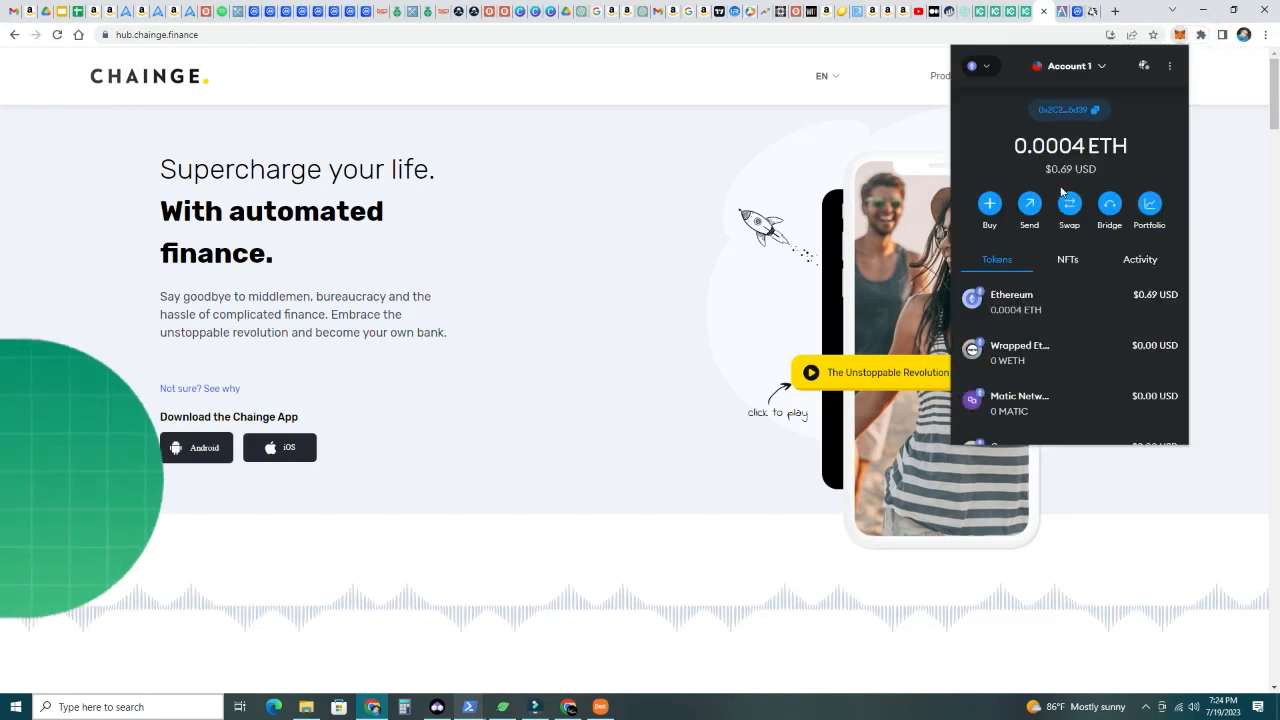
Confirm MetaMask is on Ethereum Mainnet and copy the account address
left_click(980, 66)
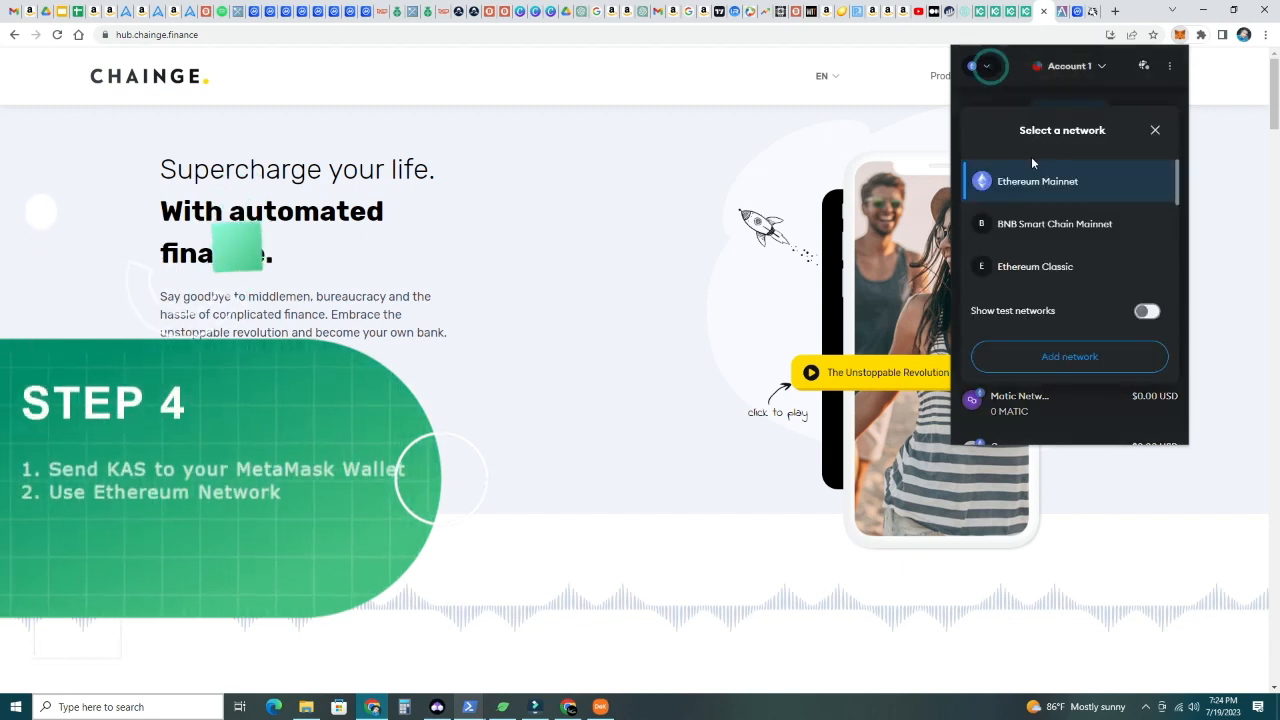
left_click(1037, 181)
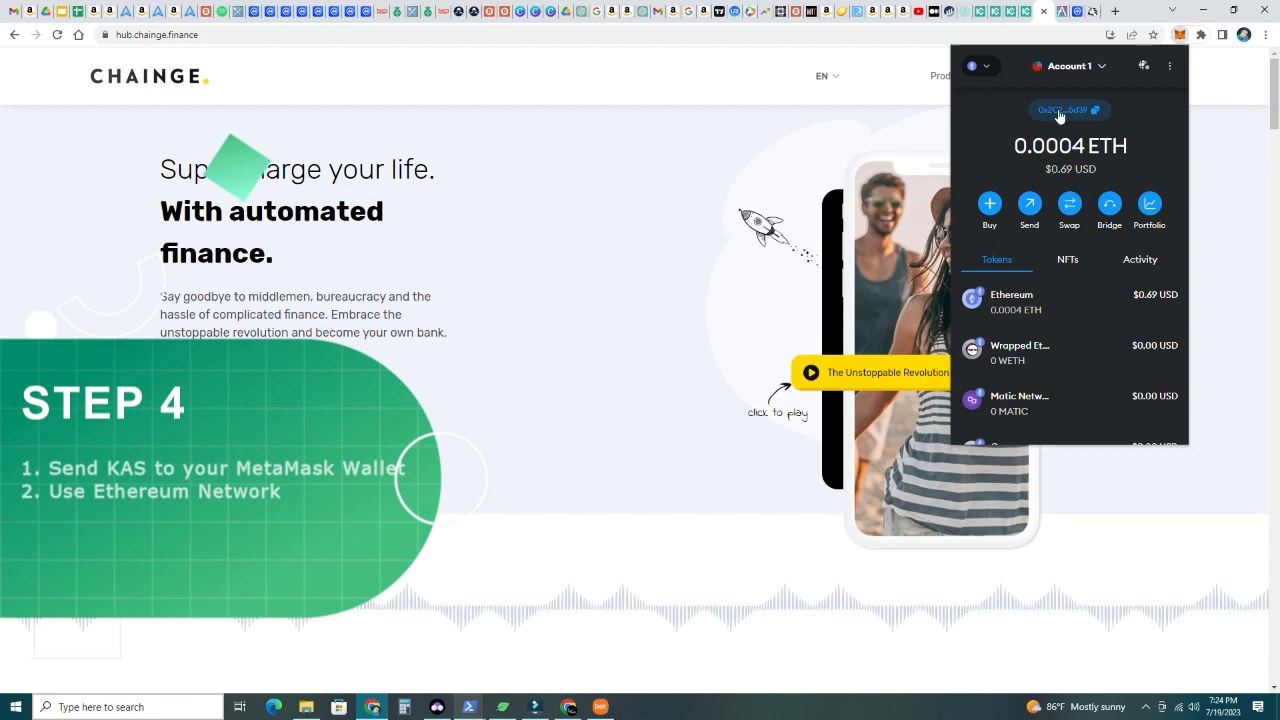
left_click(1096, 110)
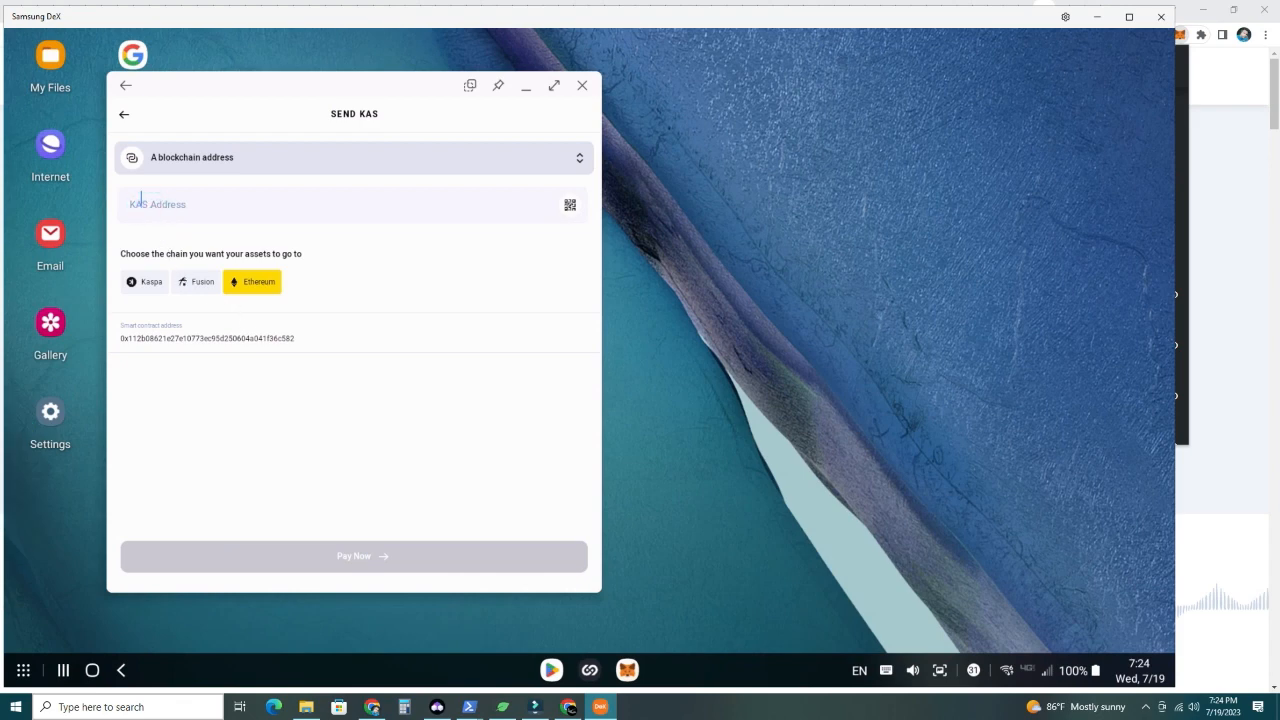
Paste the copied MetaMask address into the Send KAS recipient field
right_click(157, 204)
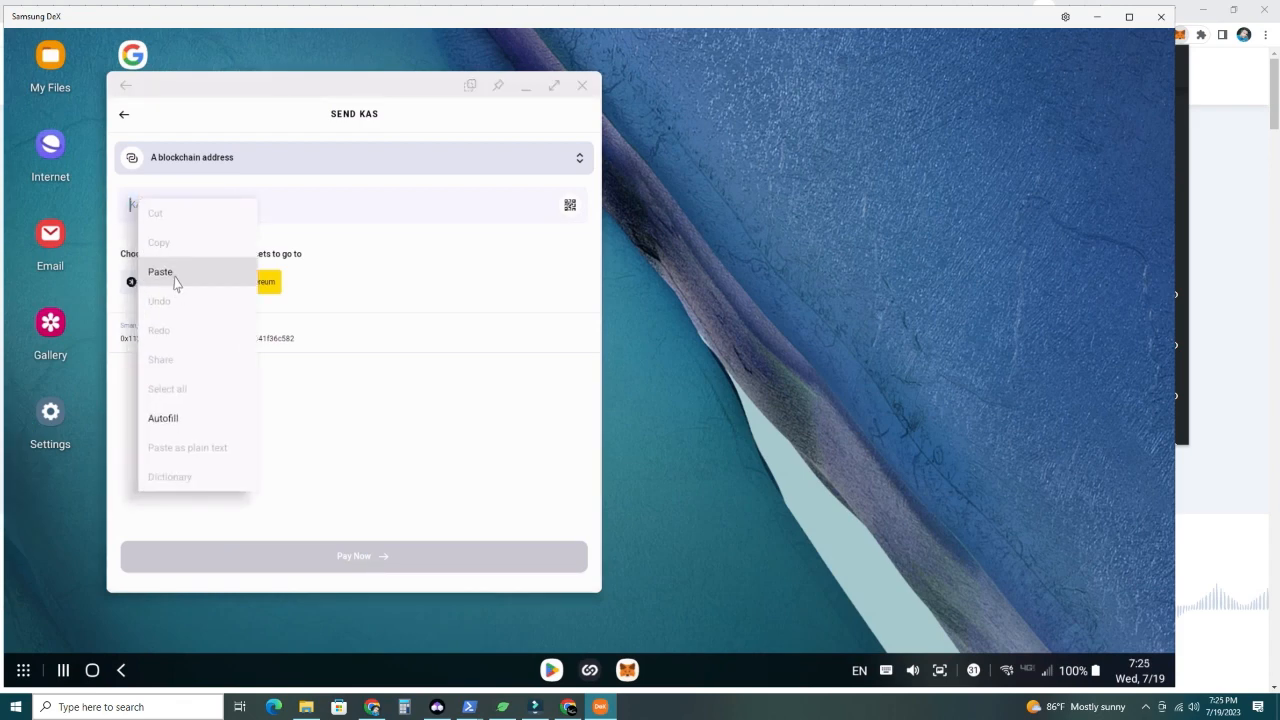
left_click(160, 271)
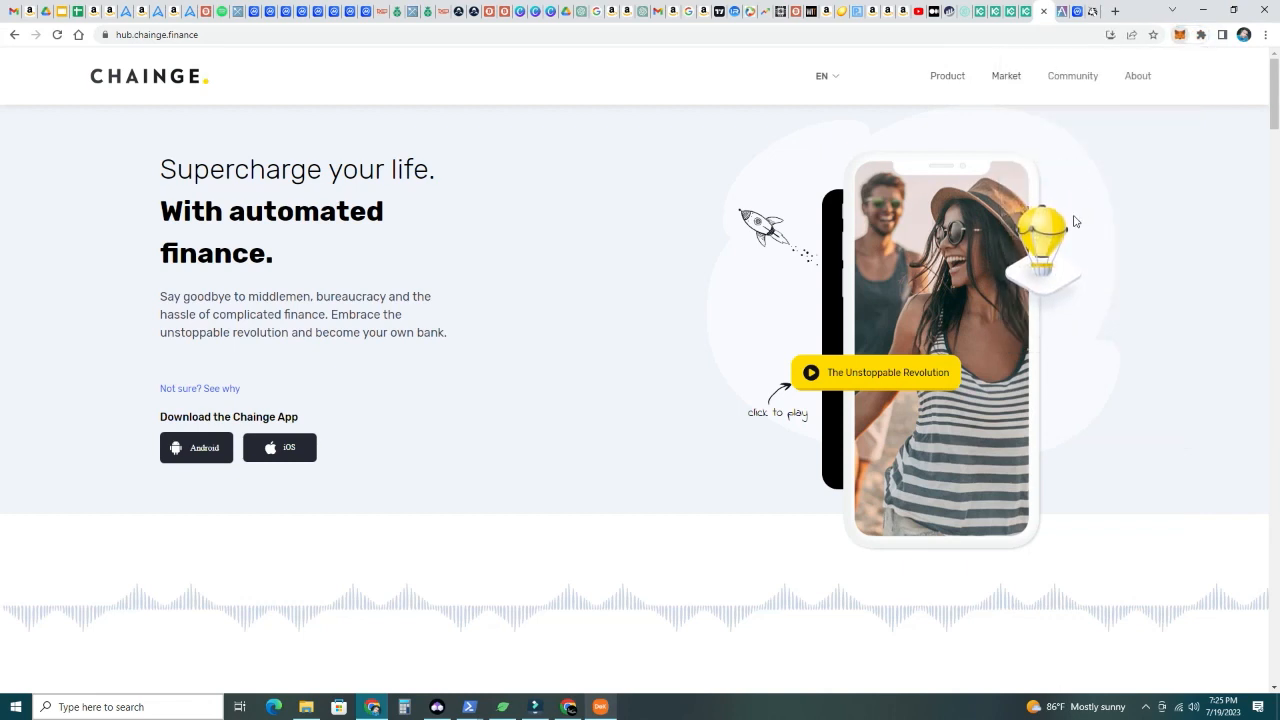
Confirm MetaMask is on Ethereum Mainnet and keep that network selected
left_click(988, 66)
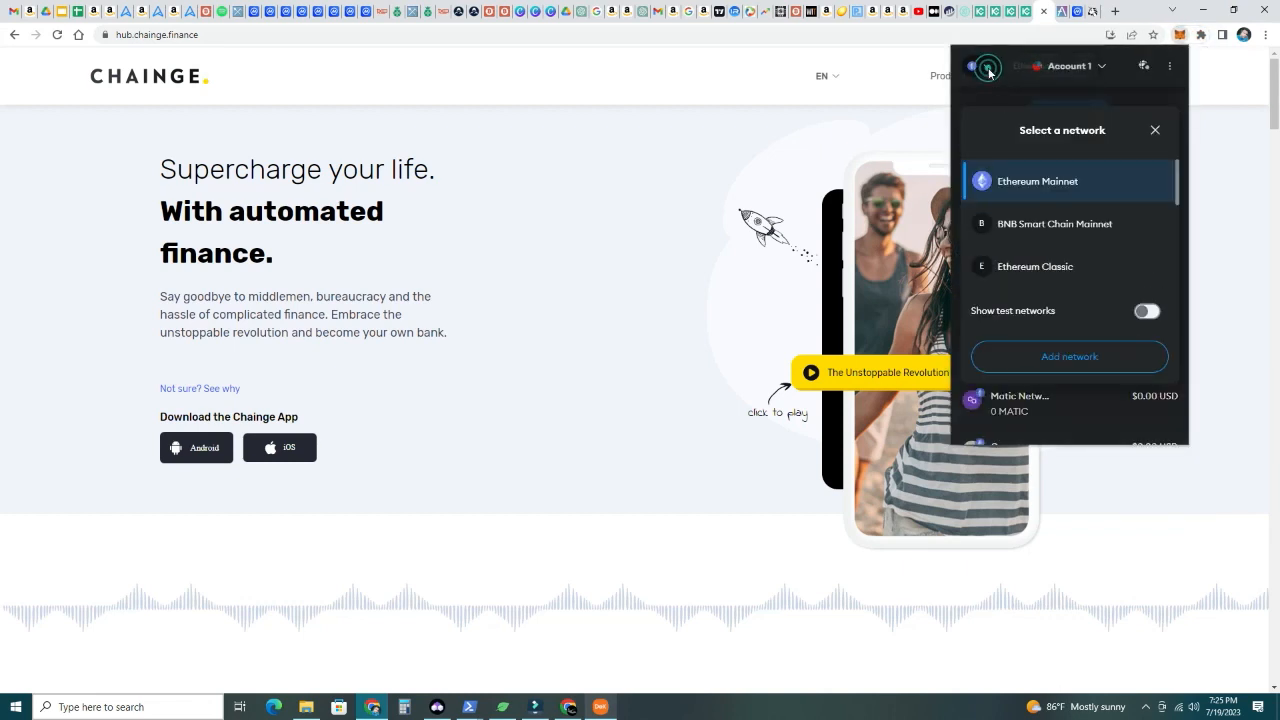
left_click(1154, 130)
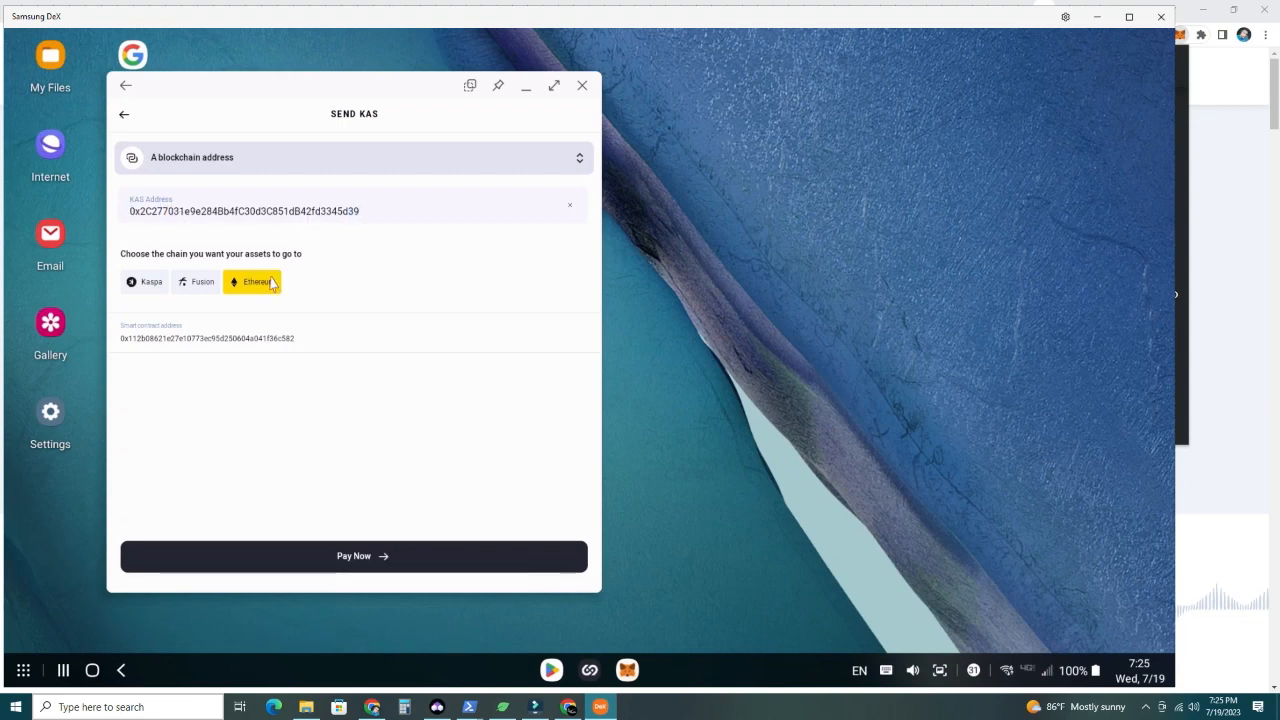
mouse_move(377, 566)
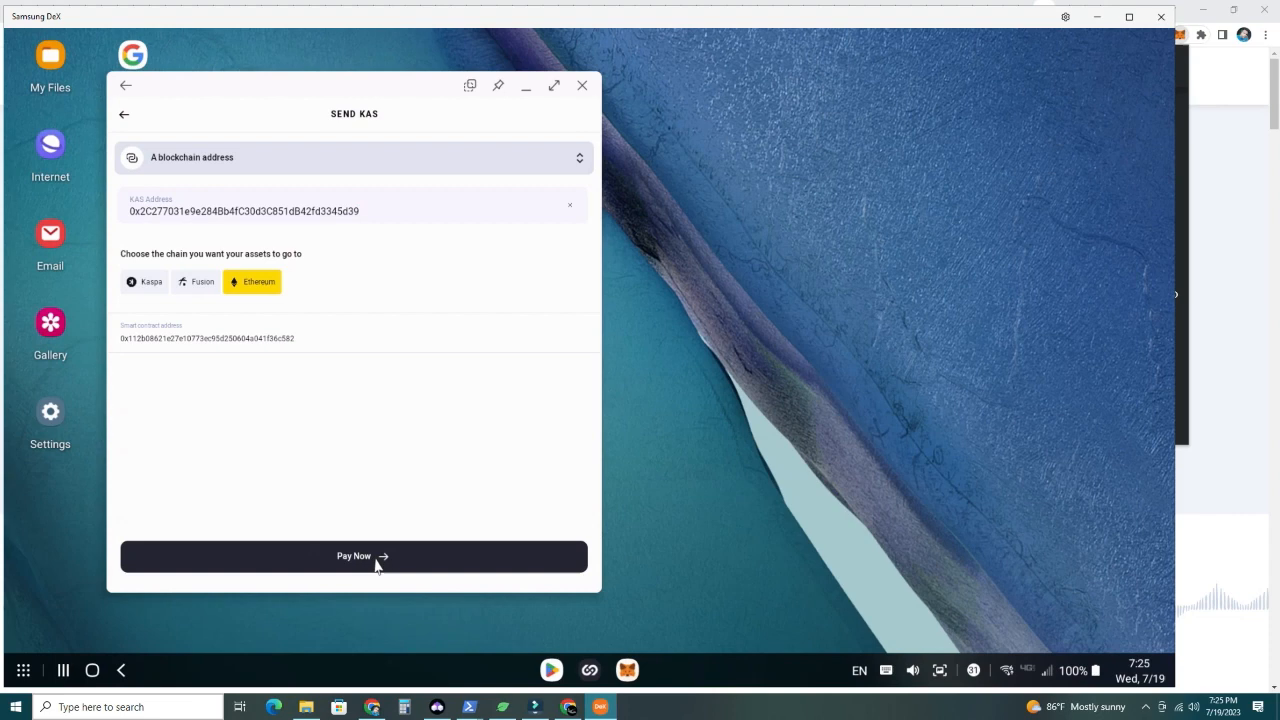
Review and confirm paying out 50 KAS via Ethereum, reaching the signing passcode prompt
left_click(354, 556)
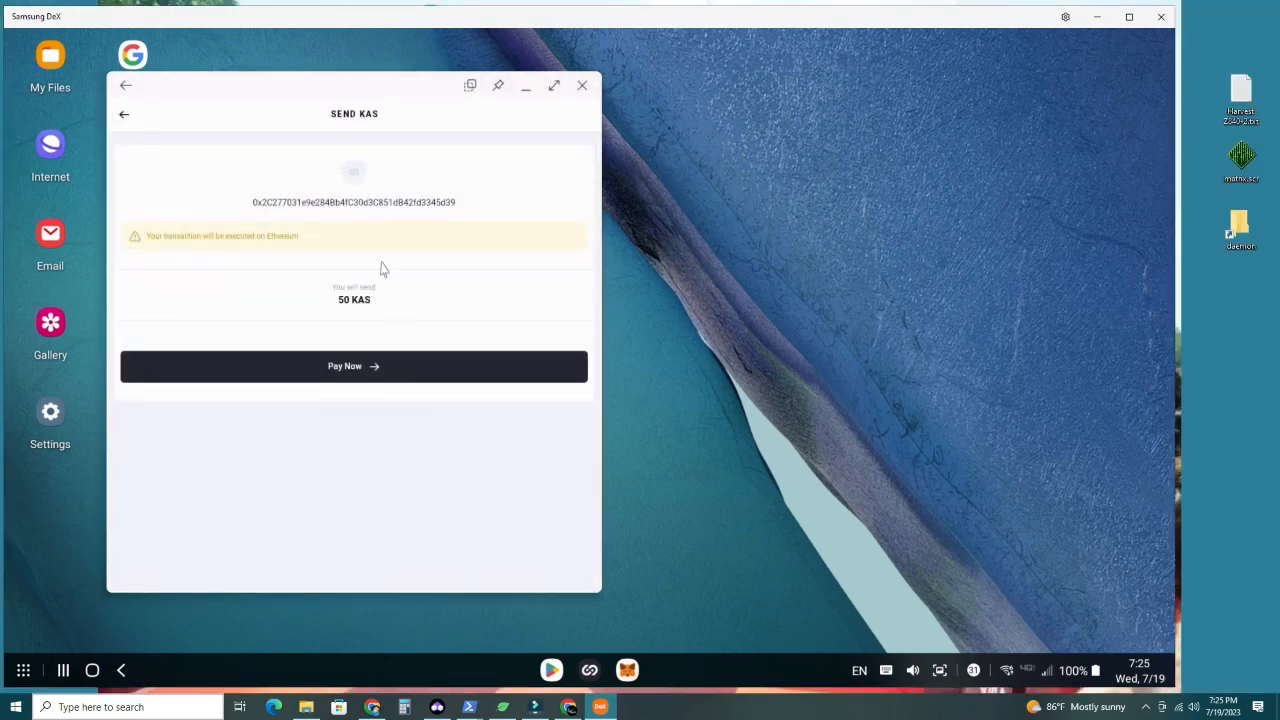
mouse_move(335, 303)
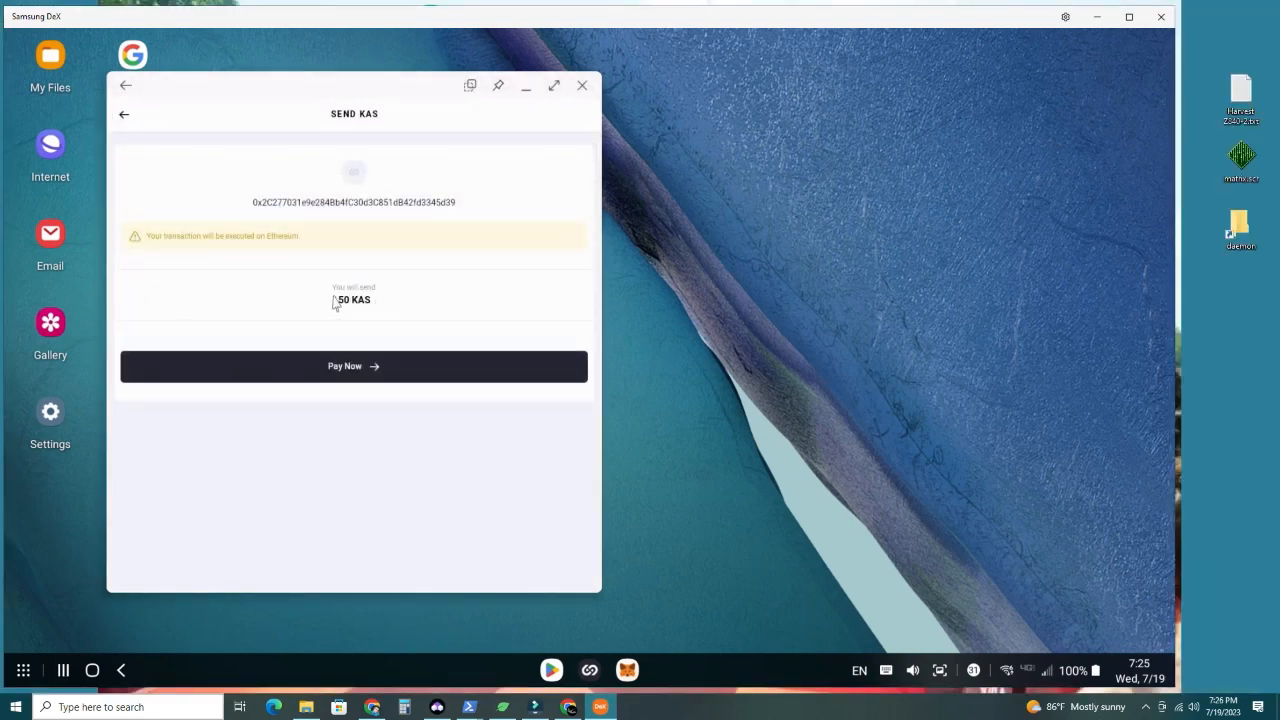
left_click(354, 366)
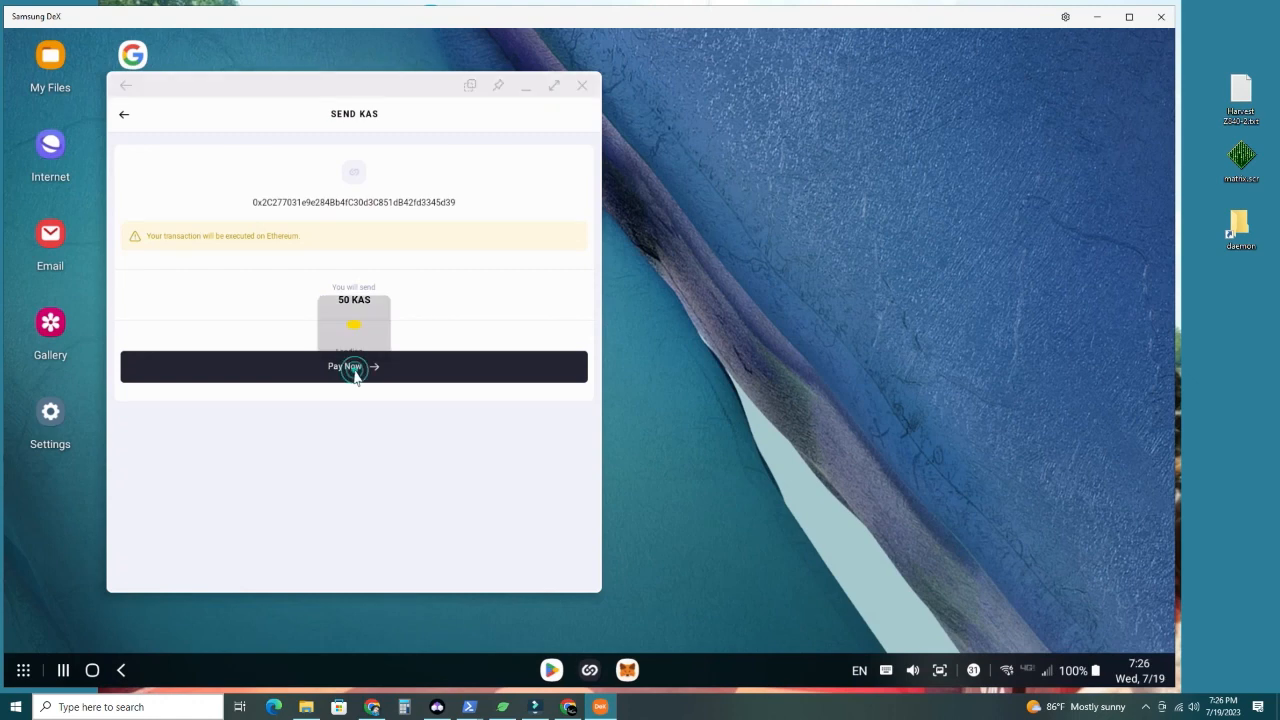
left_click(354, 366)
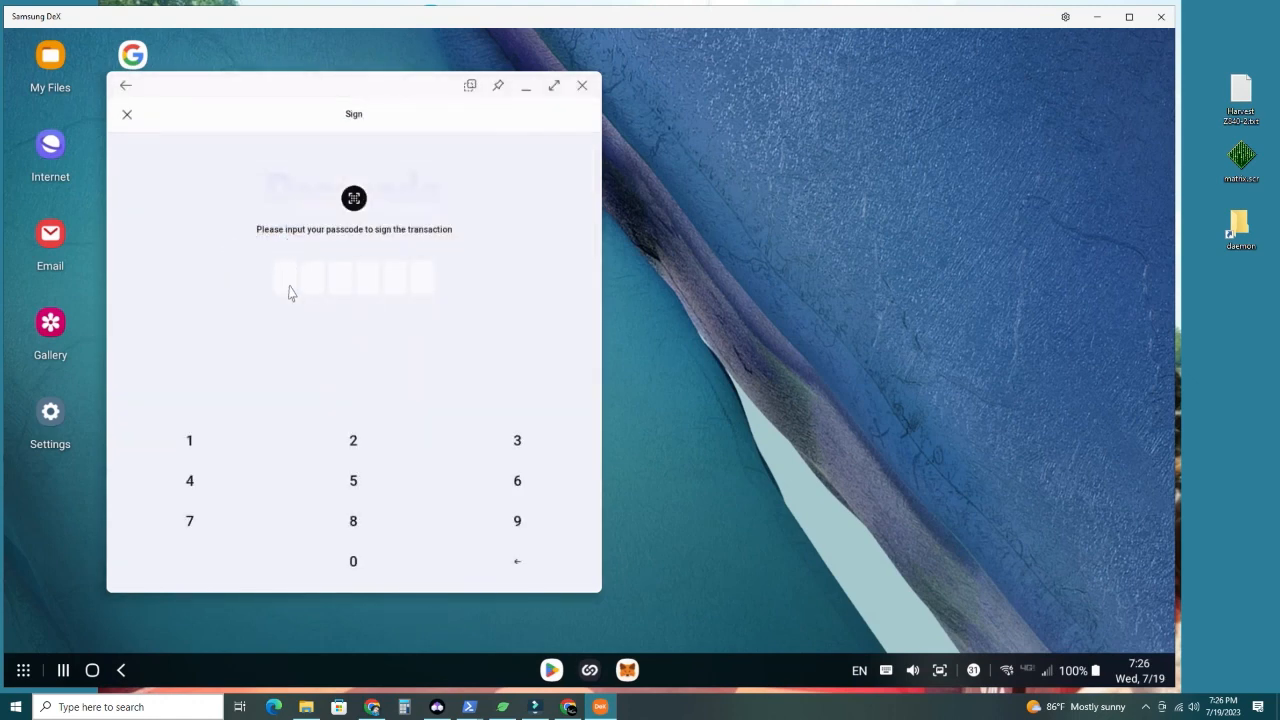
mouse_move(316, 240)
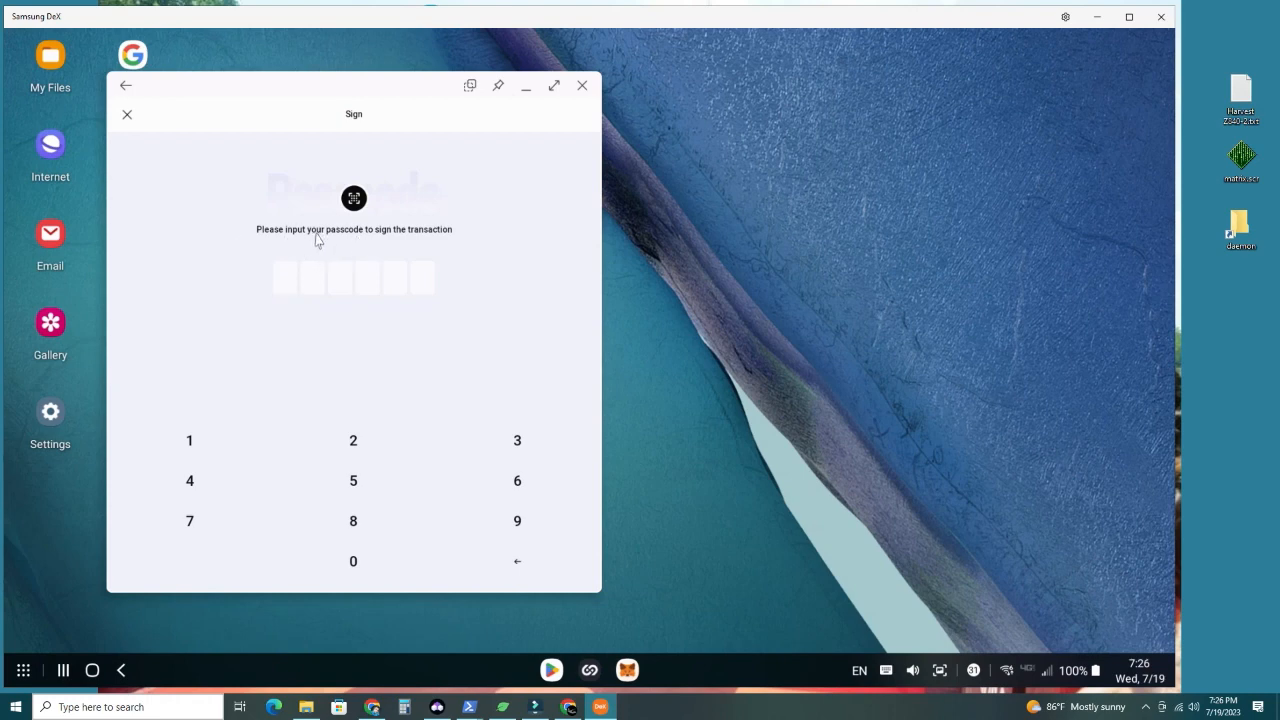
mouse_move(379, 247)
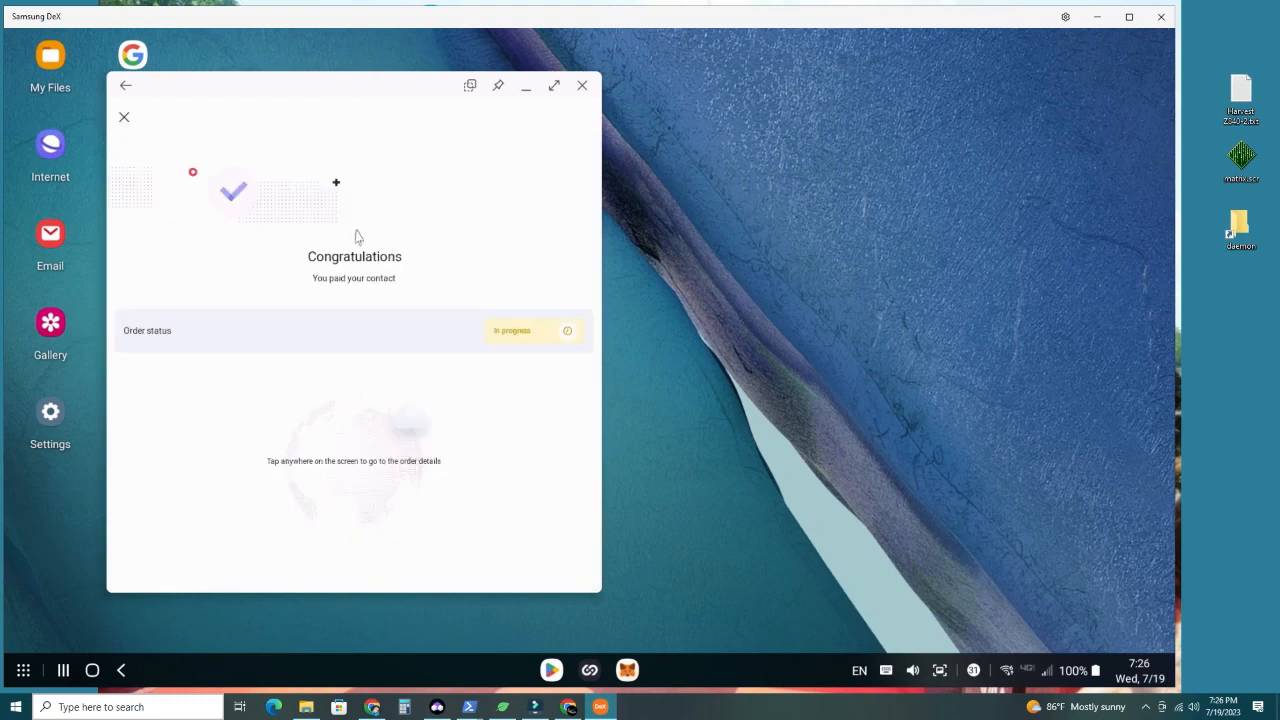
mouse_move(372, 310)
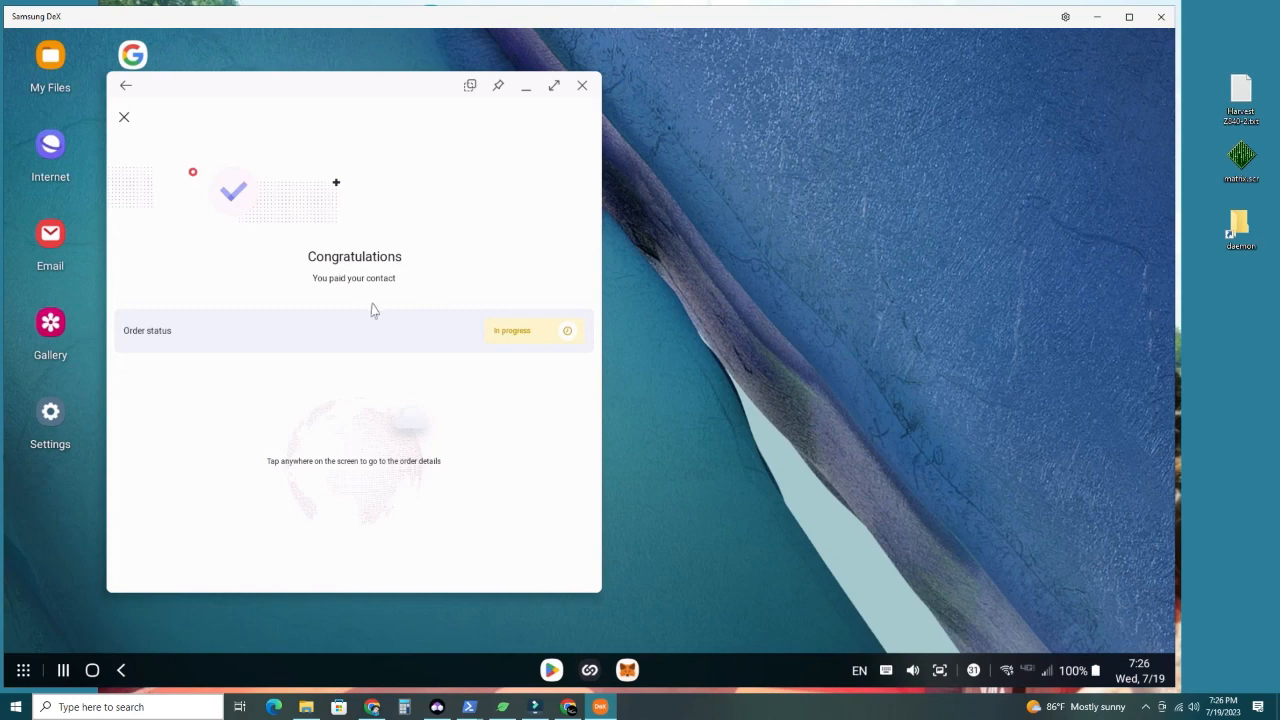
mouse_move(505, 336)
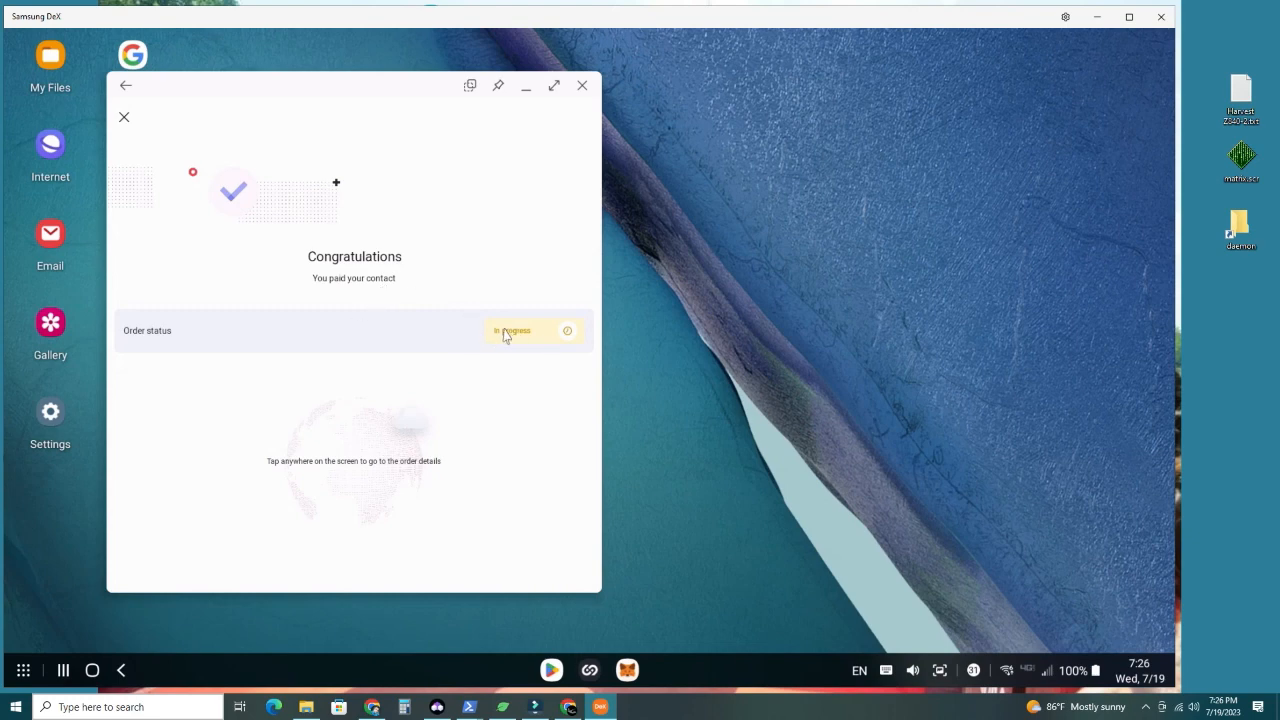
mouse_move(503, 345)
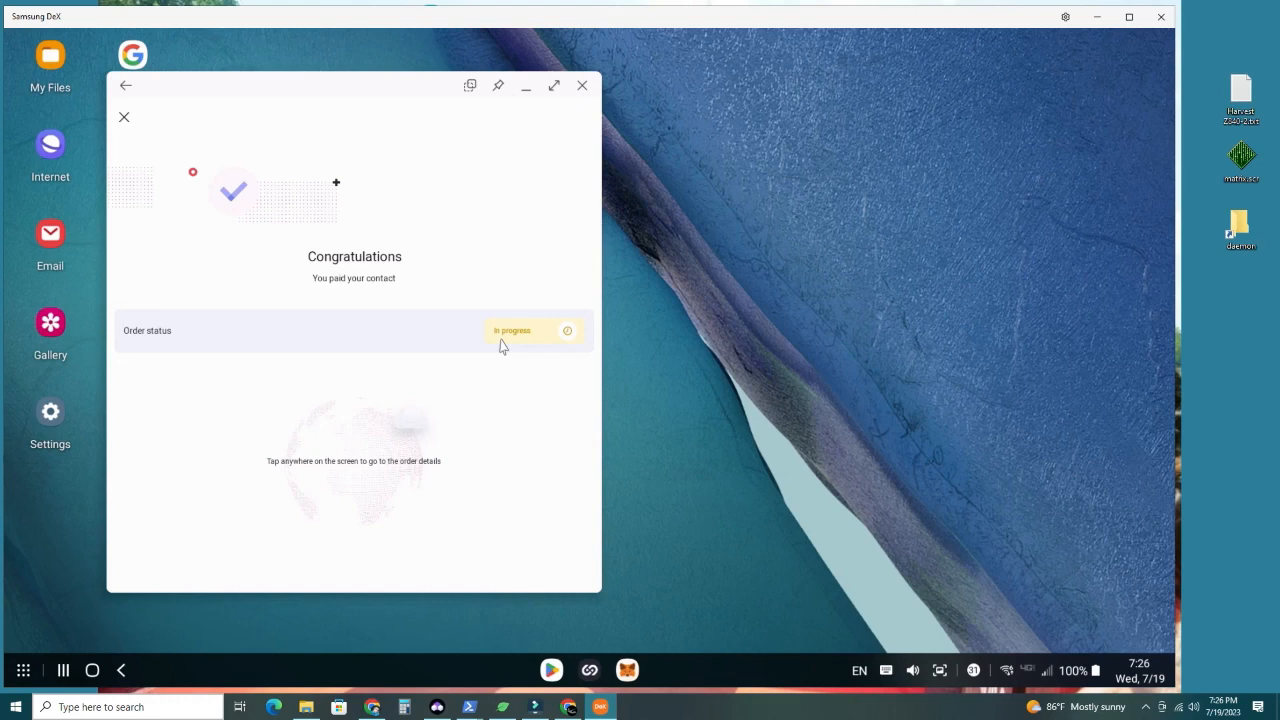
mouse_move(1173, 63)
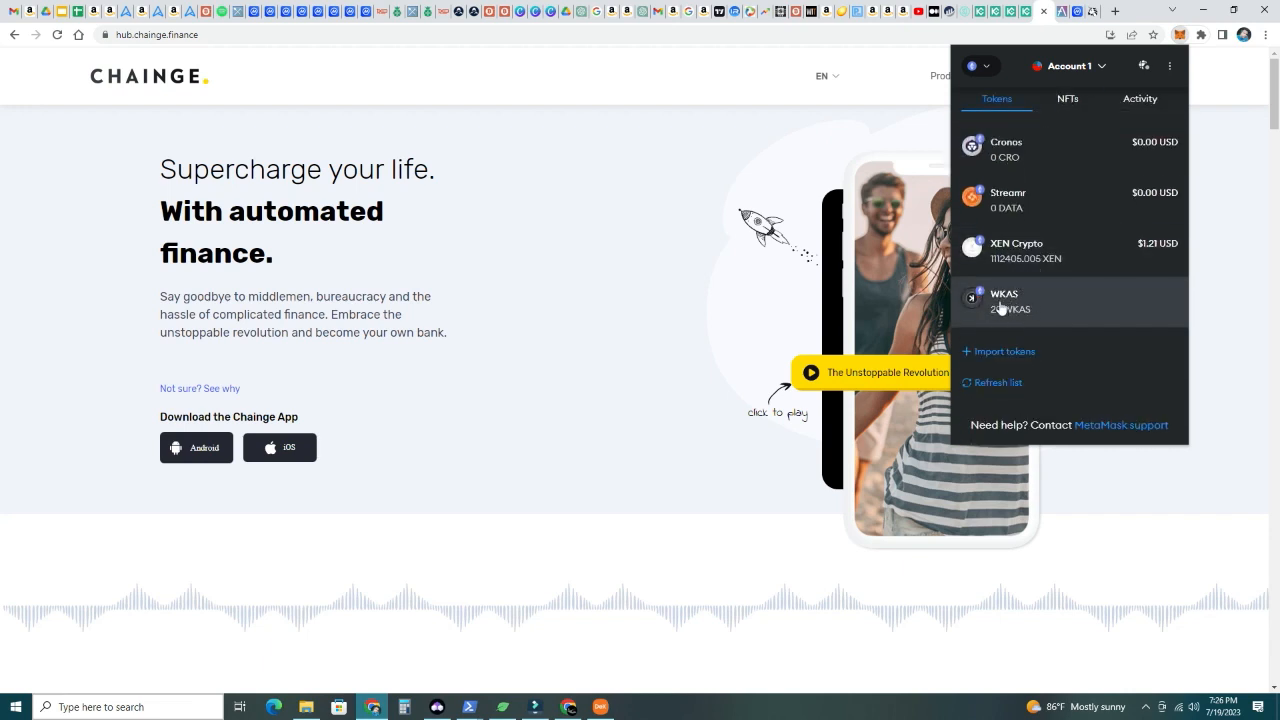
Check the WKAS token details (20 WKAS, no transactions) and return to the token list
left_click(1003, 300)
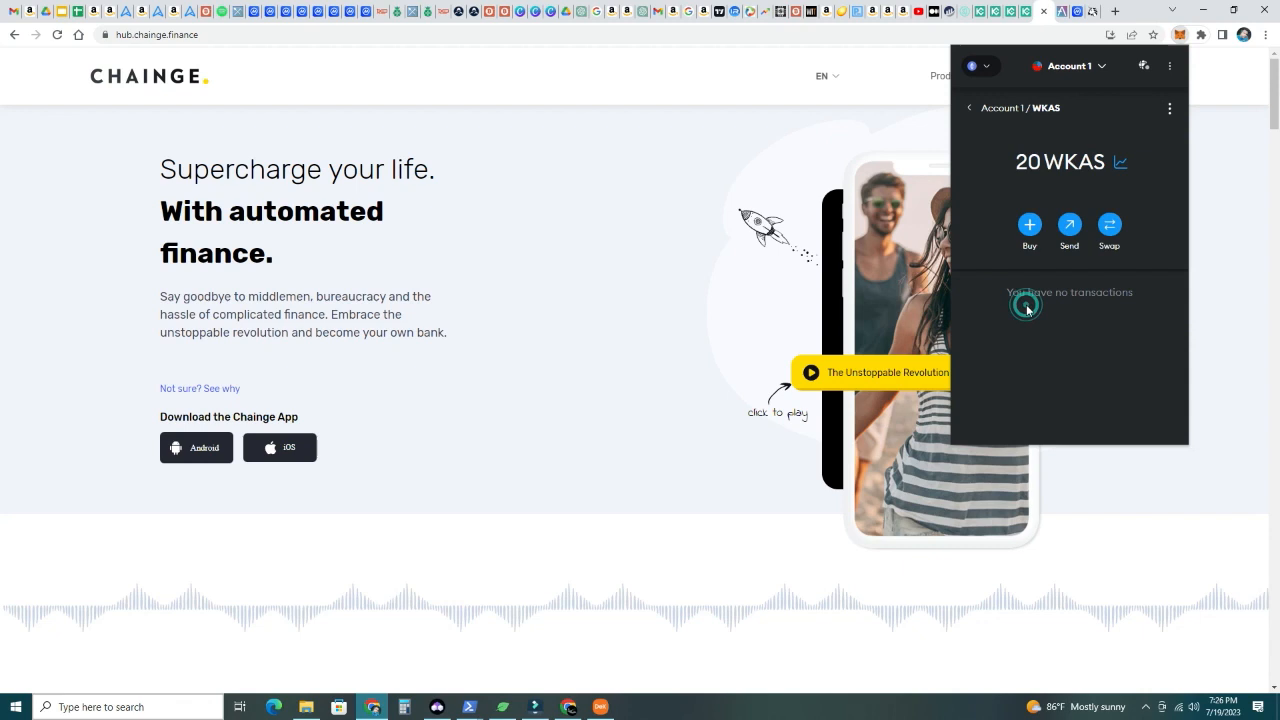
left_click(968, 108)
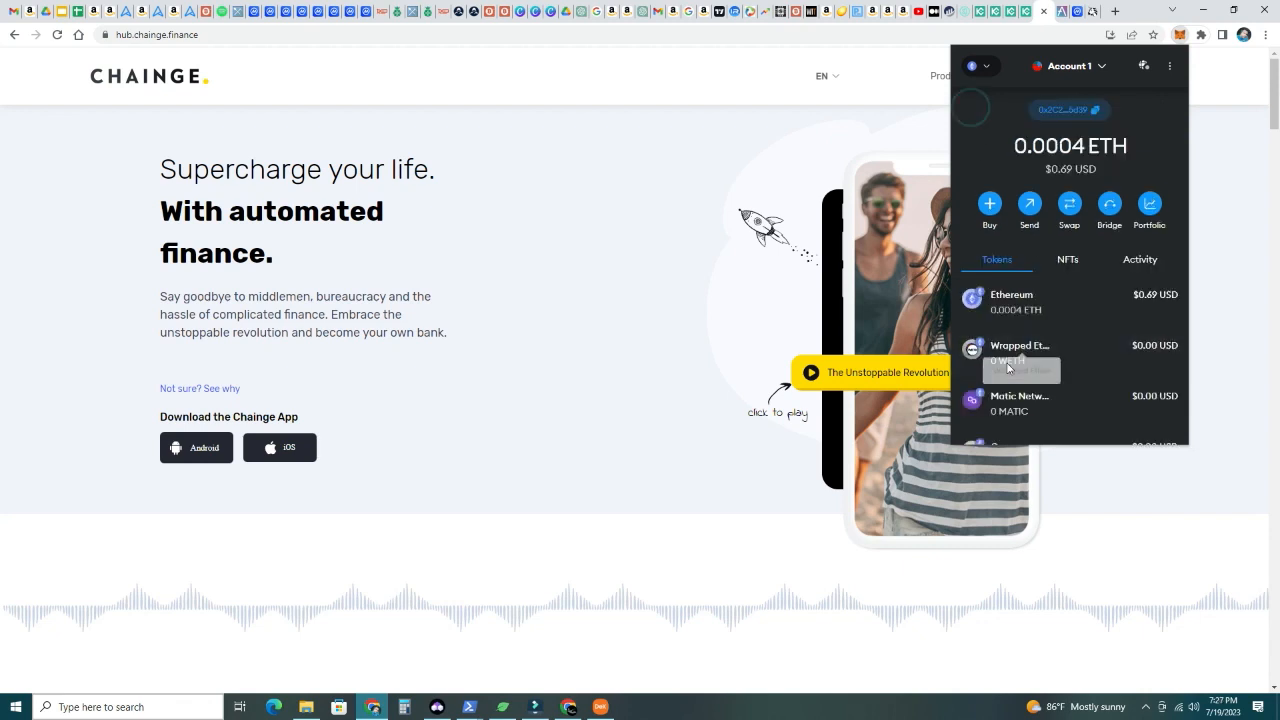
scroll("down", 3)
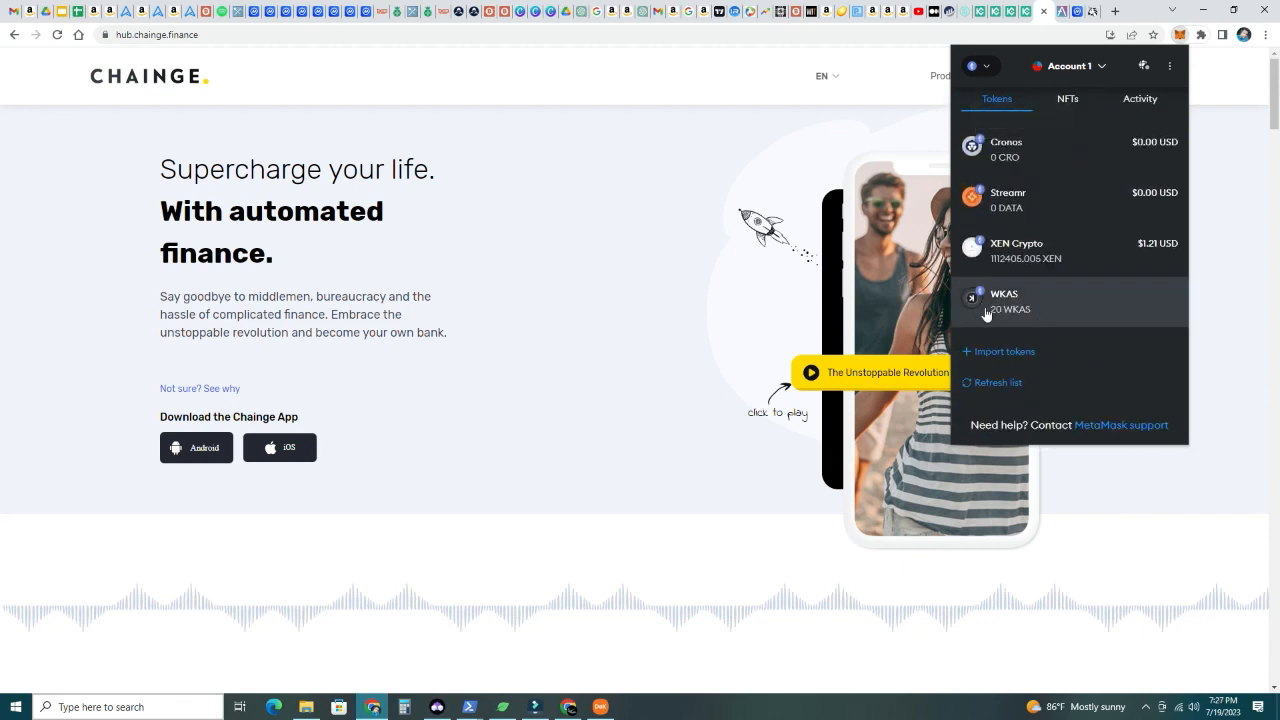
mouse_move(1015, 313)
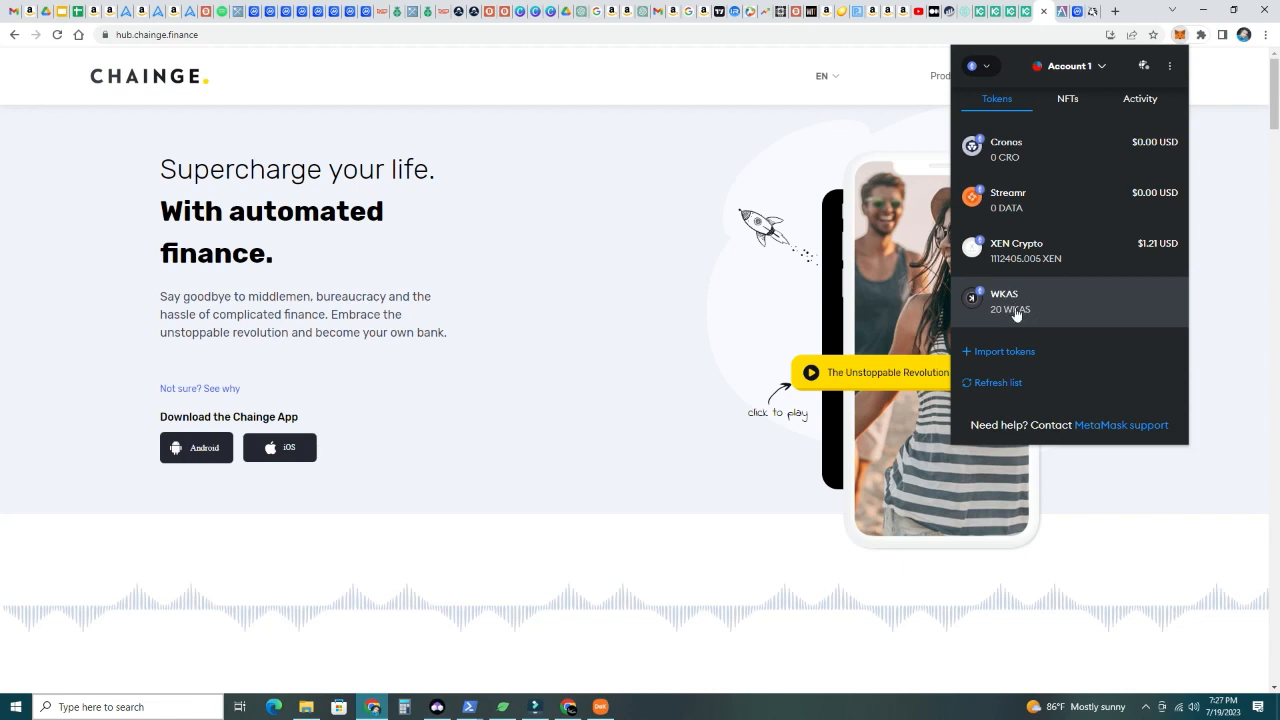
mouse_move(1005, 312)
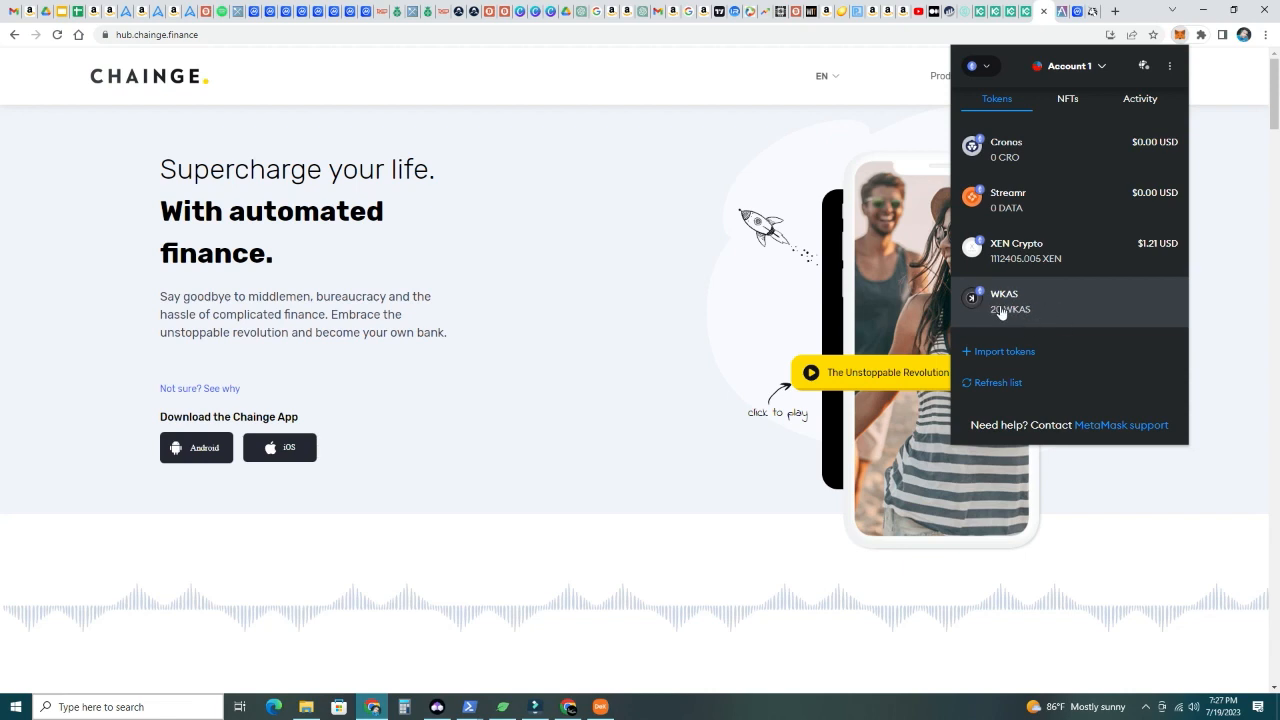
mouse_move(1015, 310)
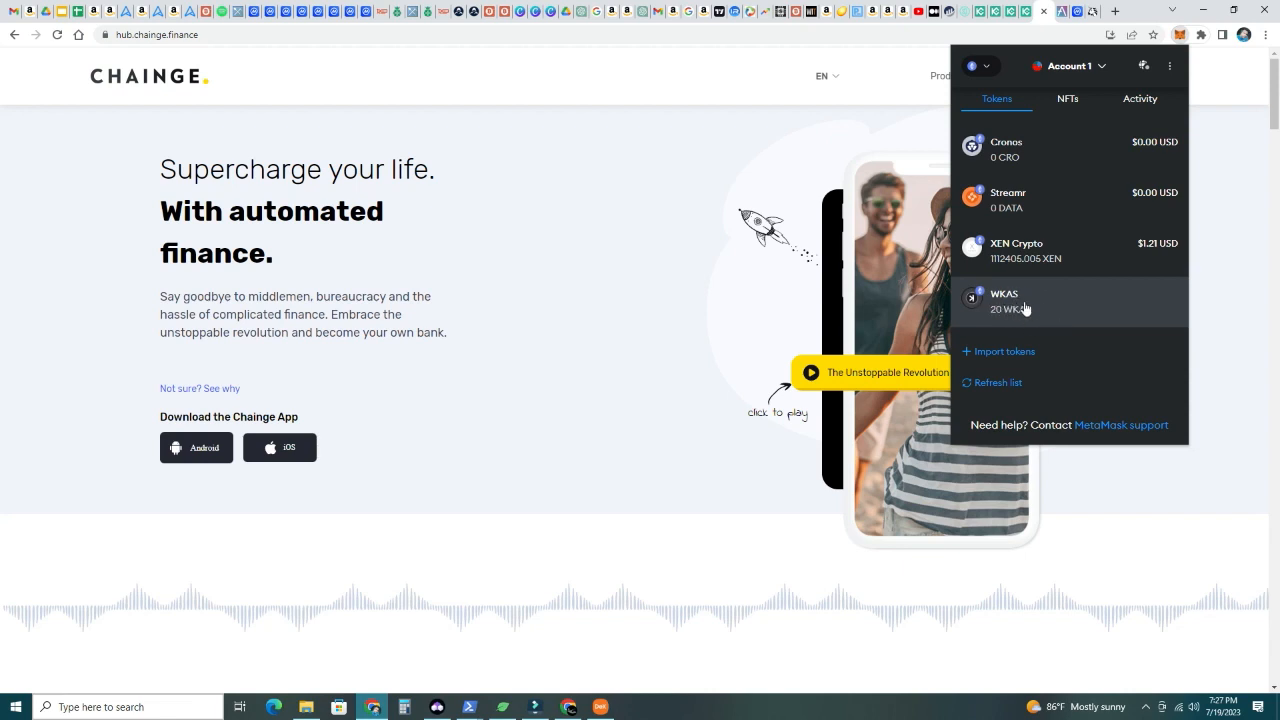
mouse_move(1012, 306)
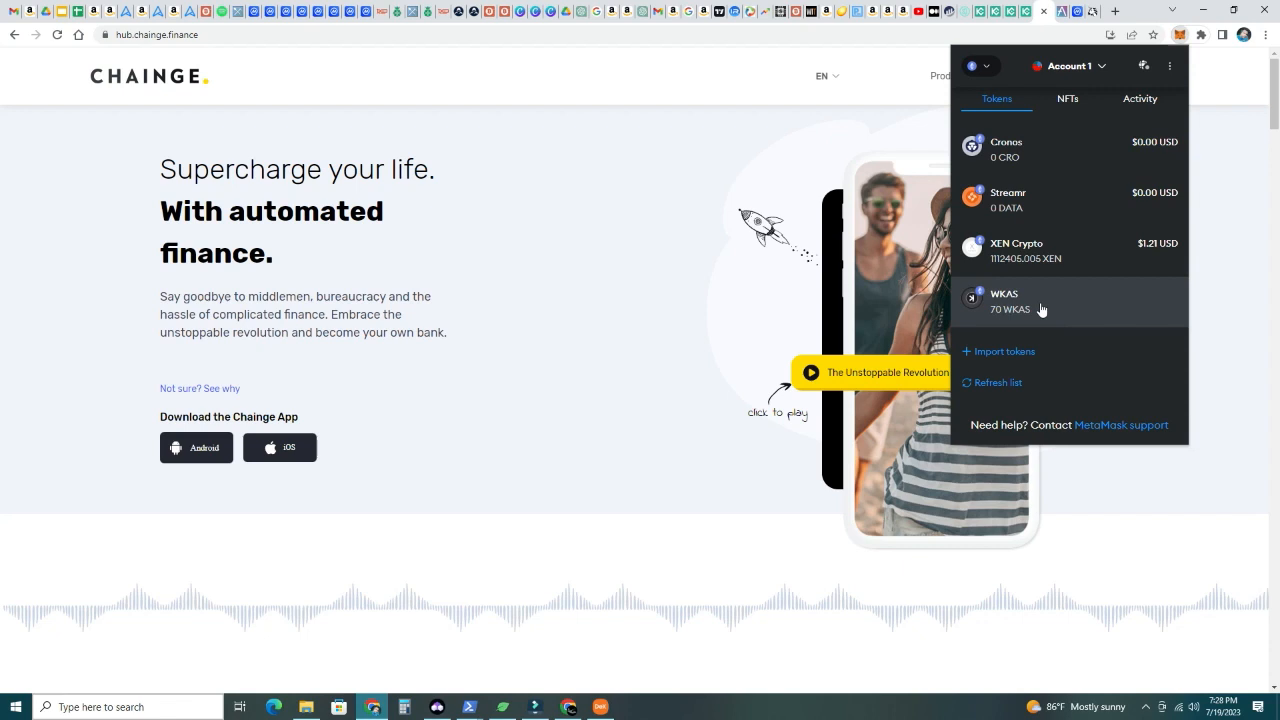
mouse_move(1037, 311)
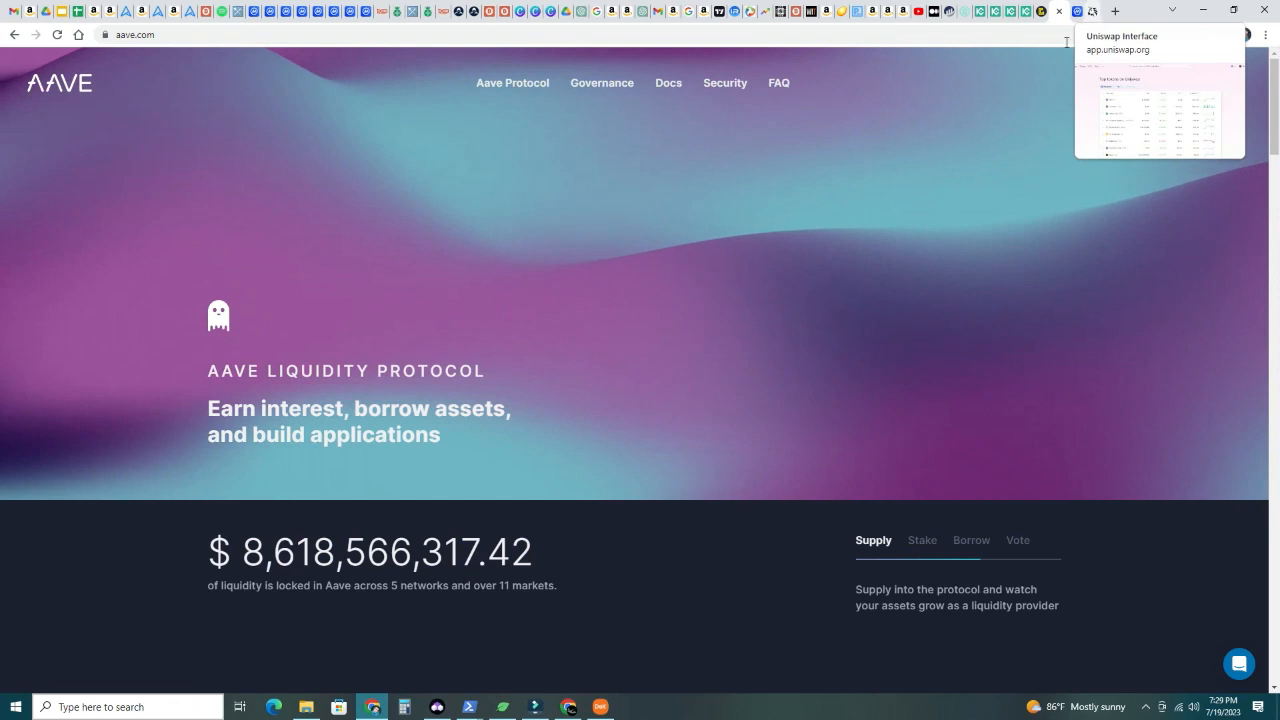
Look up Kaspa on Uniswap showing 70 KAS on Ethereum, flip the swap to sell KAS, then return to Tokens
left_click(1158, 100)
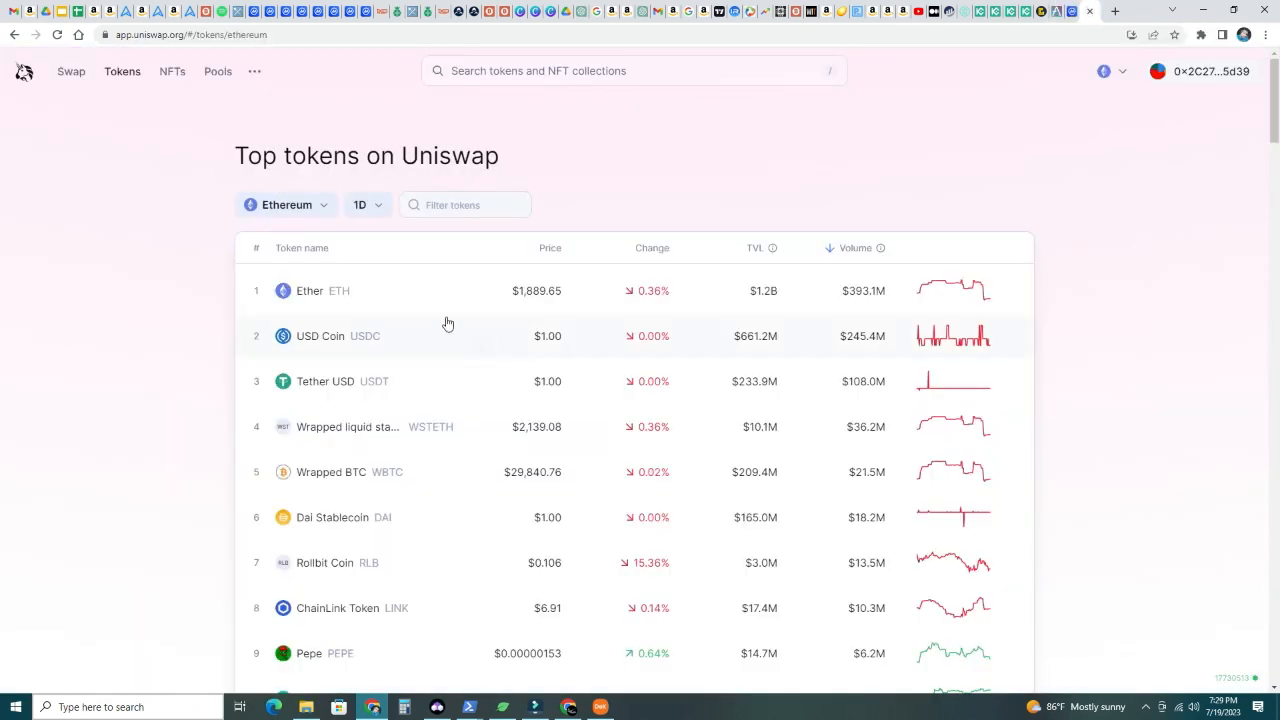
mouse_move(1200, 71)
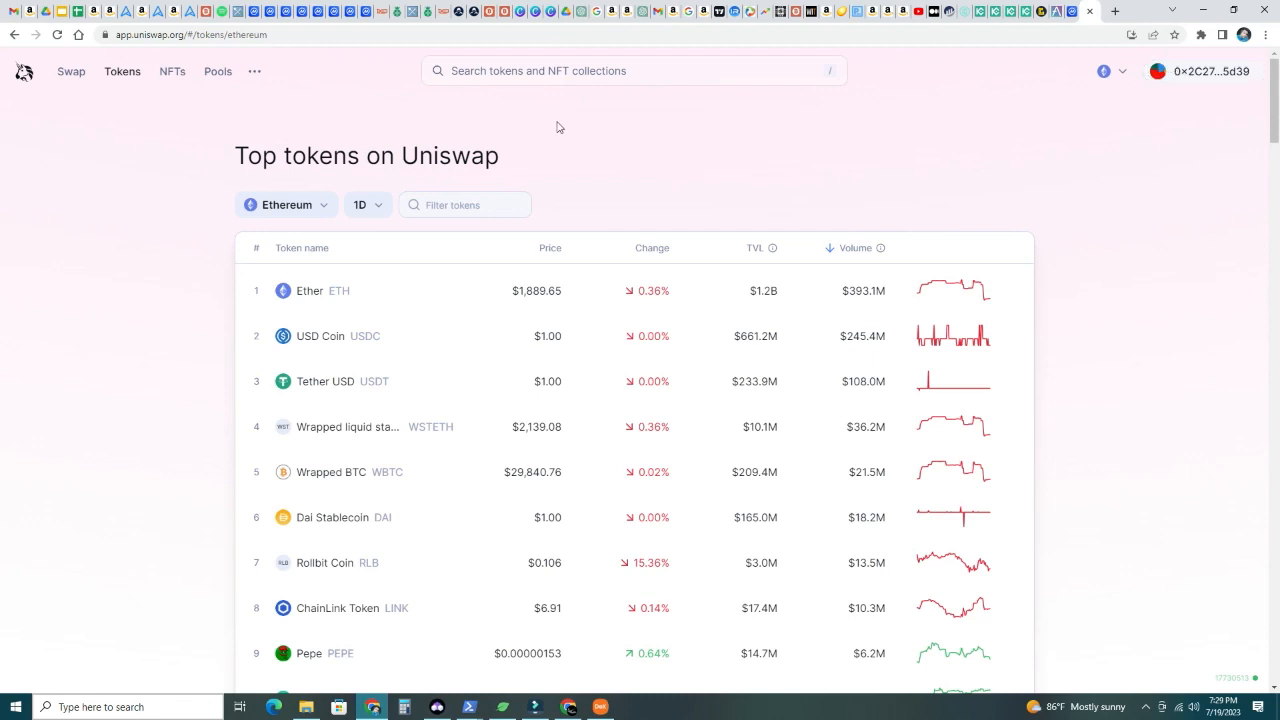
left_click(633, 70)
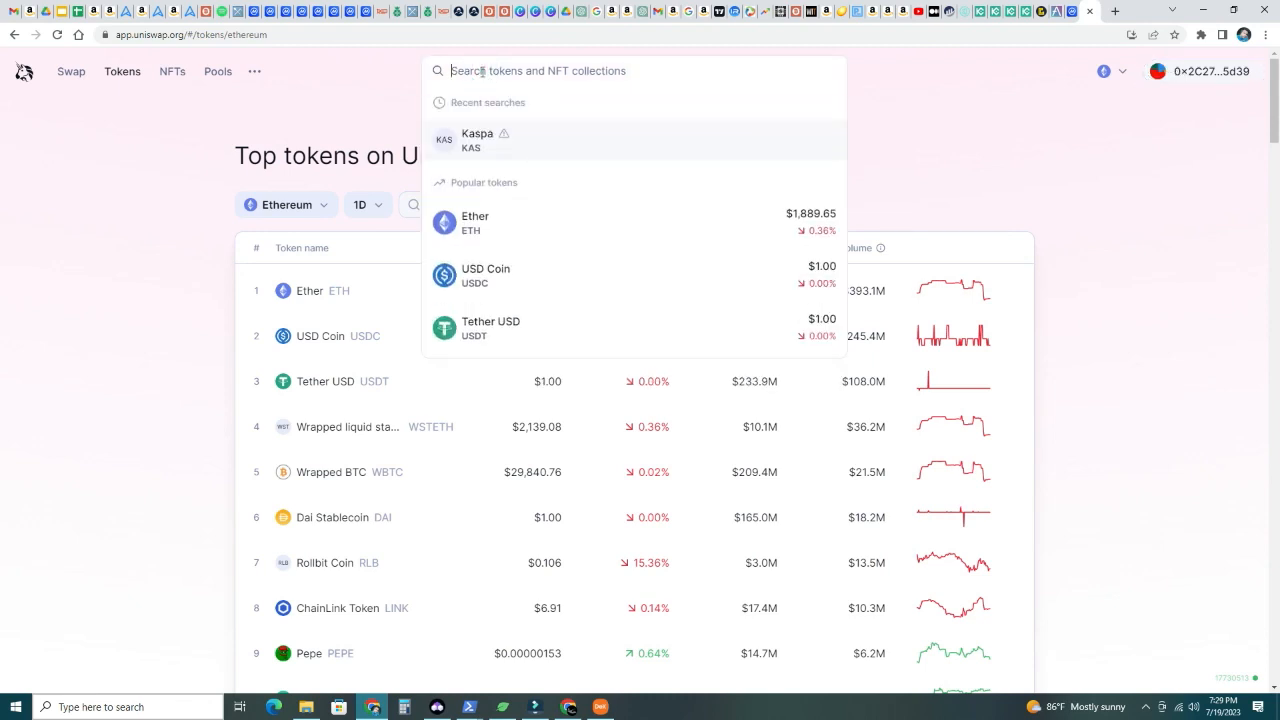
left_click(477, 140)
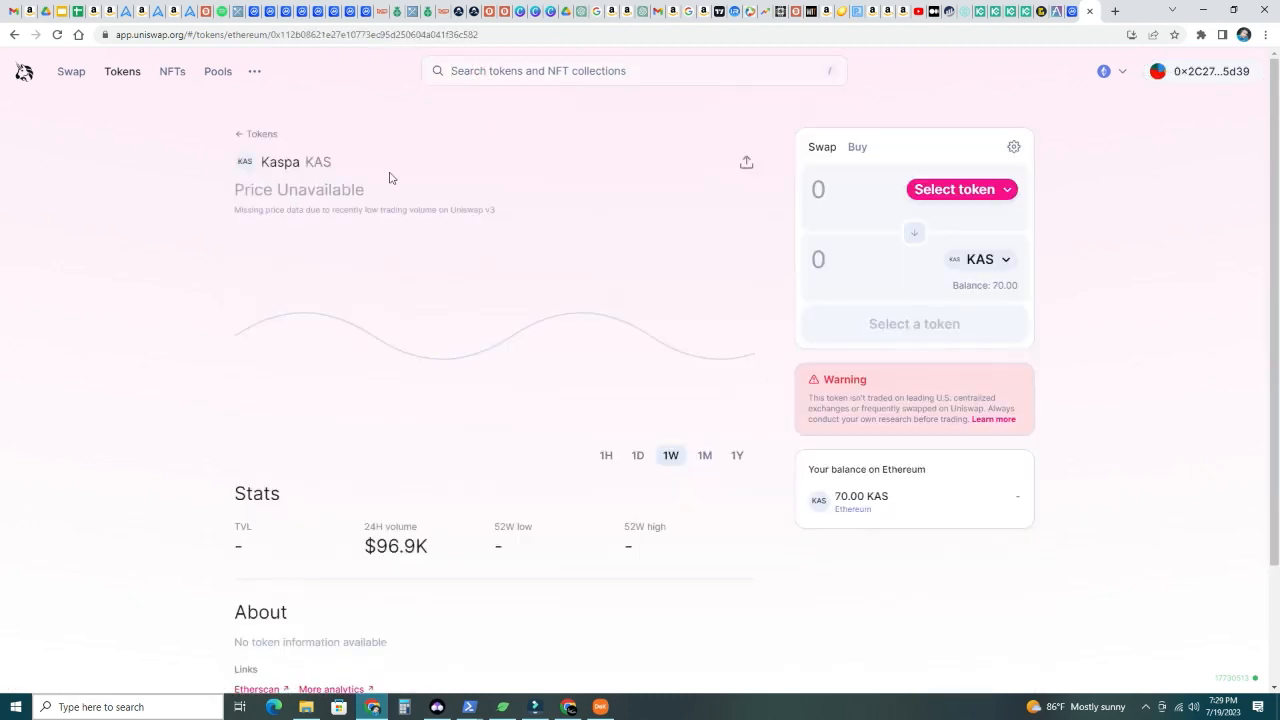
mouse_move(843, 322)
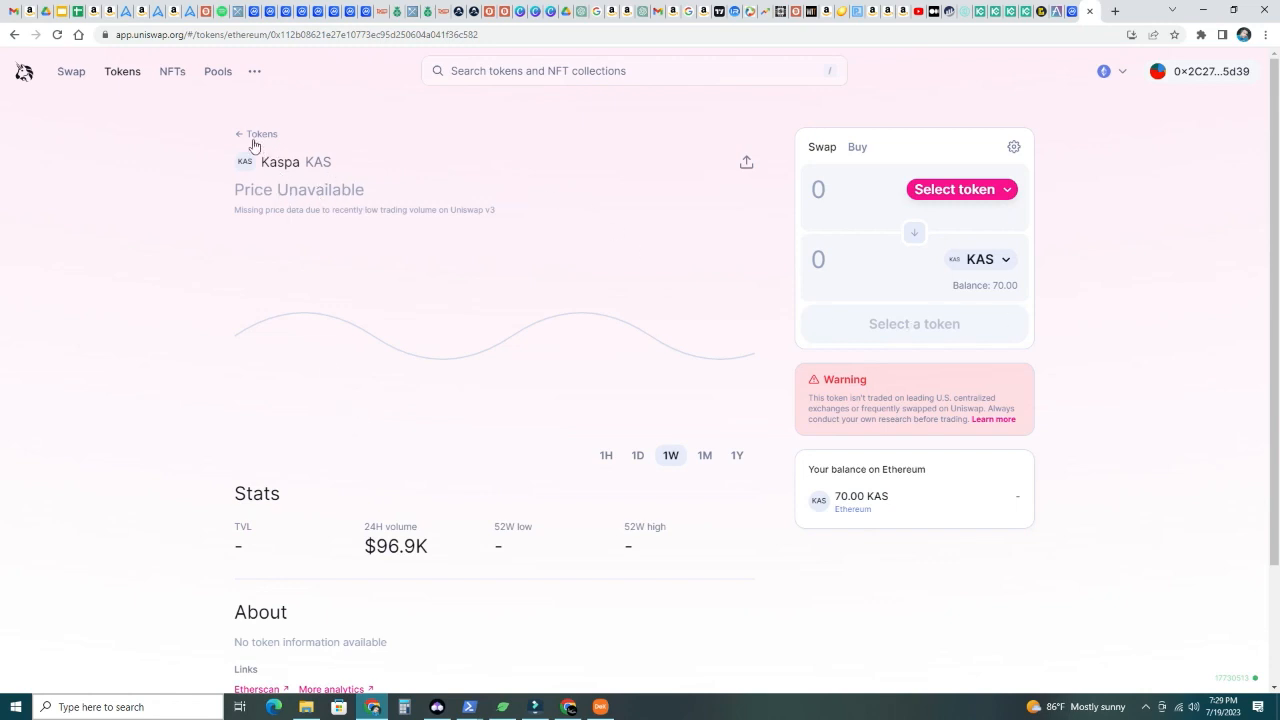
mouse_move(240, 138)
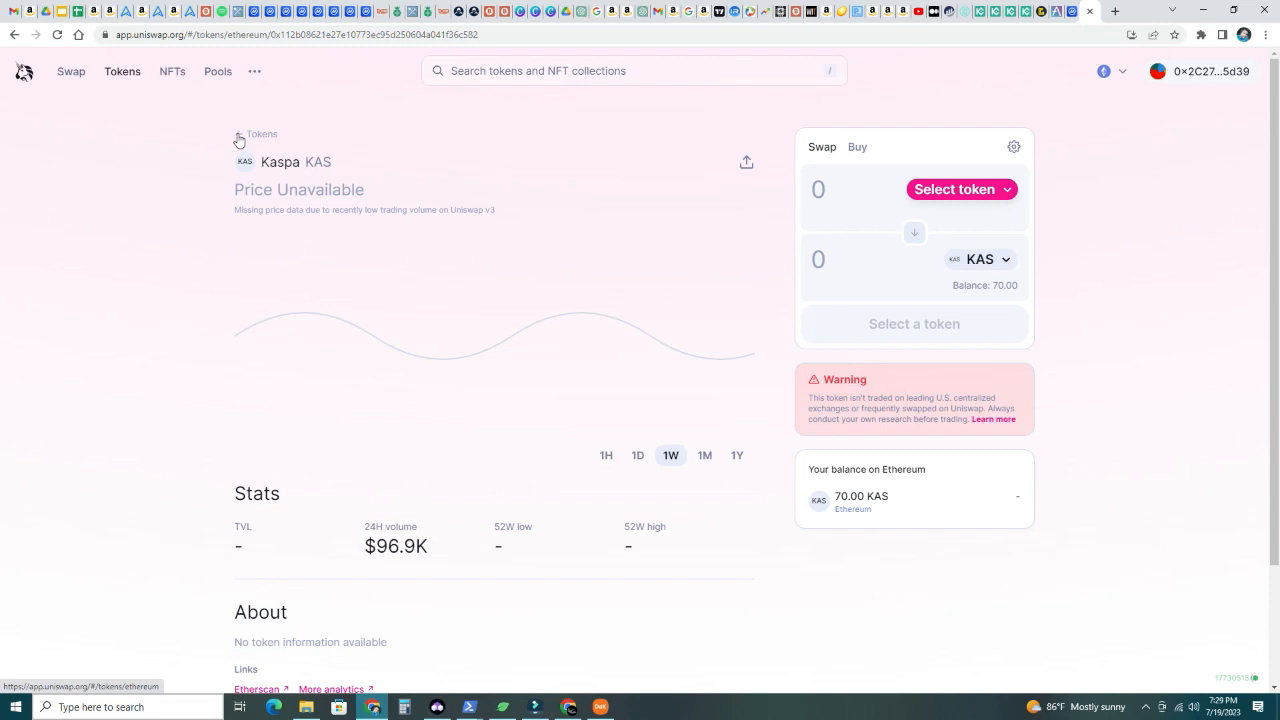
mouse_move(919, 243)
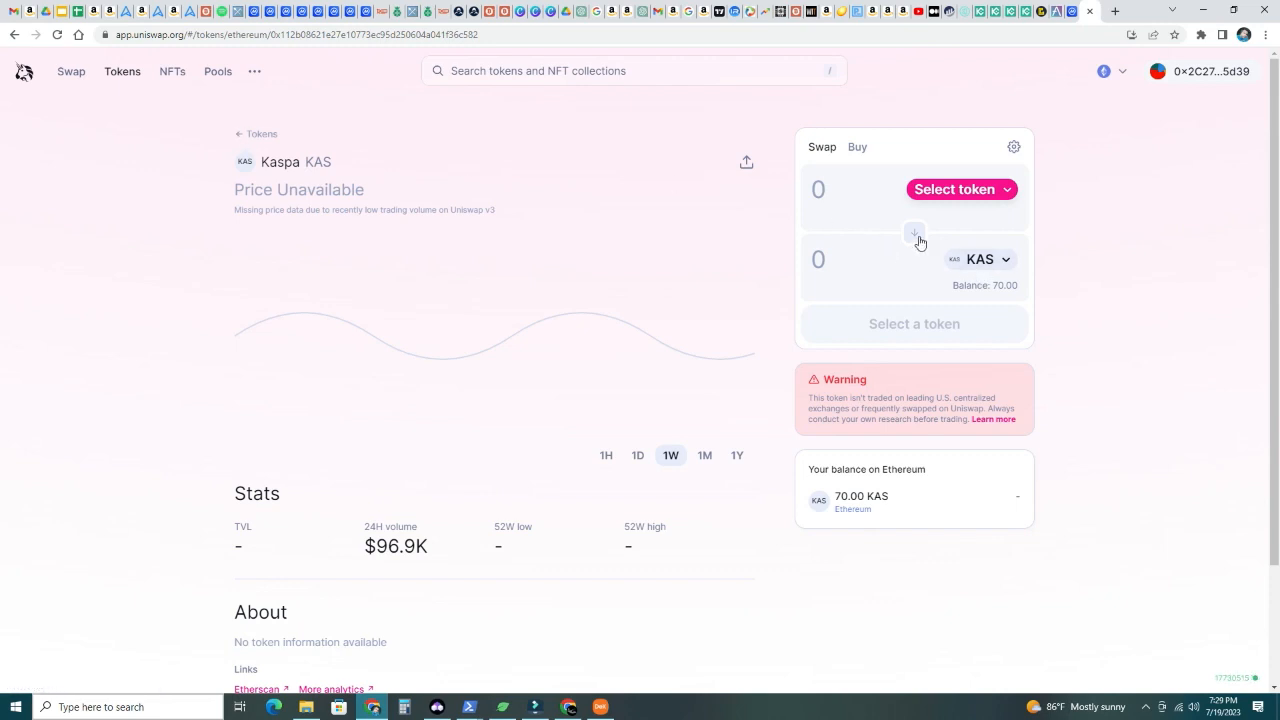
left_click(913, 232)
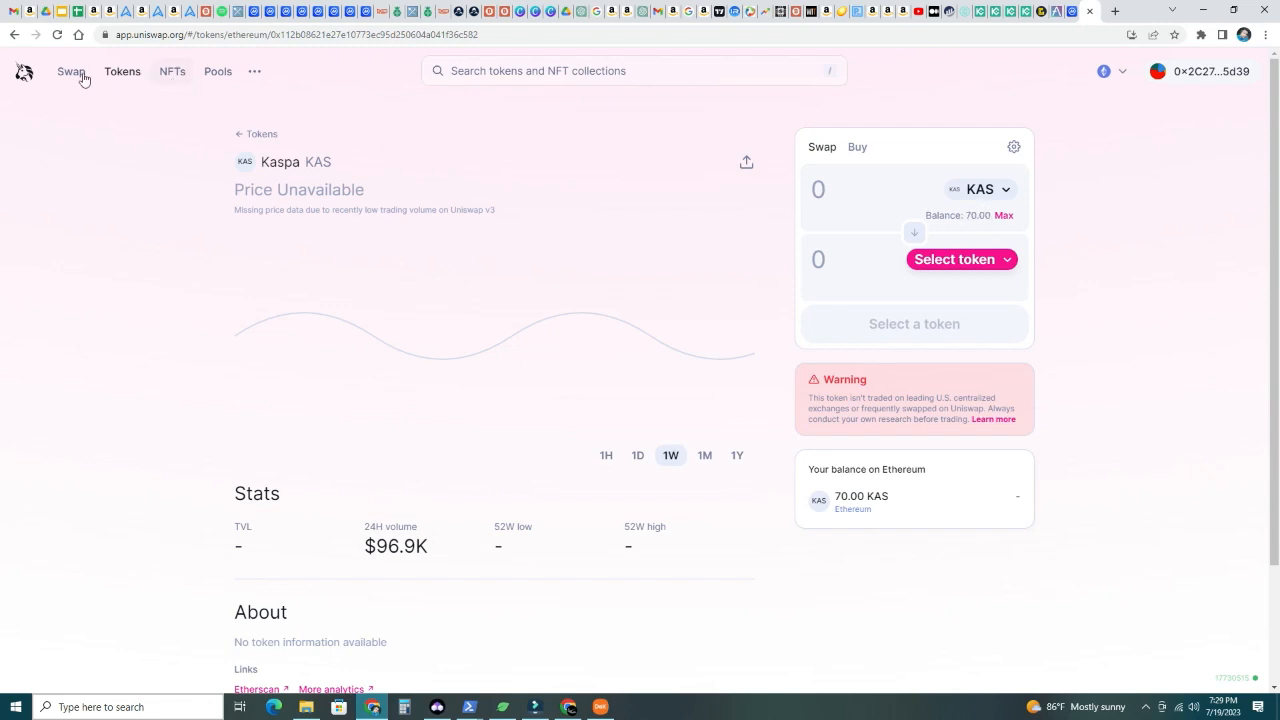
left_click(122, 71)
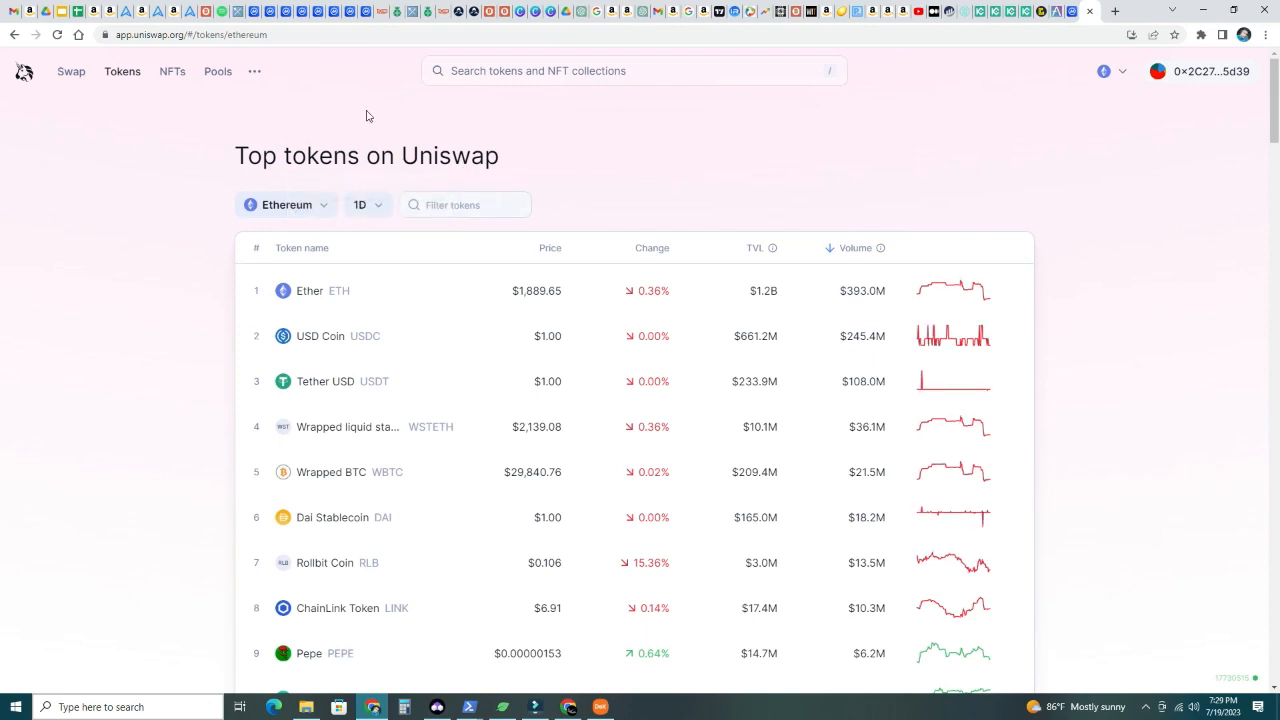
mouse_move(377, 139)
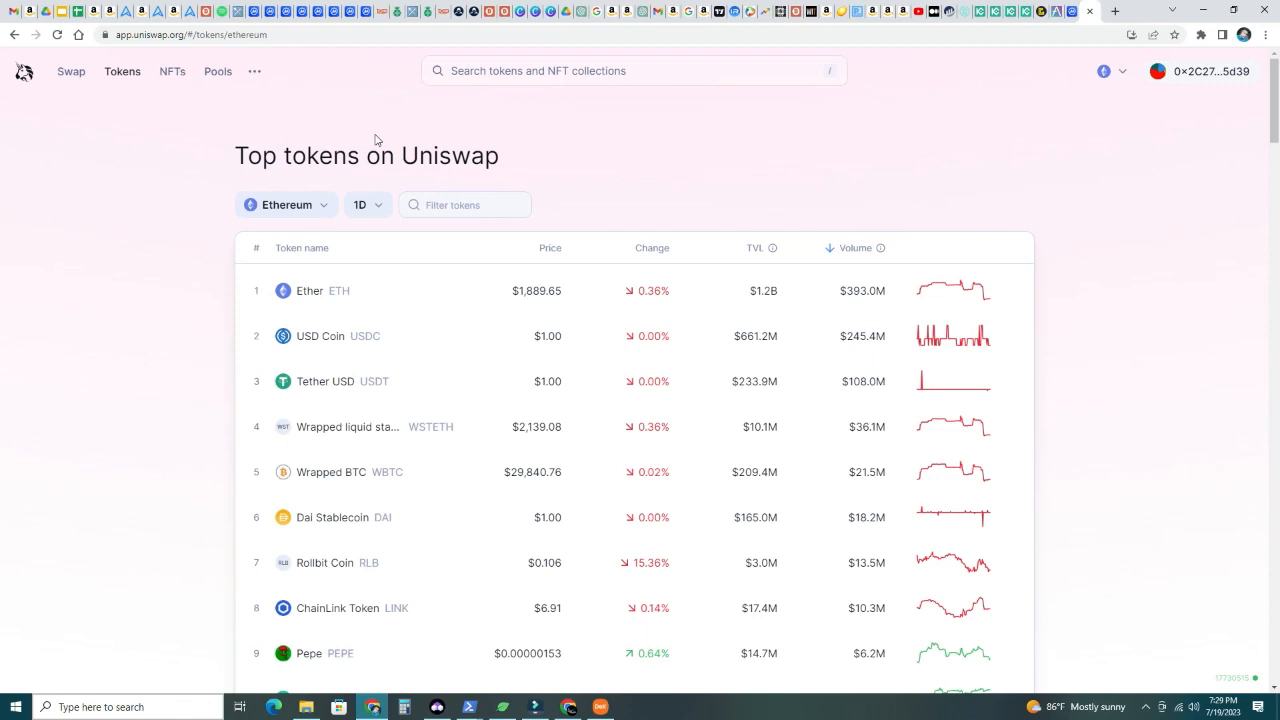
mouse_move(421, 134)
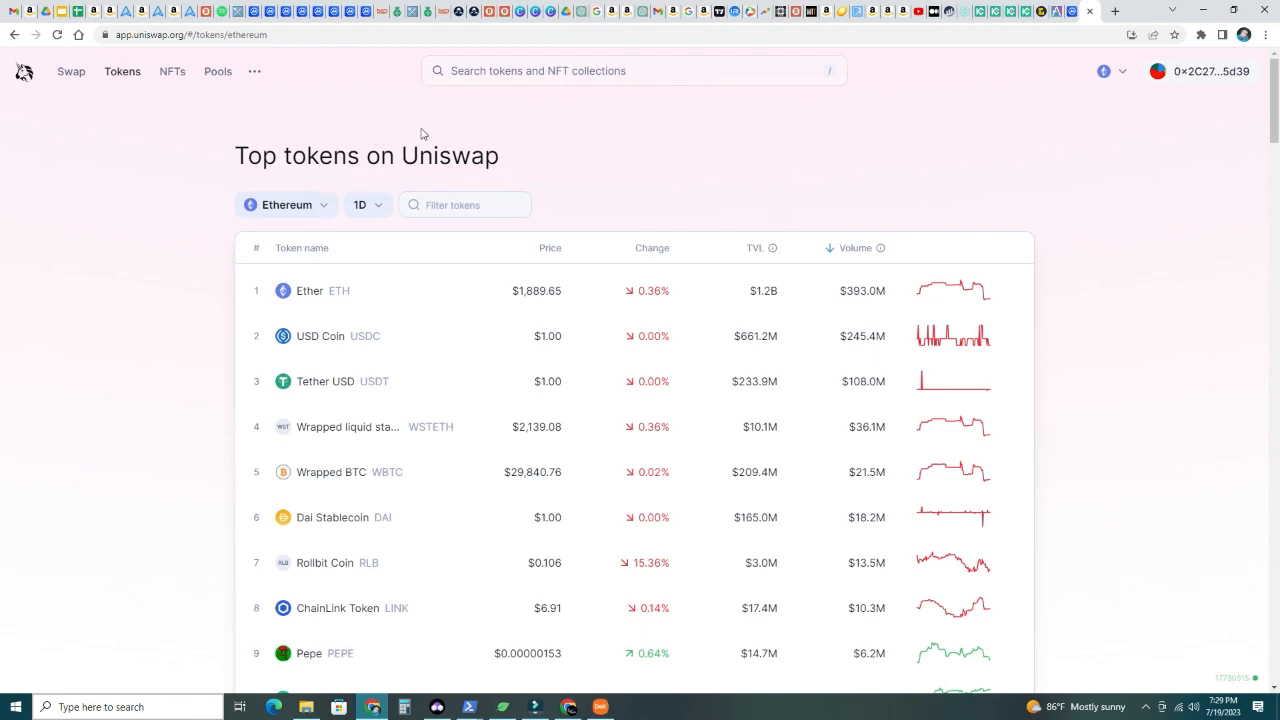
Set Kaspa as the token to sell and Polygon (MATIC) as the token to receive for a 70 KAS swap quote
left_click(70, 71)
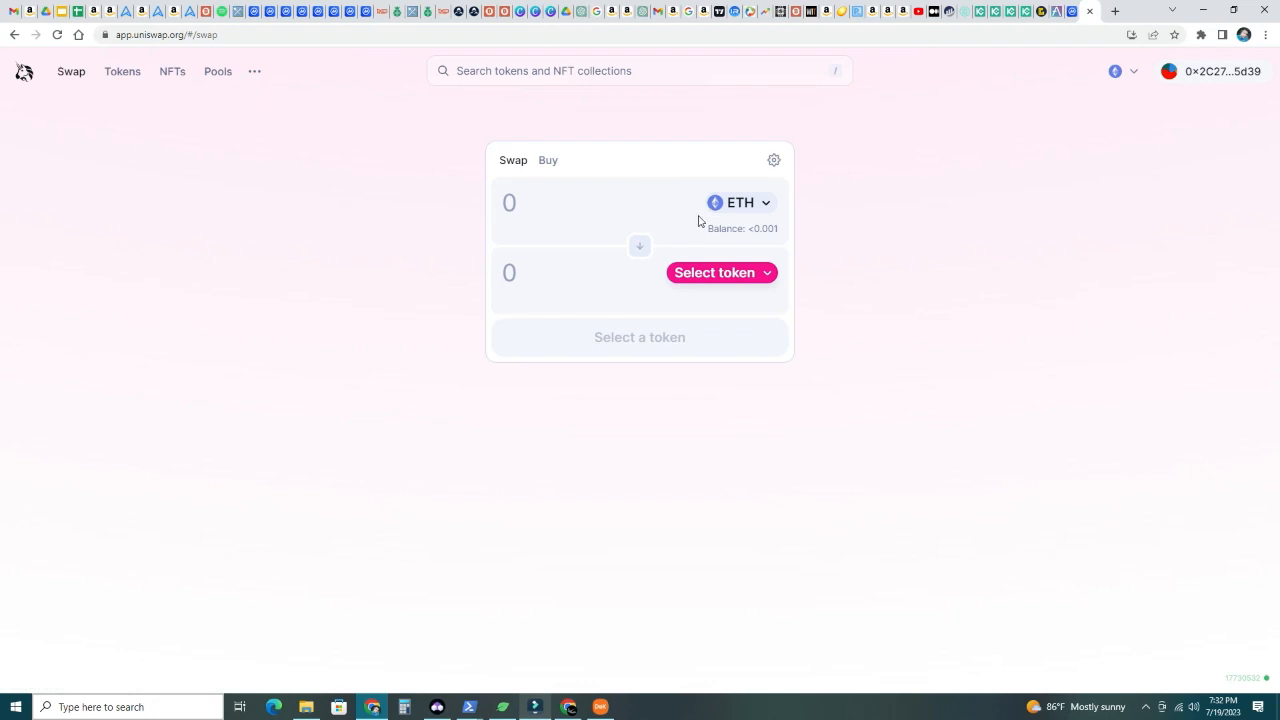
mouse_move(754, 227)
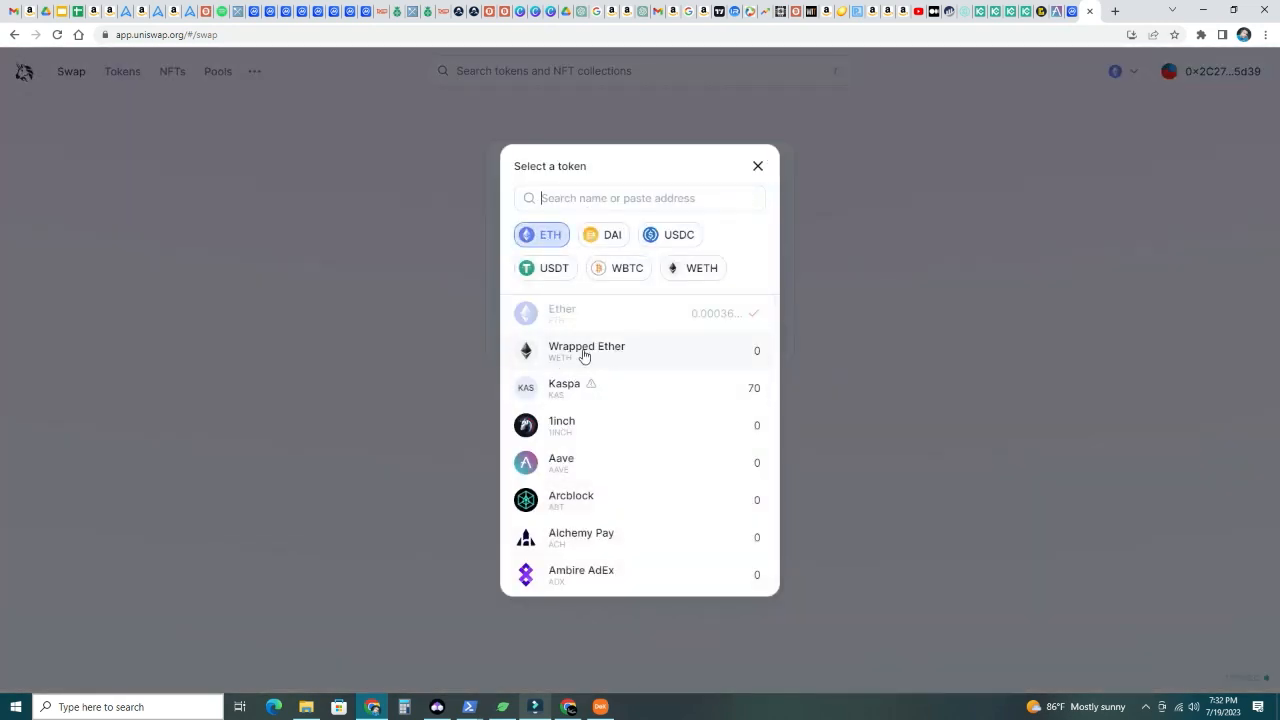
mouse_move(590, 395)
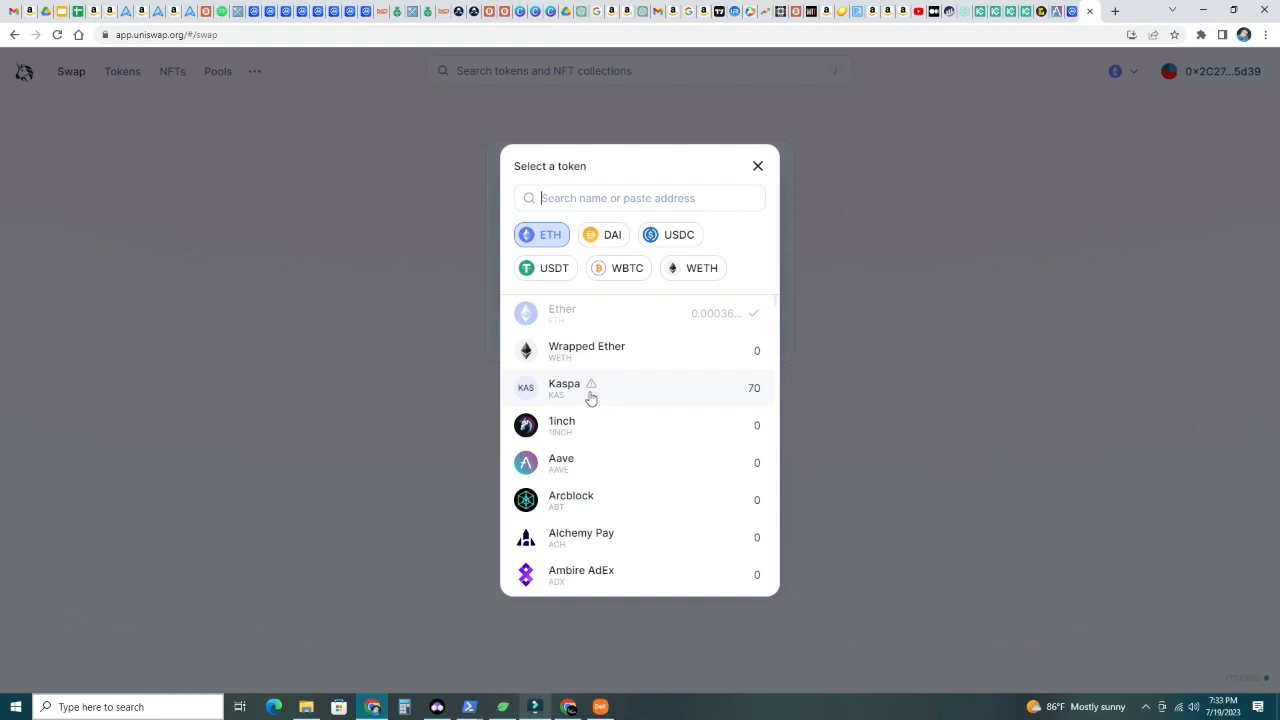
left_click(564, 388)
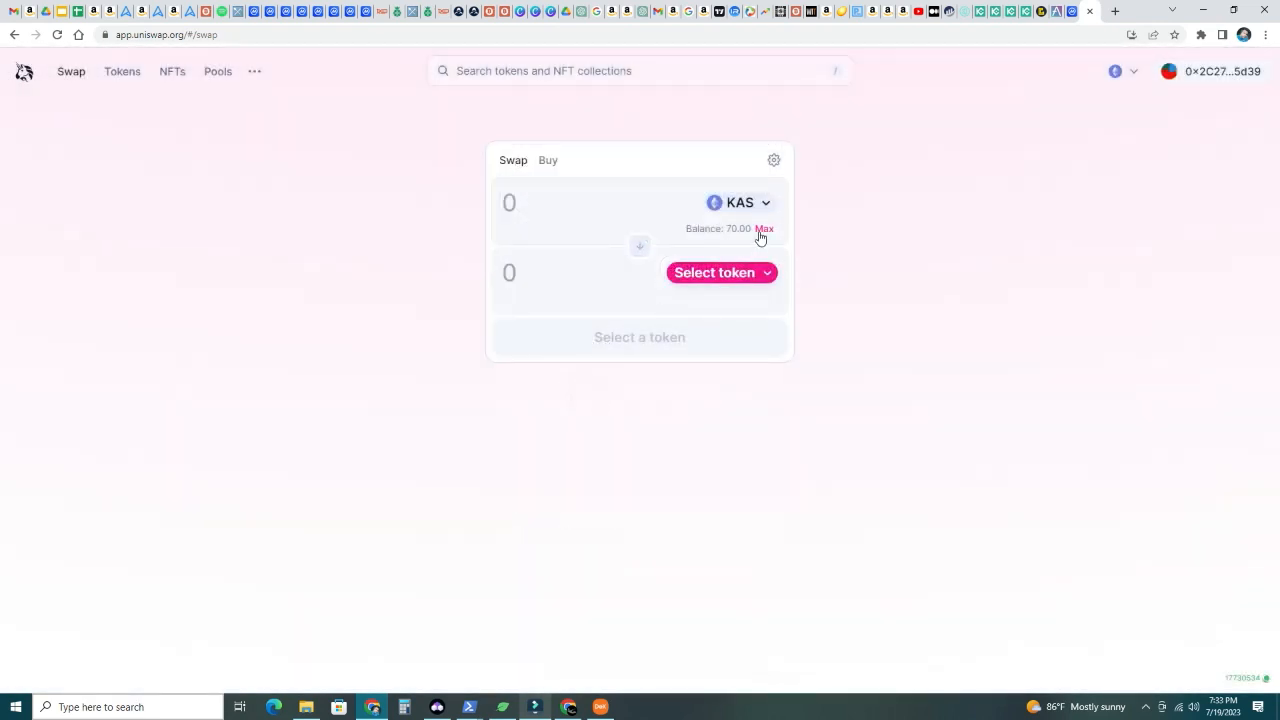
left_click(714, 272)
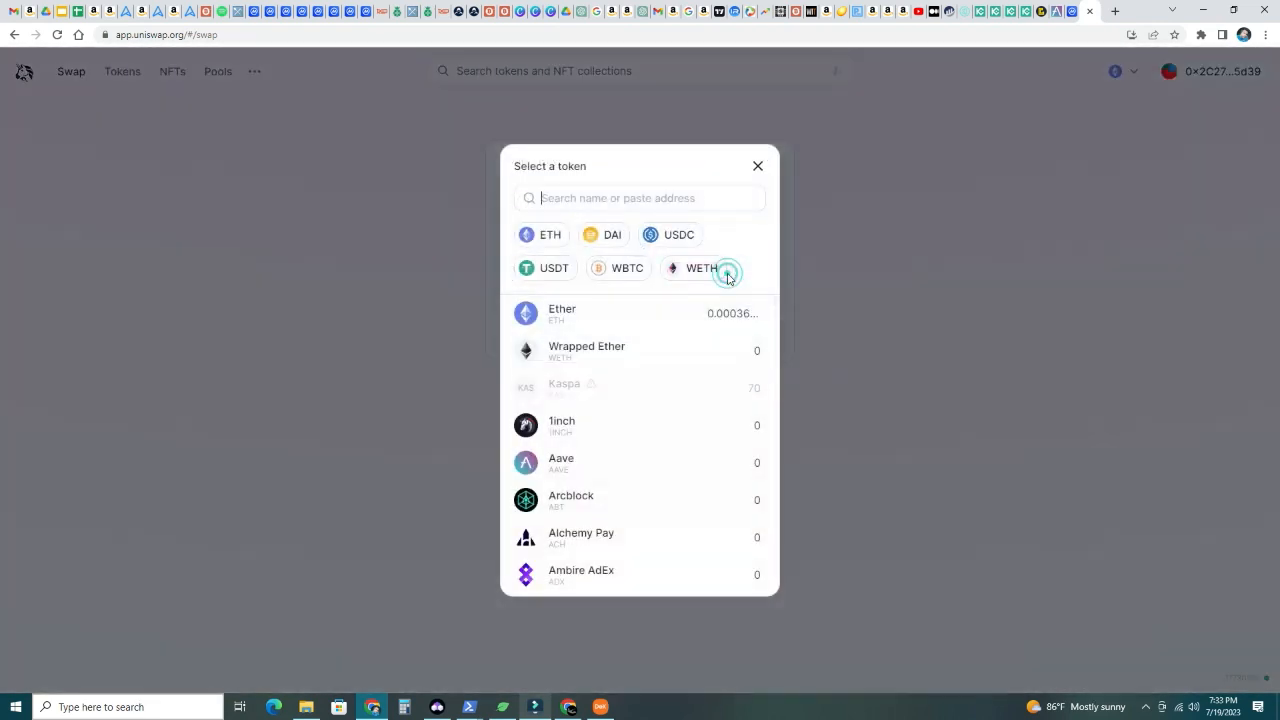
mouse_move(590, 323)
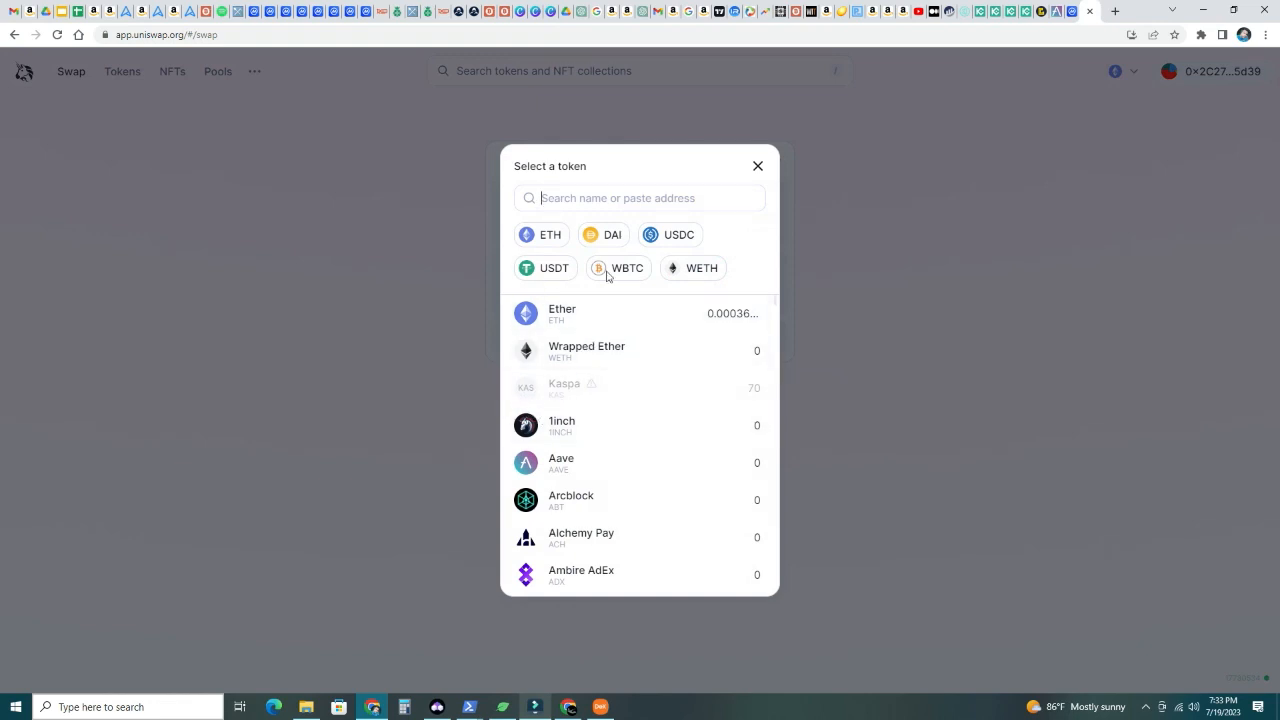
type("matf")
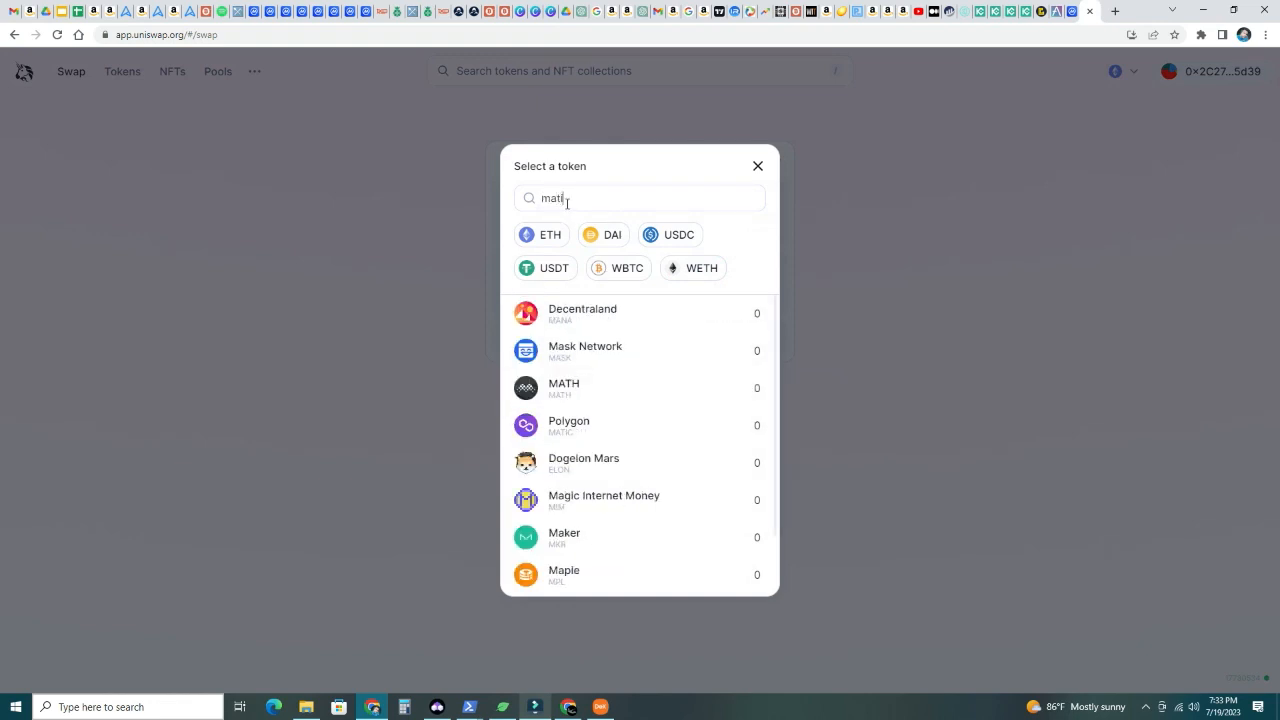
left_click(568, 425)
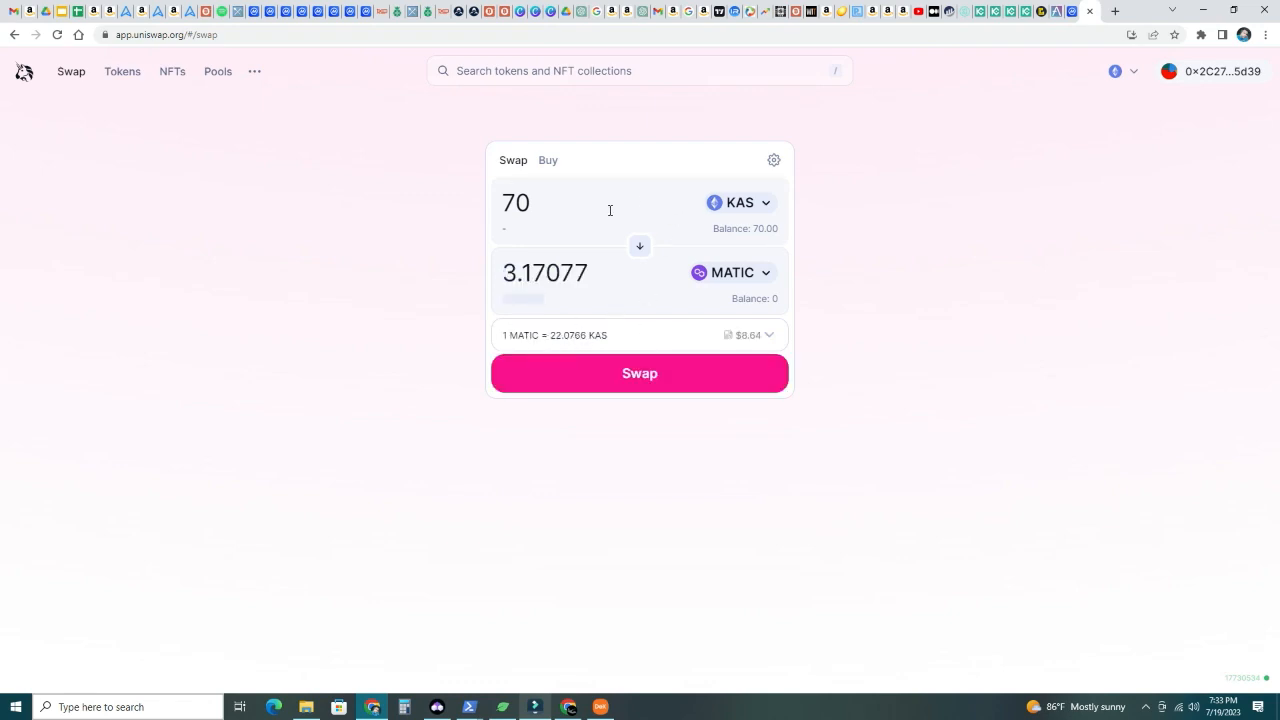
mouse_move(718, 210)
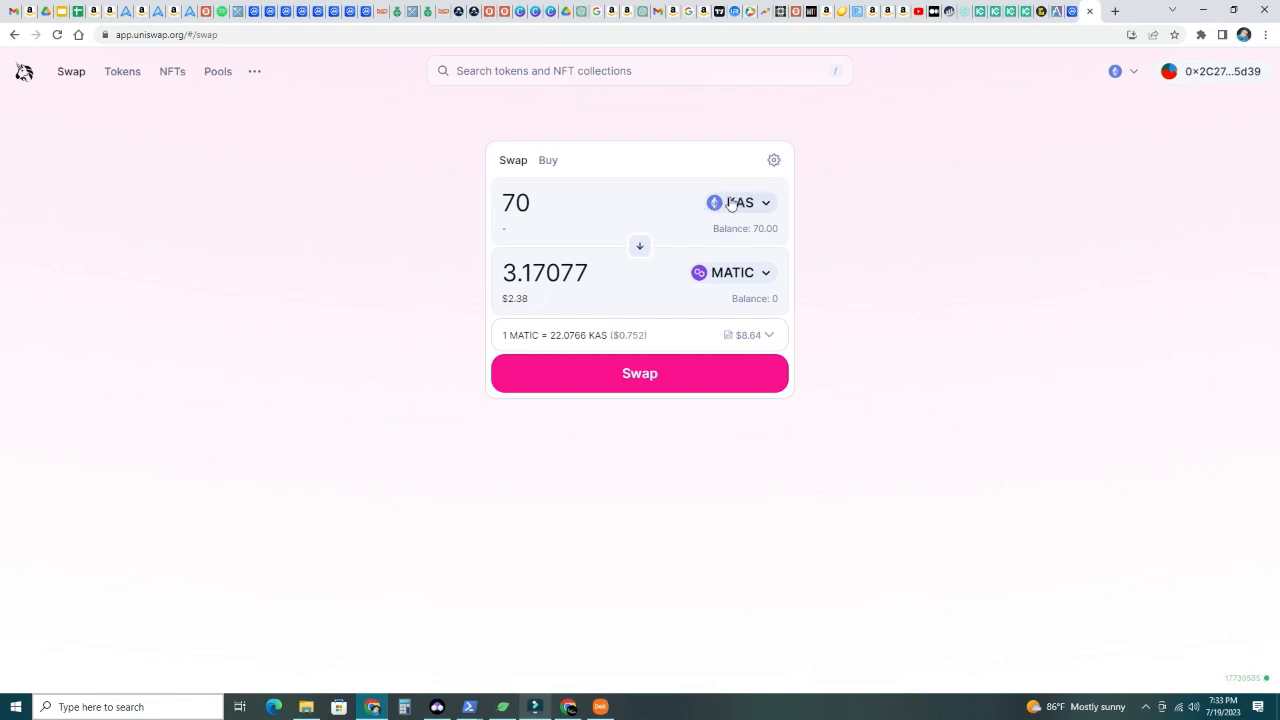
mouse_move(720, 277)
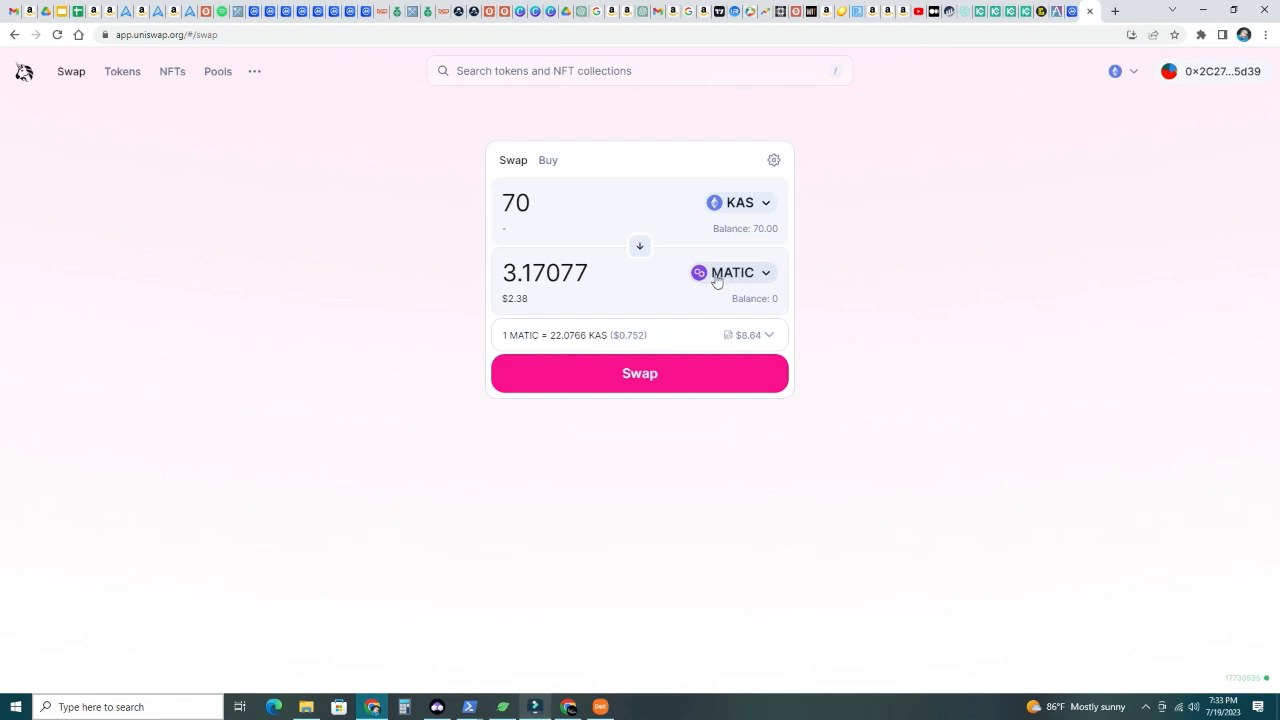
mouse_move(733, 290)
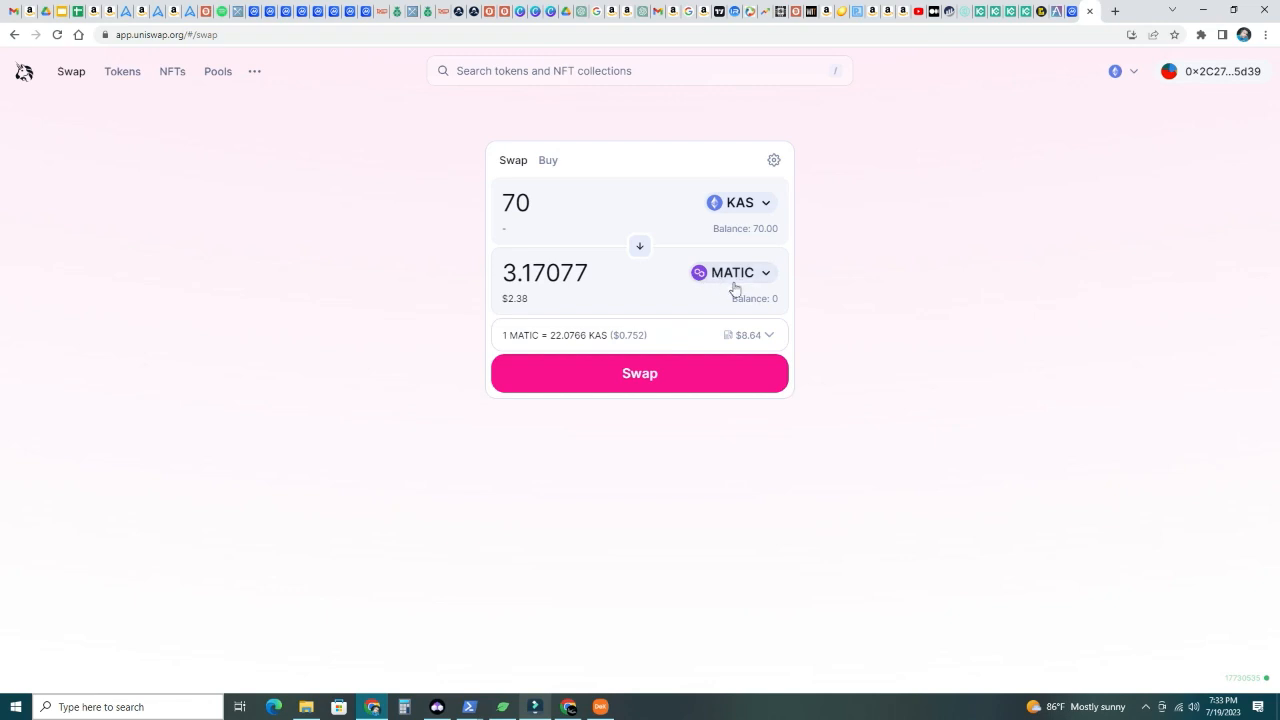
mouse_move(628, 297)
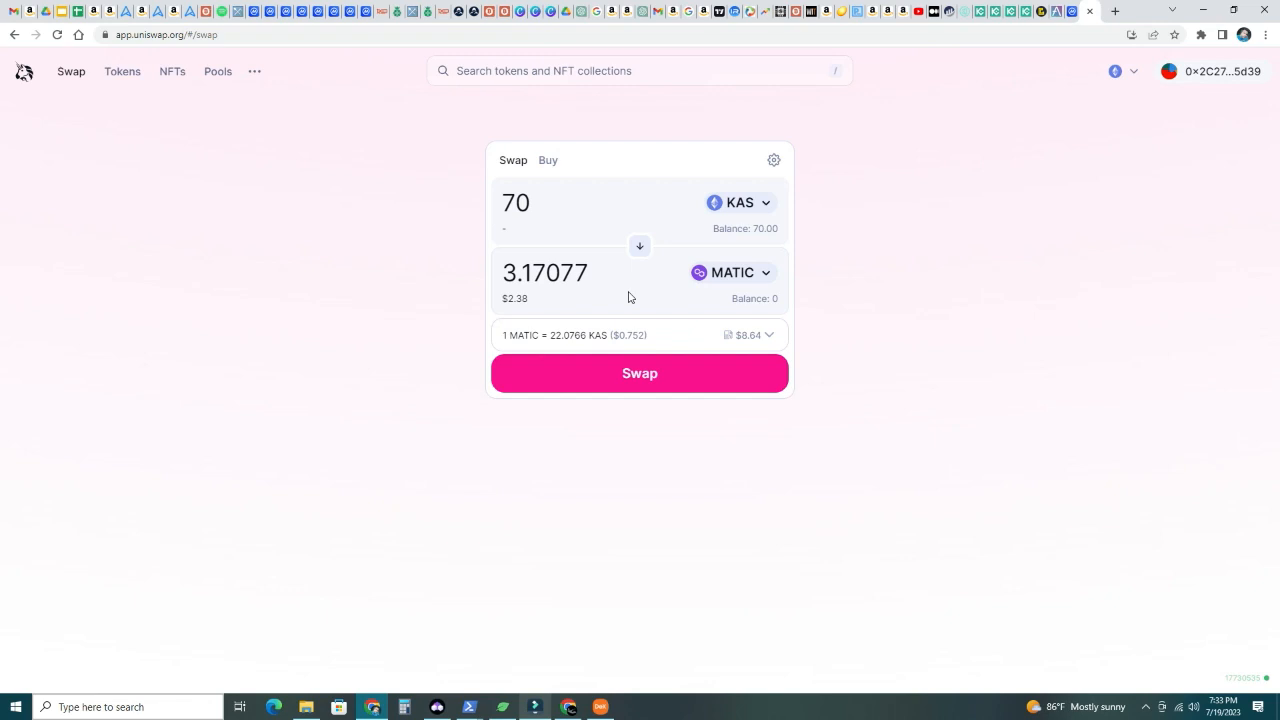
mouse_move(694, 278)
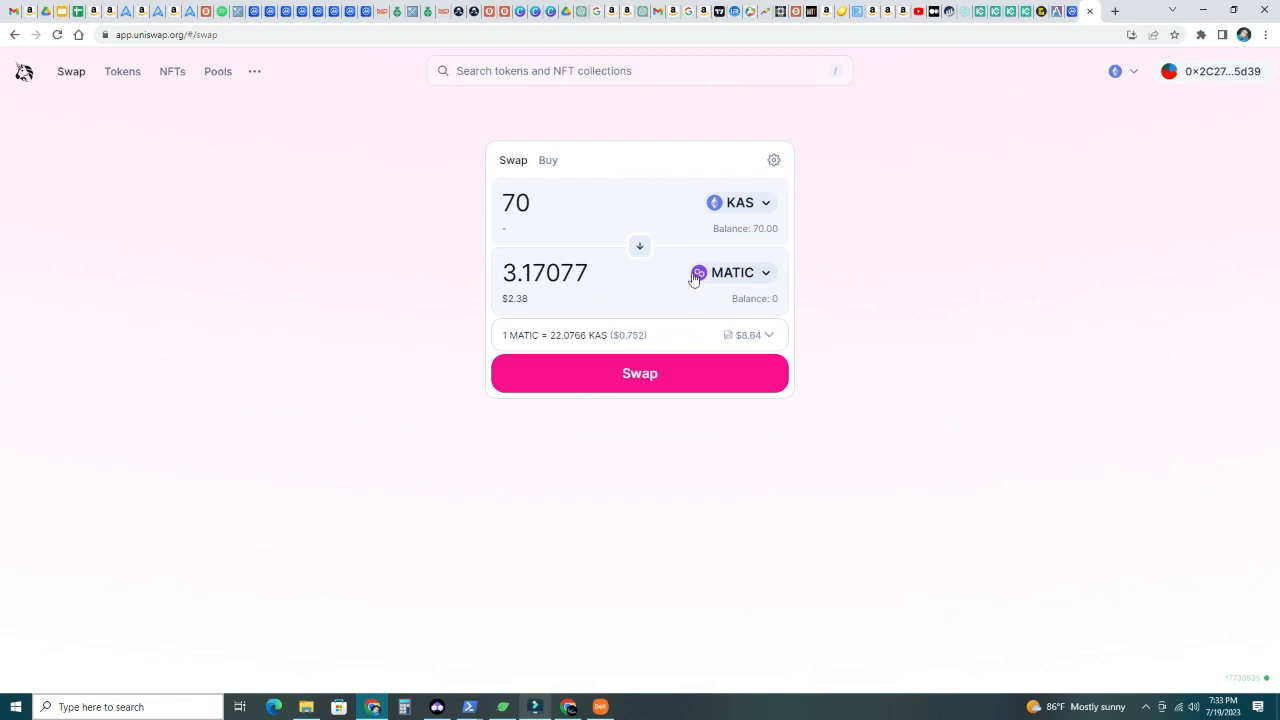
mouse_move(155, 90)
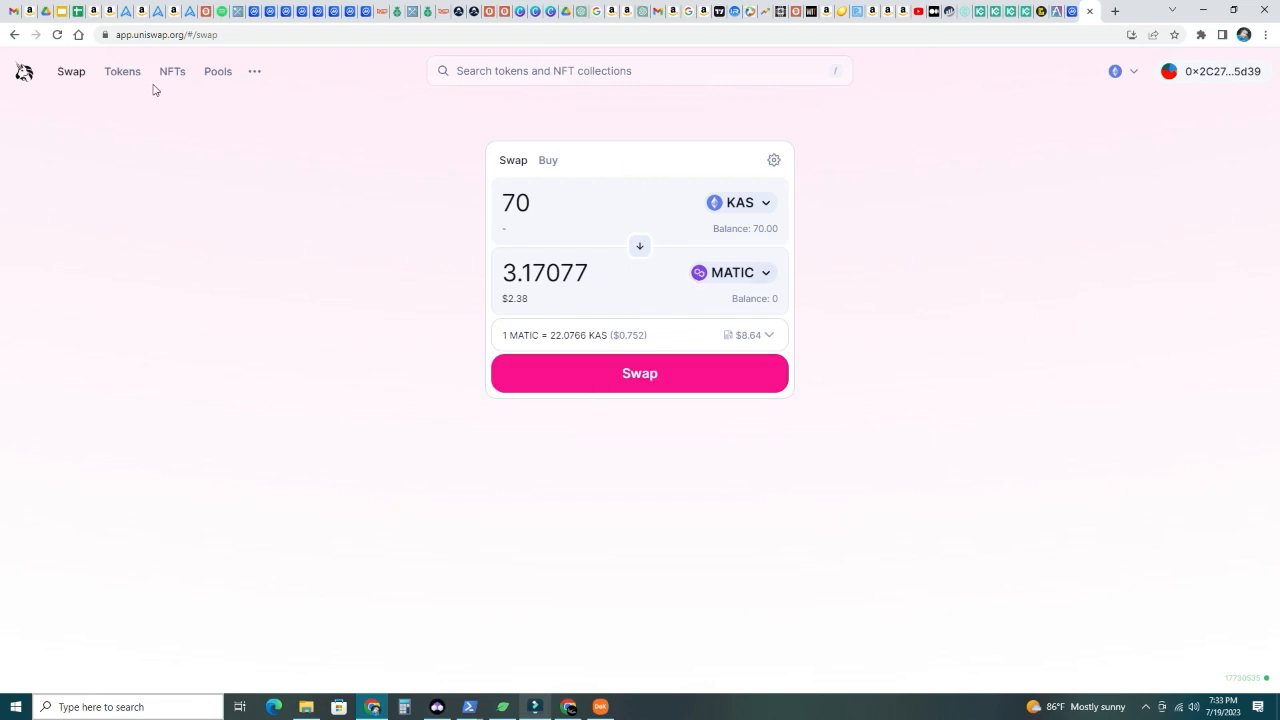
Launch the Aave app and browse the Ethereum market dashboard's supply and borrow lists
left_click(122, 71)
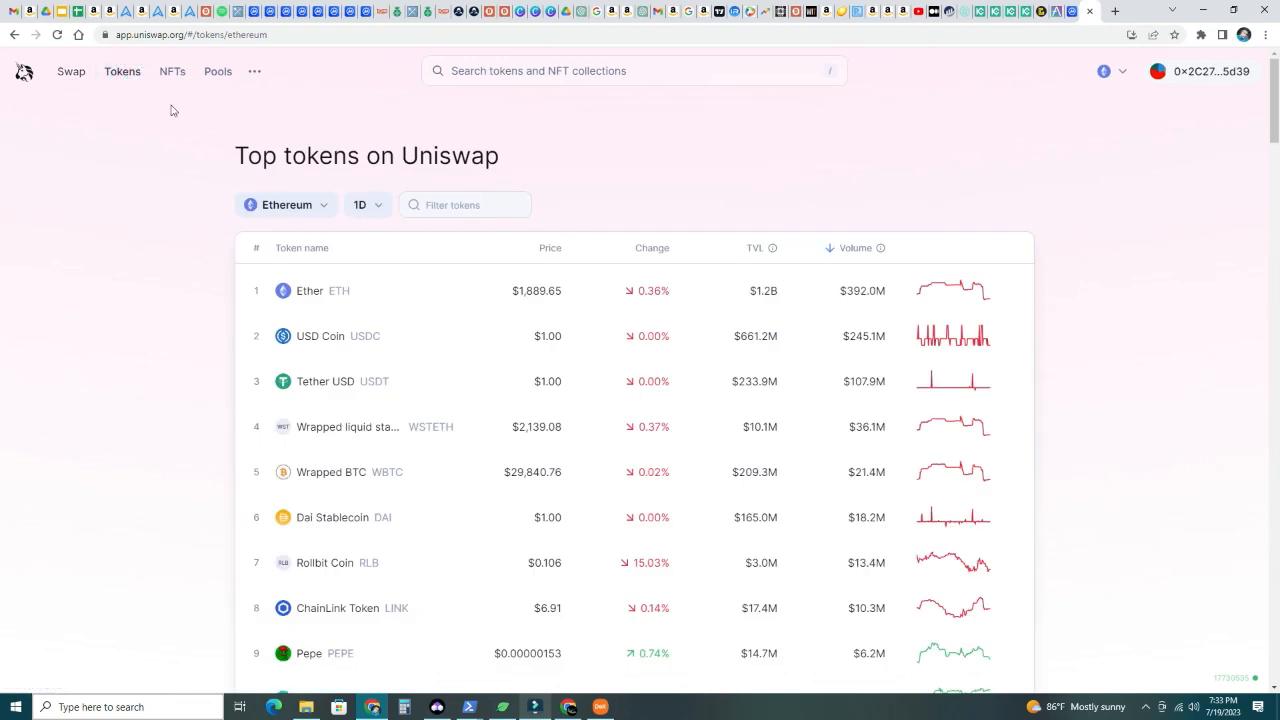
mouse_move(135, 131)
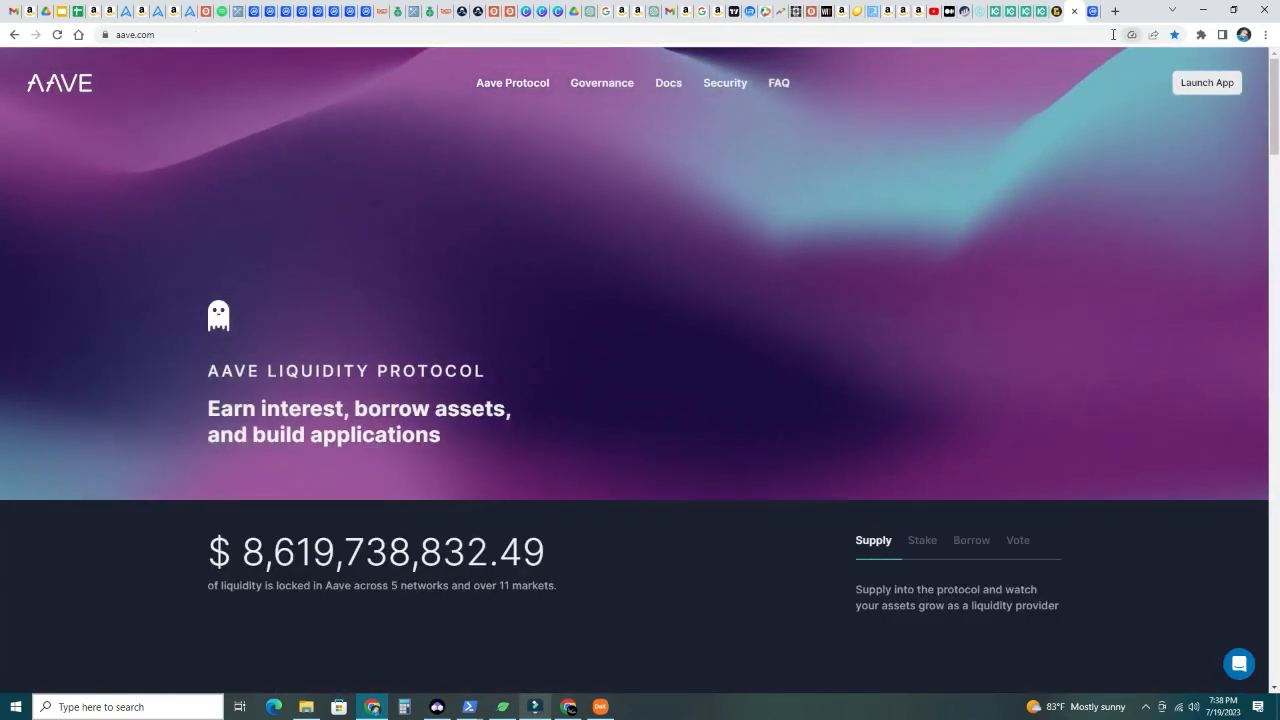
left_click(1206, 82)
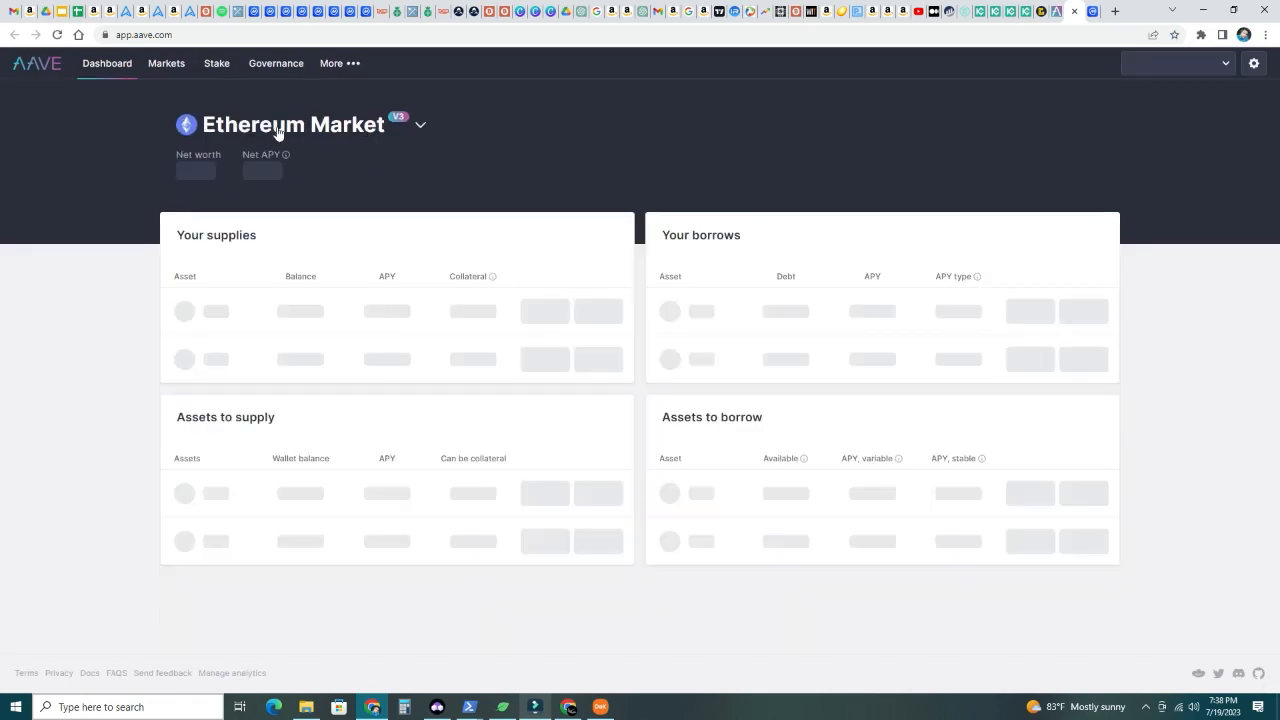
left_click(420, 124)
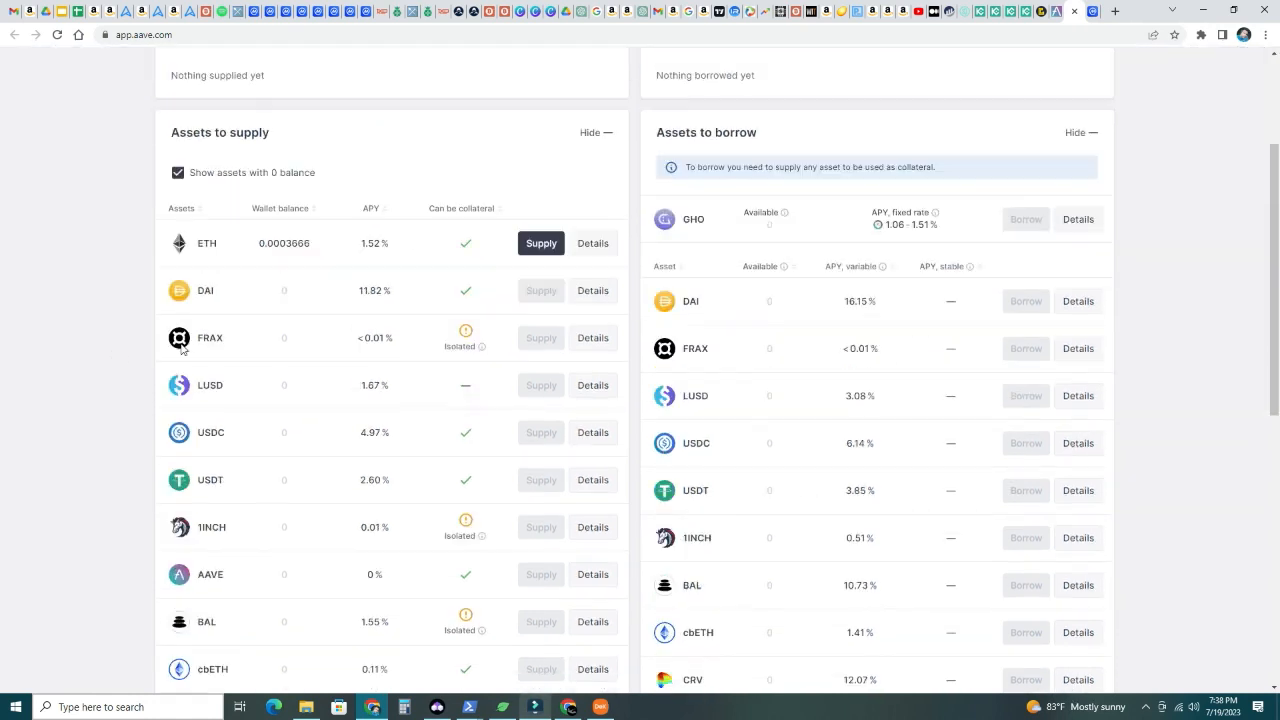
scroll("down", 3)
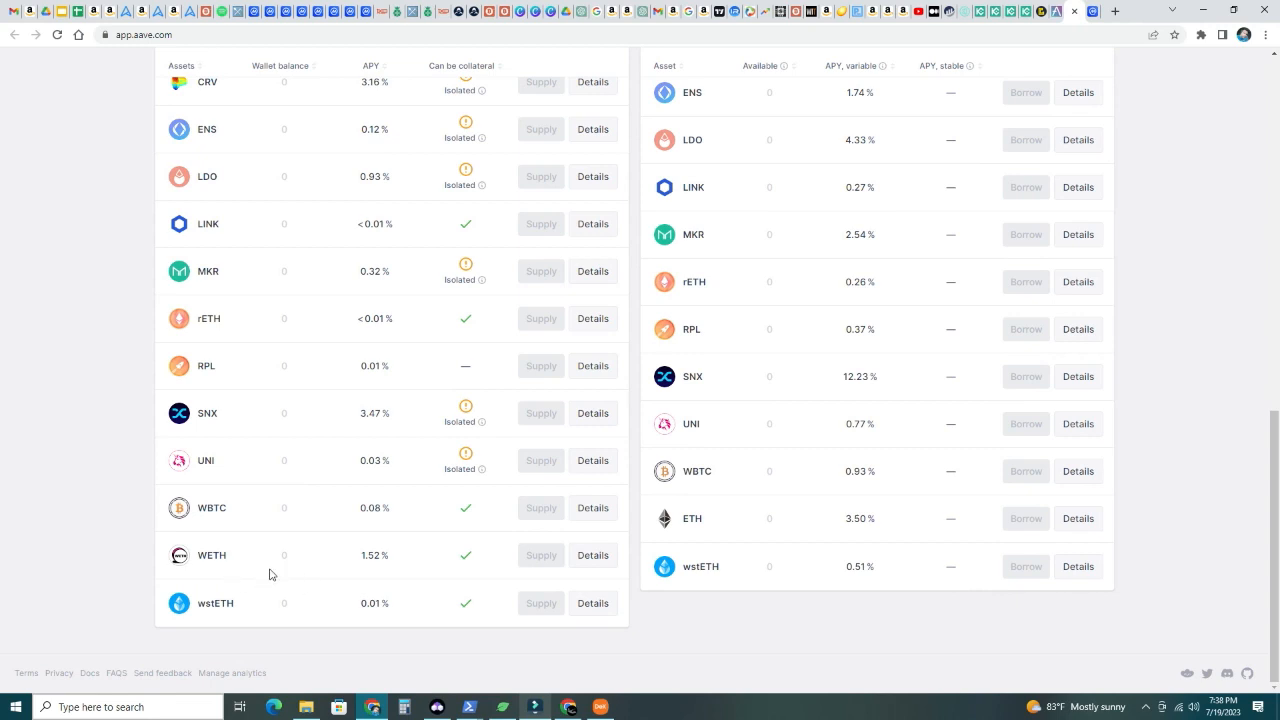
mouse_move(225, 573)
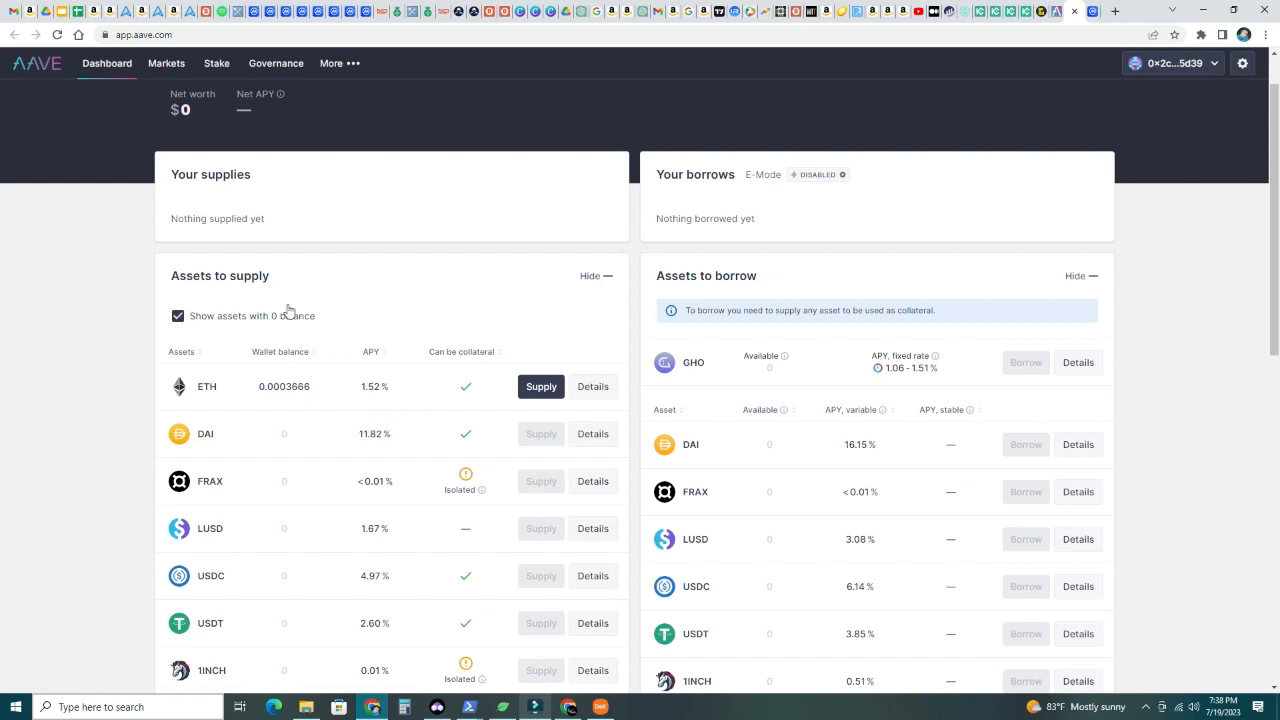
mouse_move(378, 356)
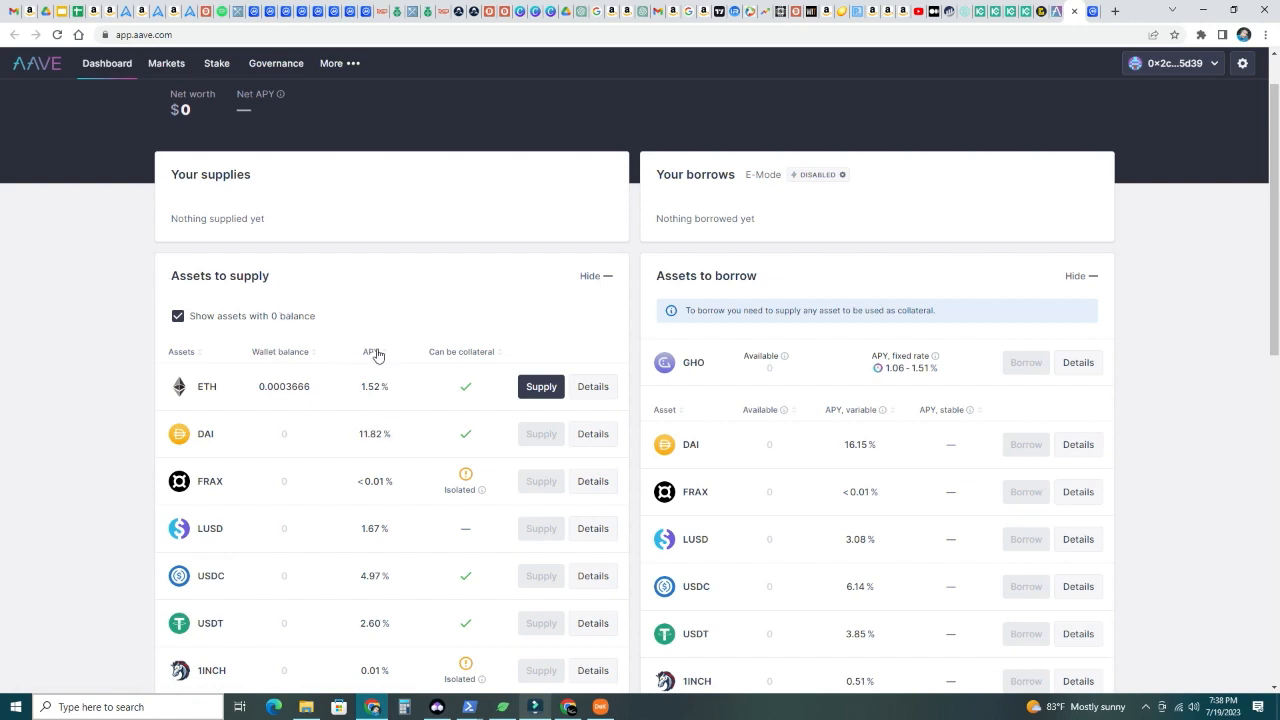
mouse_move(1198, 42)
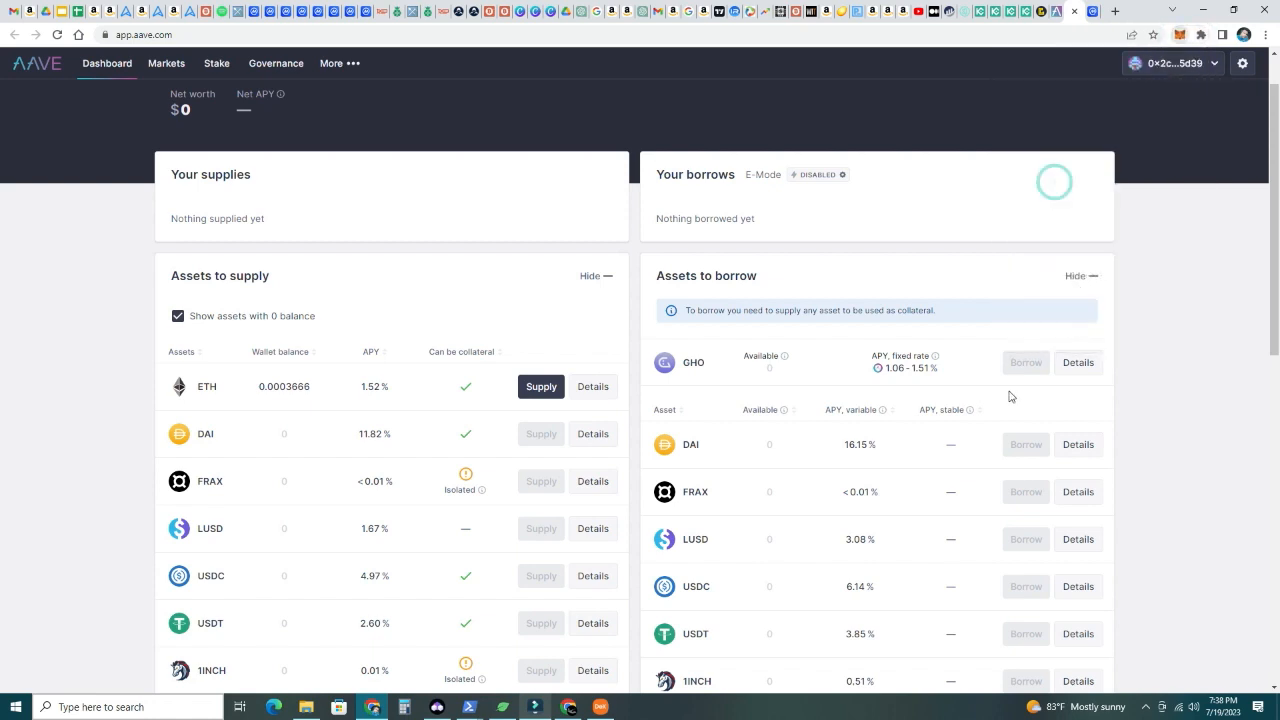
left_click(1170, 63)
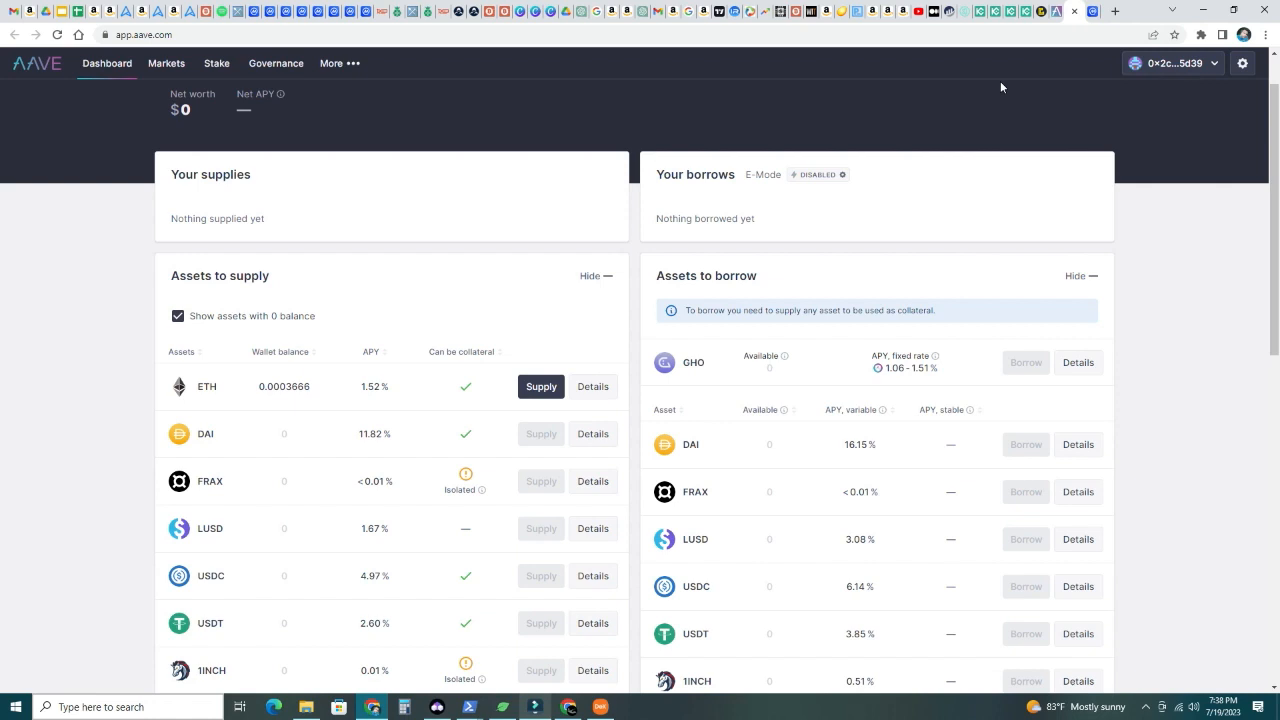
mouse_move(868, 93)
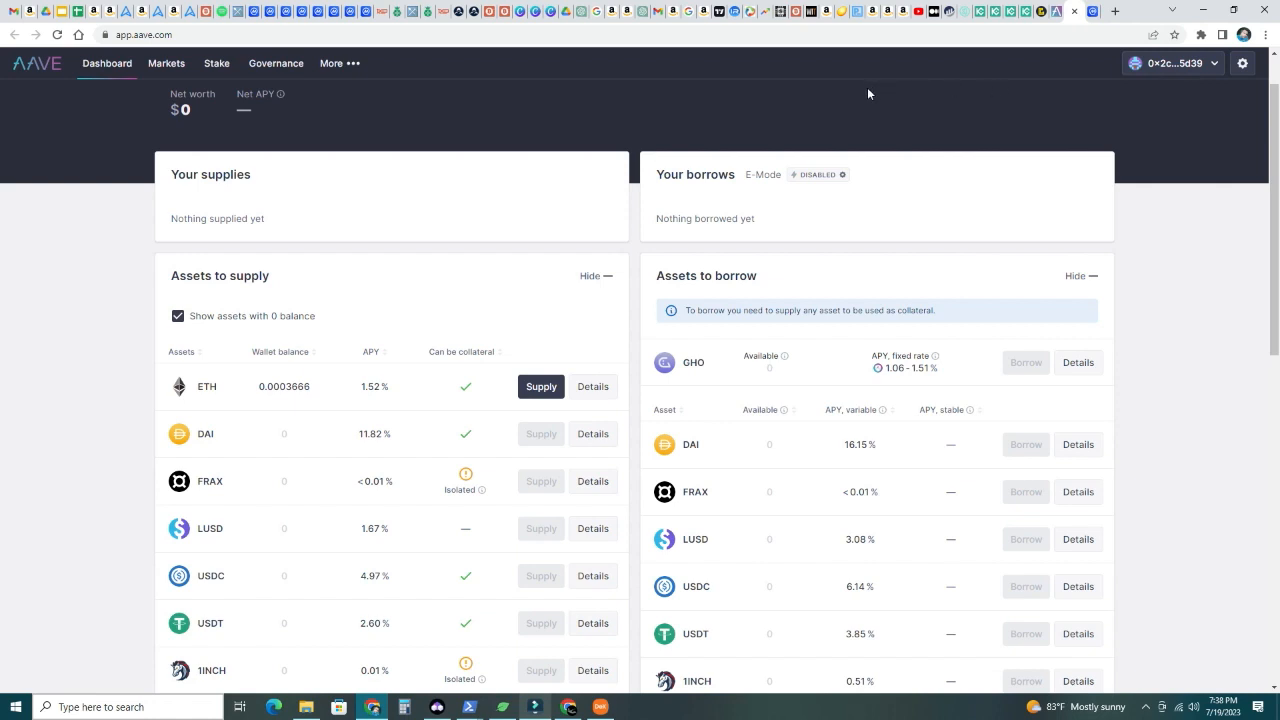
mouse_move(687, 84)
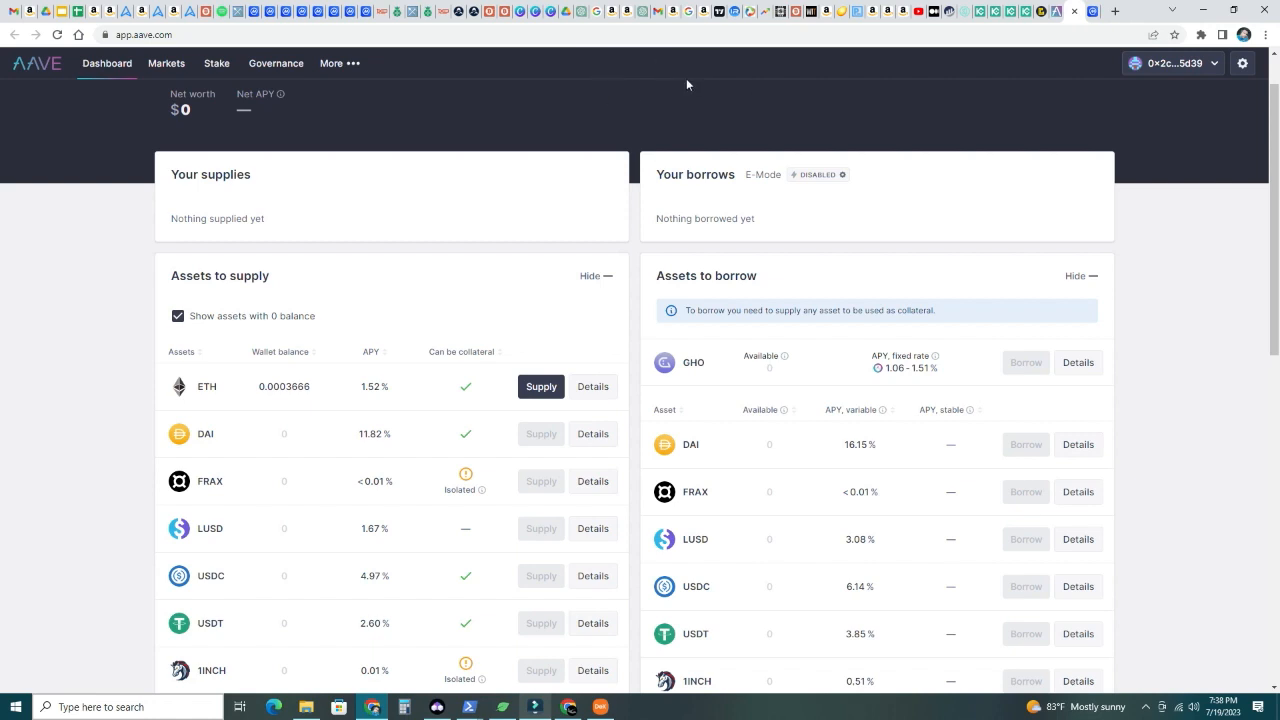
mouse_move(970, 108)
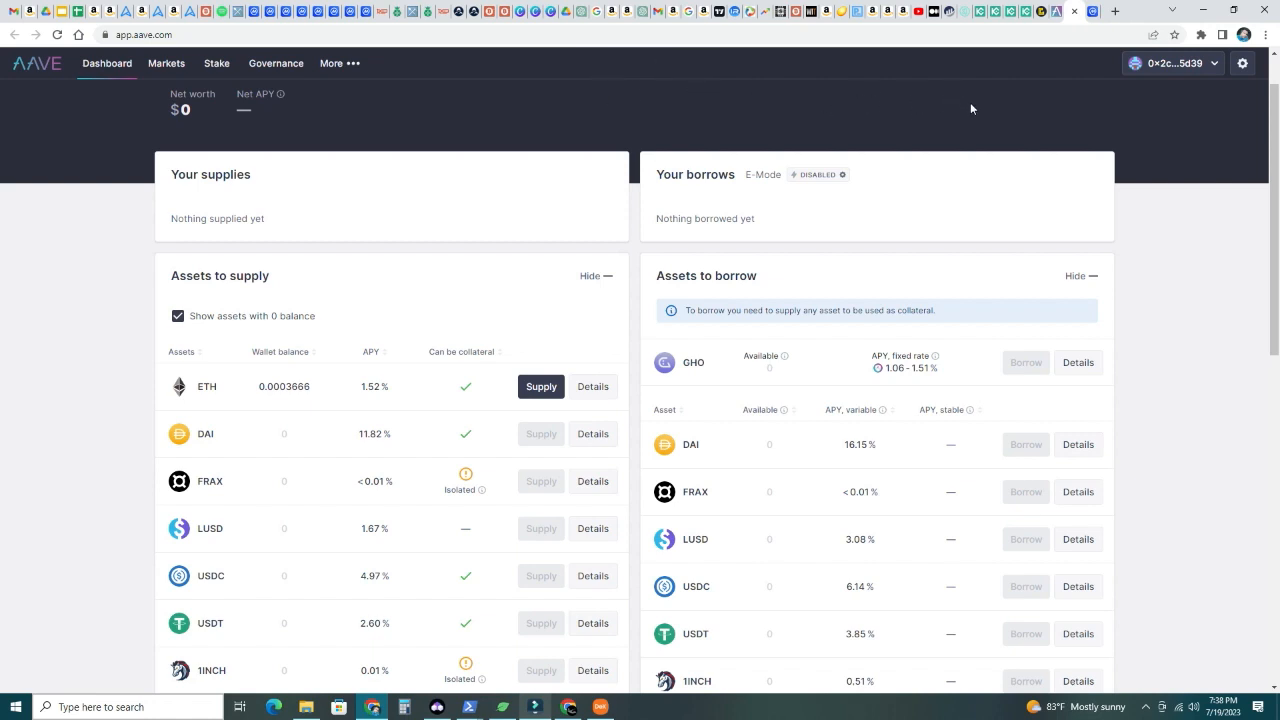
mouse_move(1034, 82)
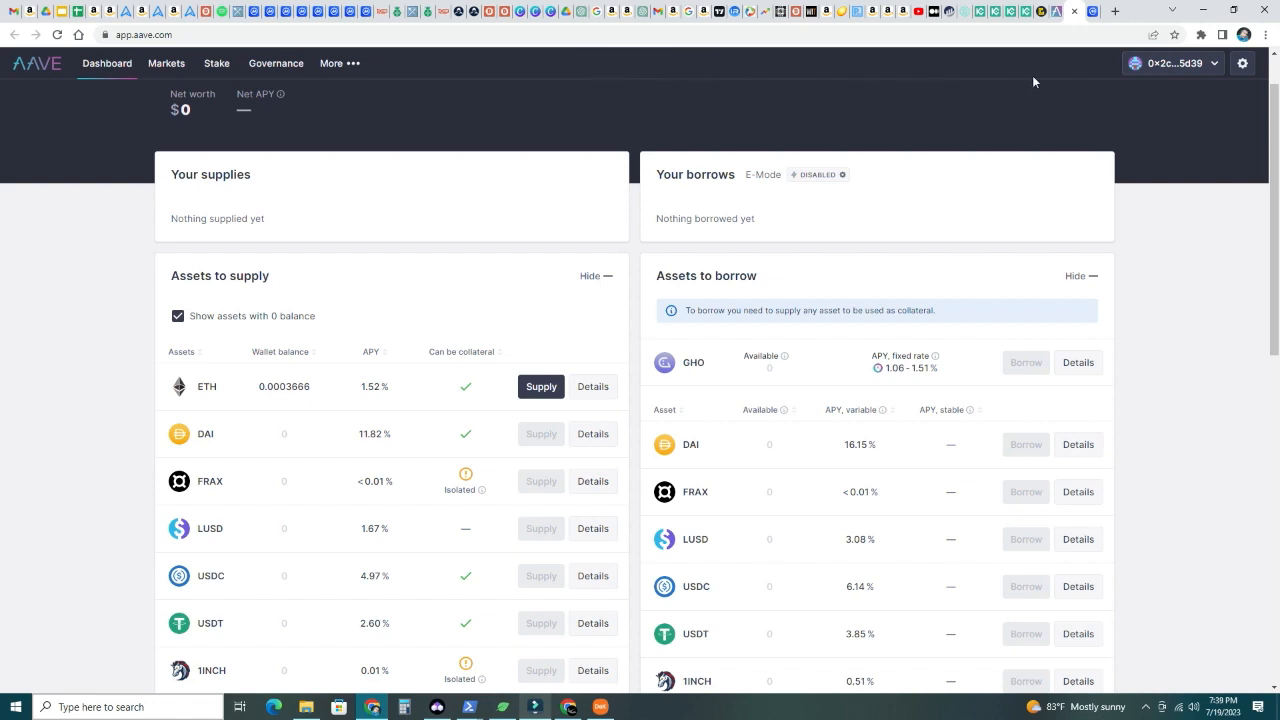
mouse_move(1055, 111)
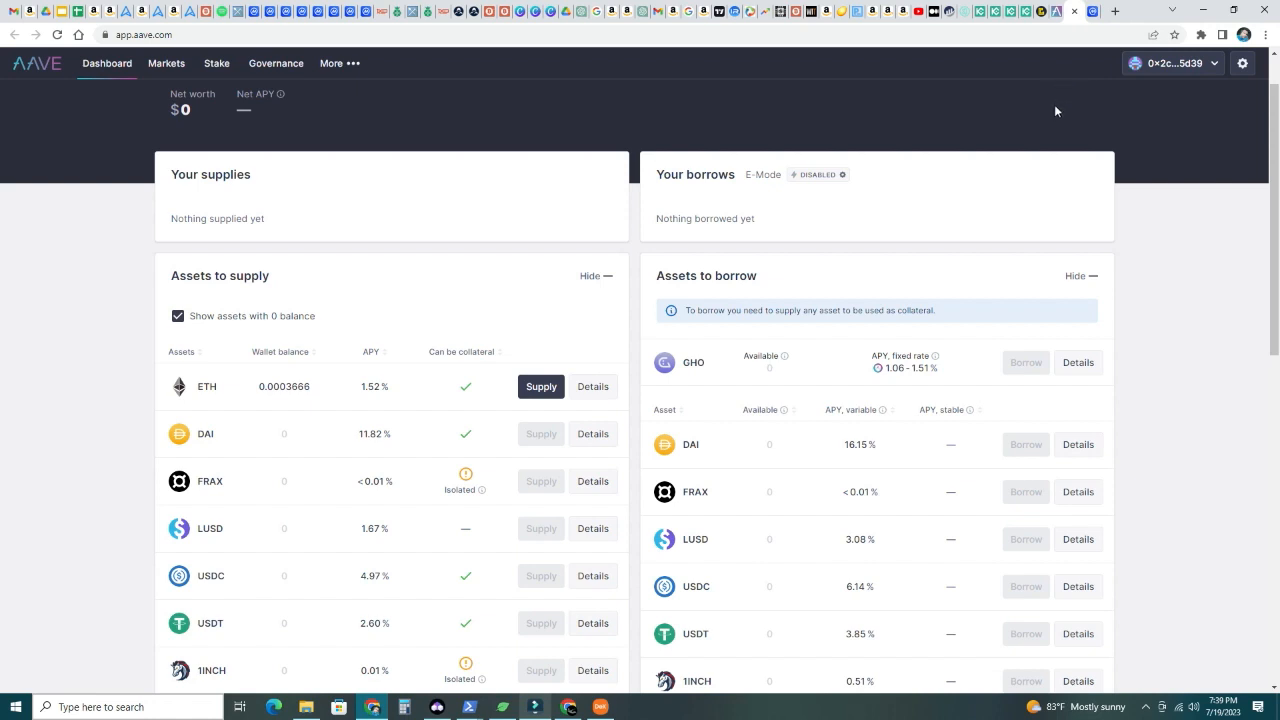